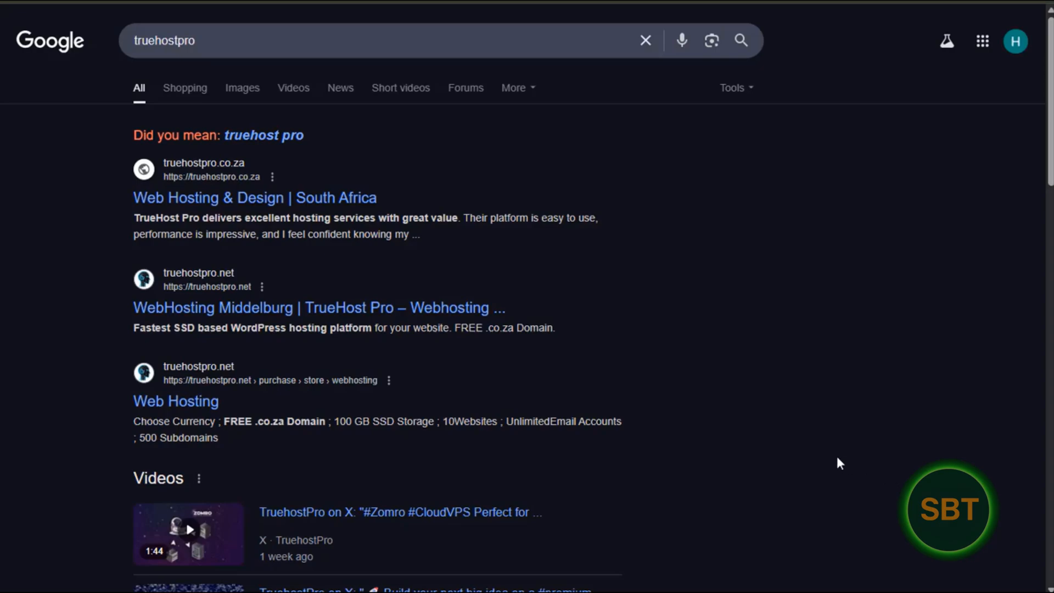
mouse_move(791, 424)
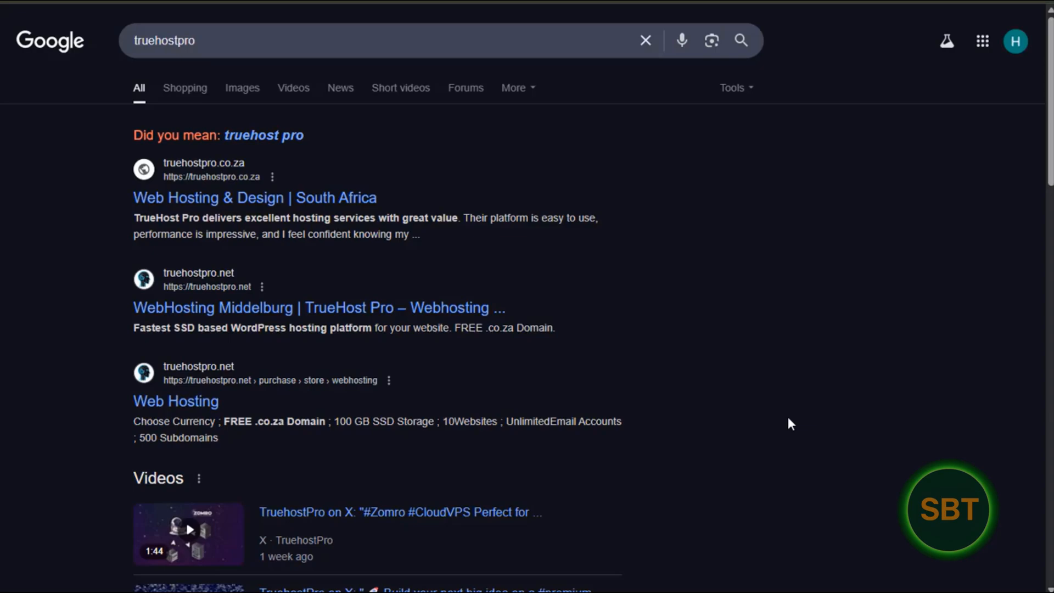
mouse_move(785, 421)
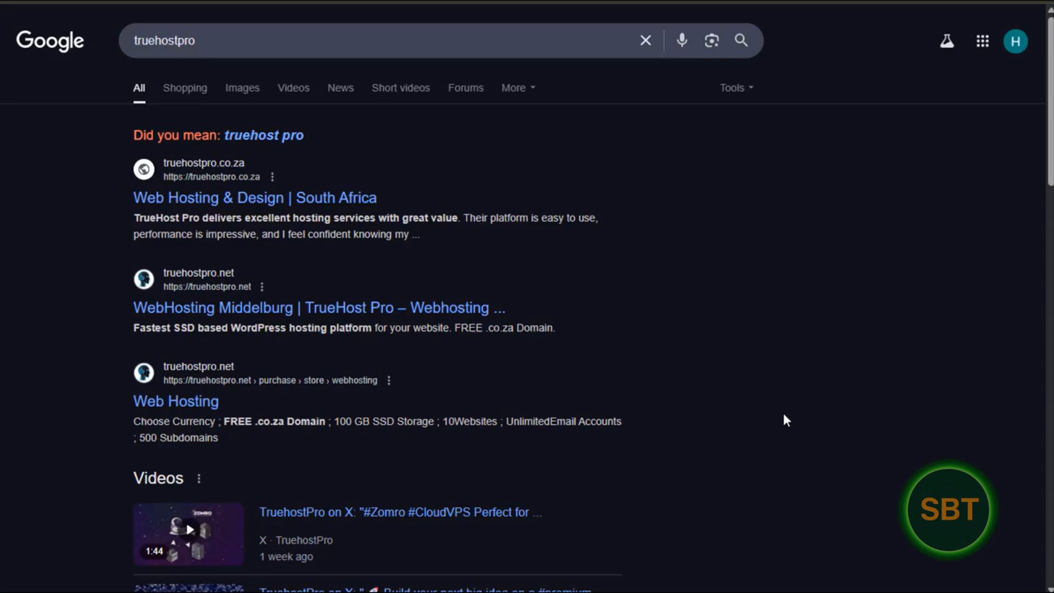
mouse_move(770, 399)
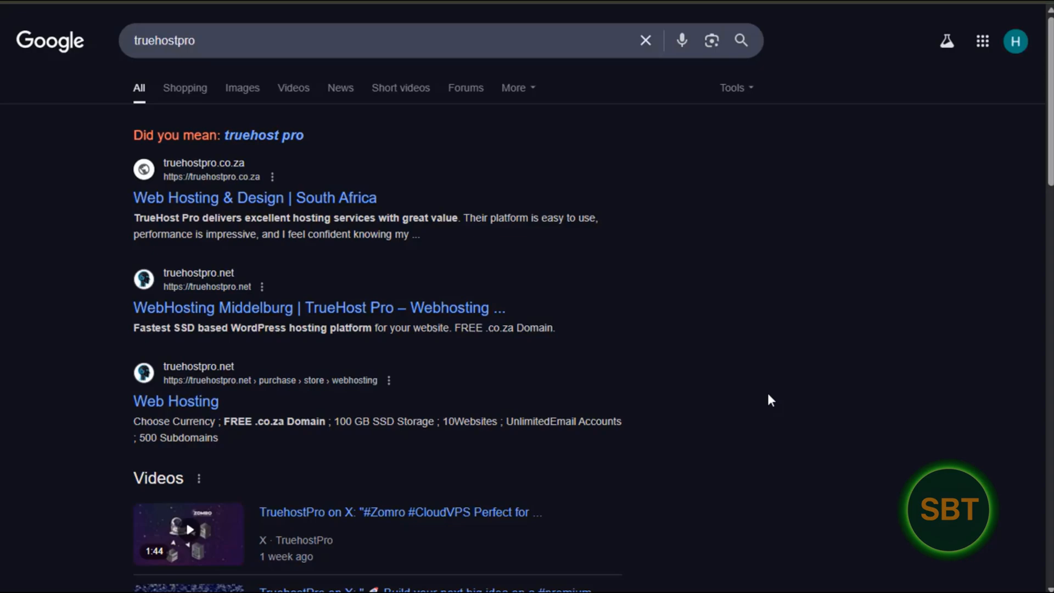
mouse_move(746, 370)
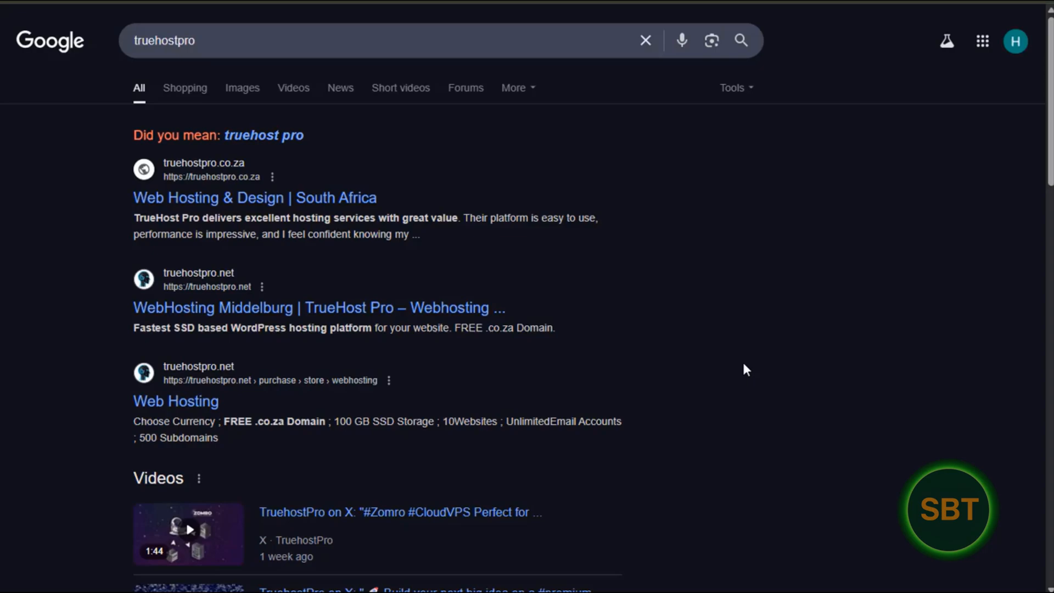
mouse_move(699, 328)
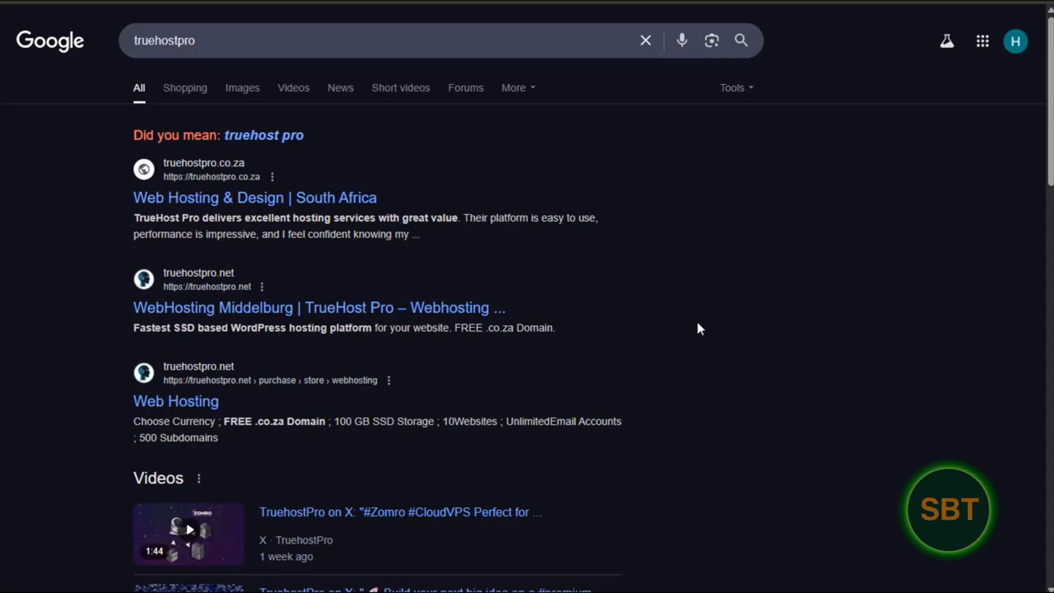
mouse_move(677, 320)
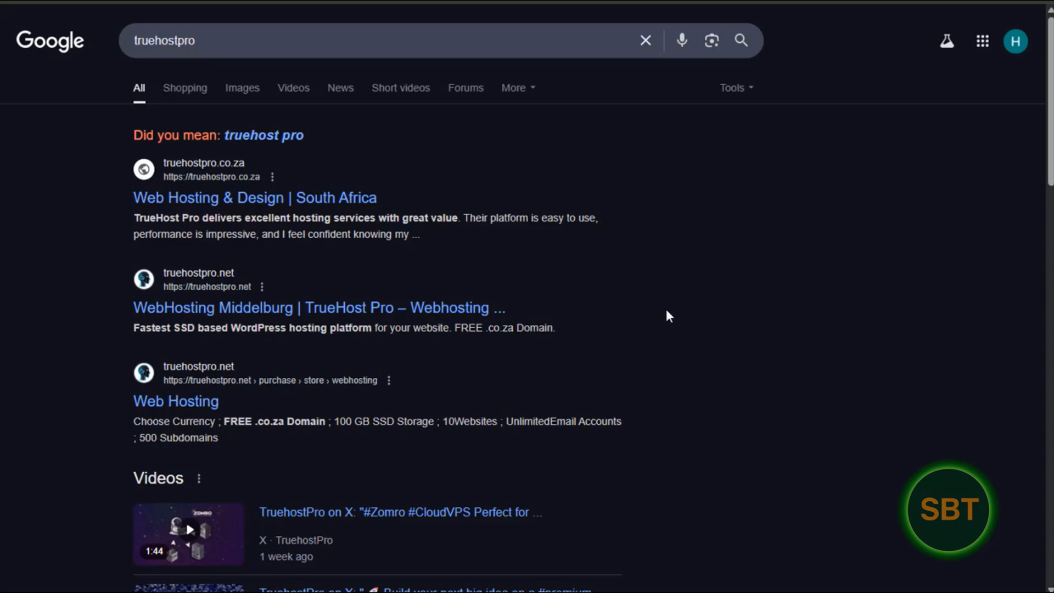
mouse_move(649, 311)
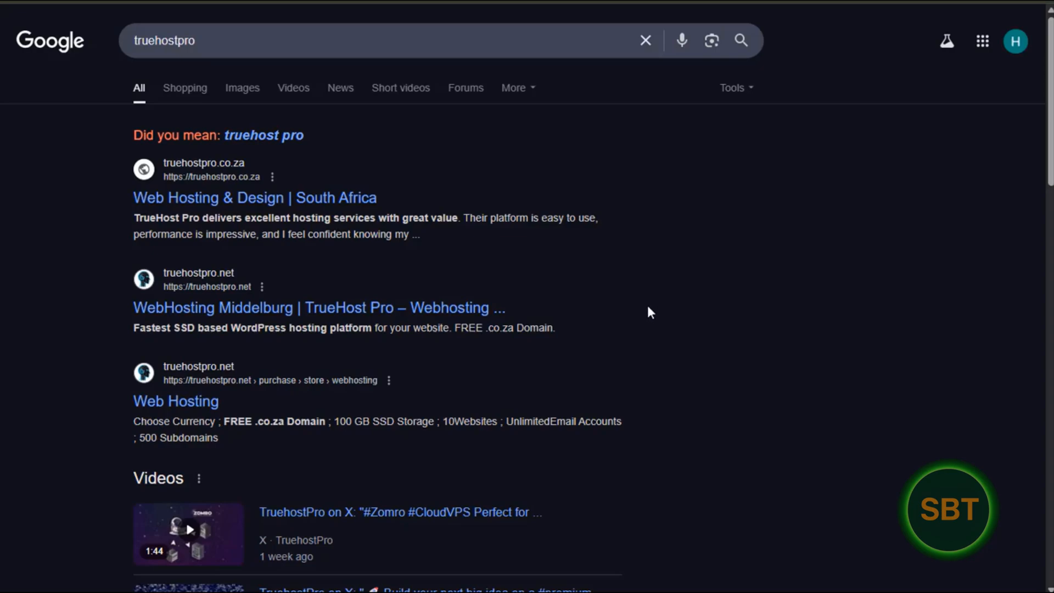
mouse_move(193, 279)
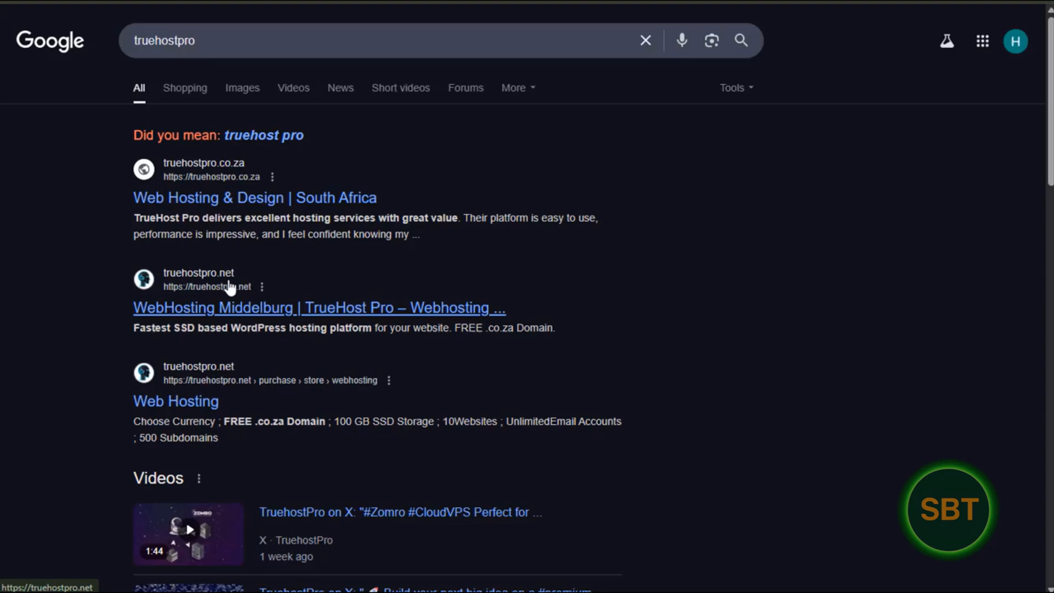
mouse_move(252, 317)
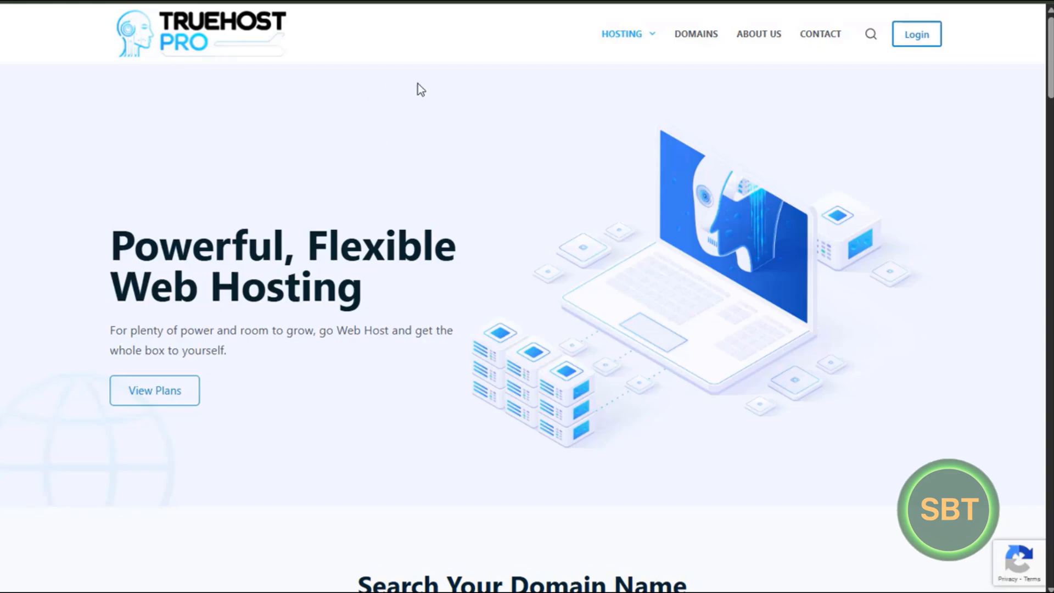
mouse_move(549, 76)
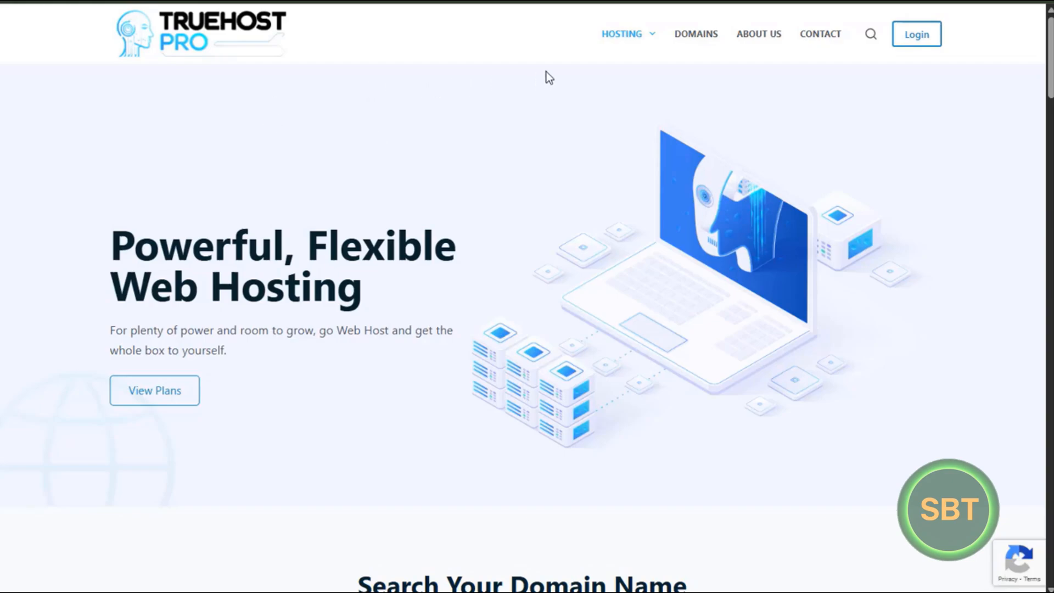
Show the Hosting menu and scroll to the Web R80, WordPress R80 and LiteSpeed R104 plan cards
click(621, 34)
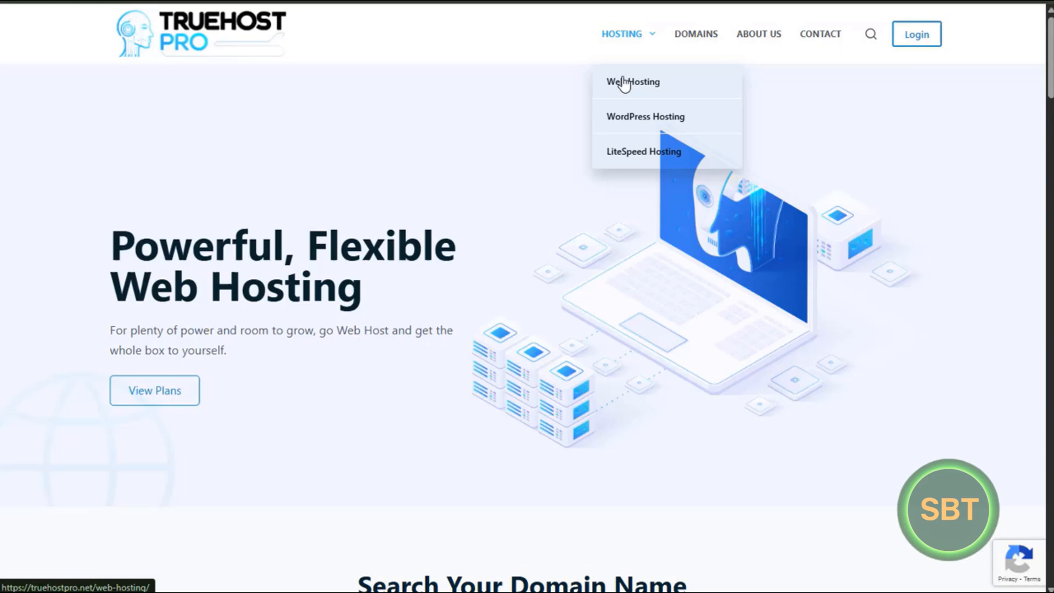
mouse_move(621, 152)
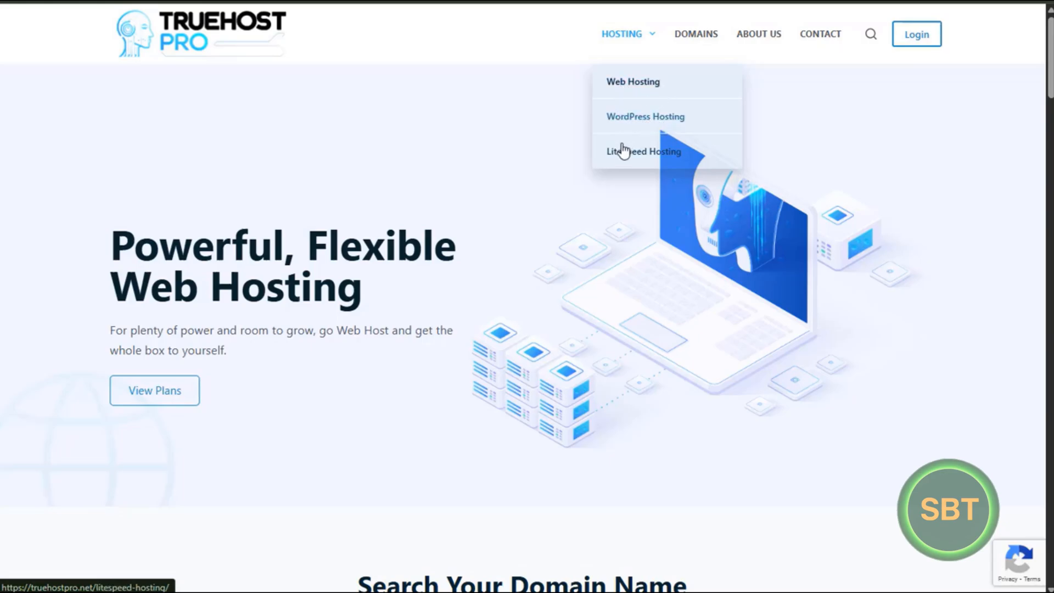
mouse_move(545, 178)
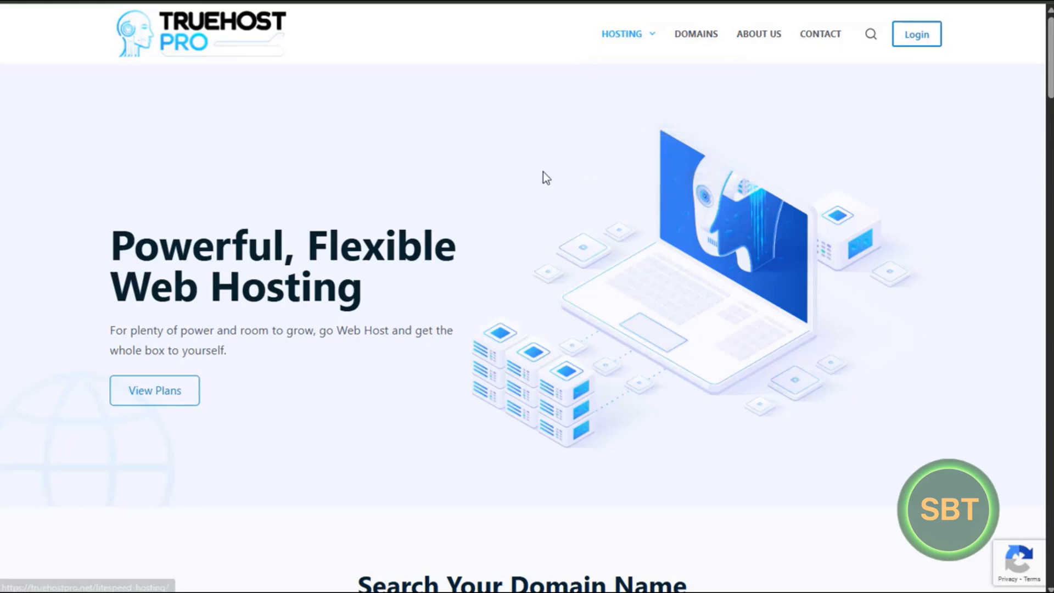
scroll(down, 3)
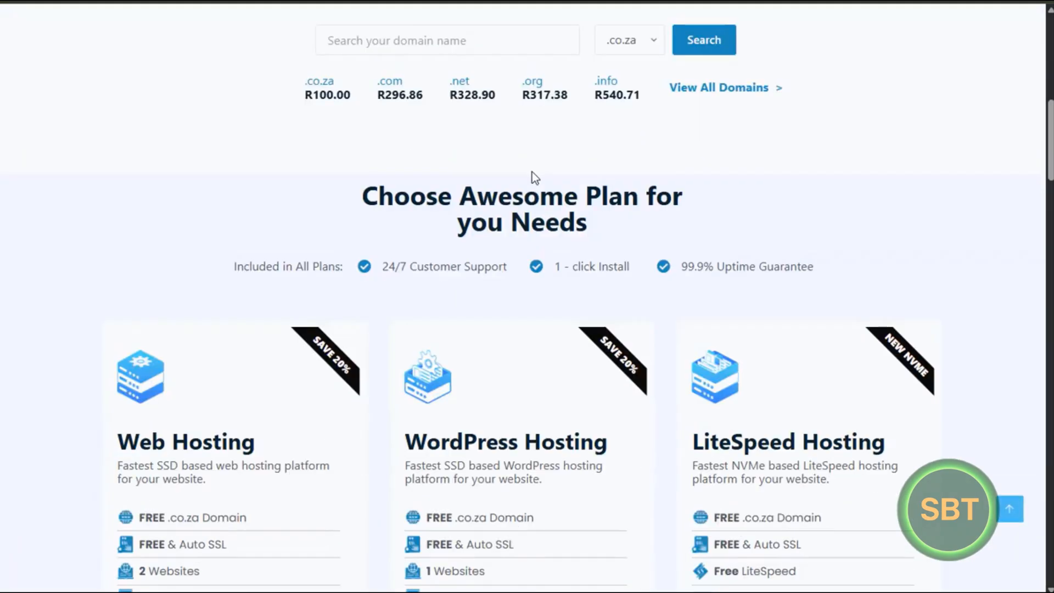
scroll(down, 3)
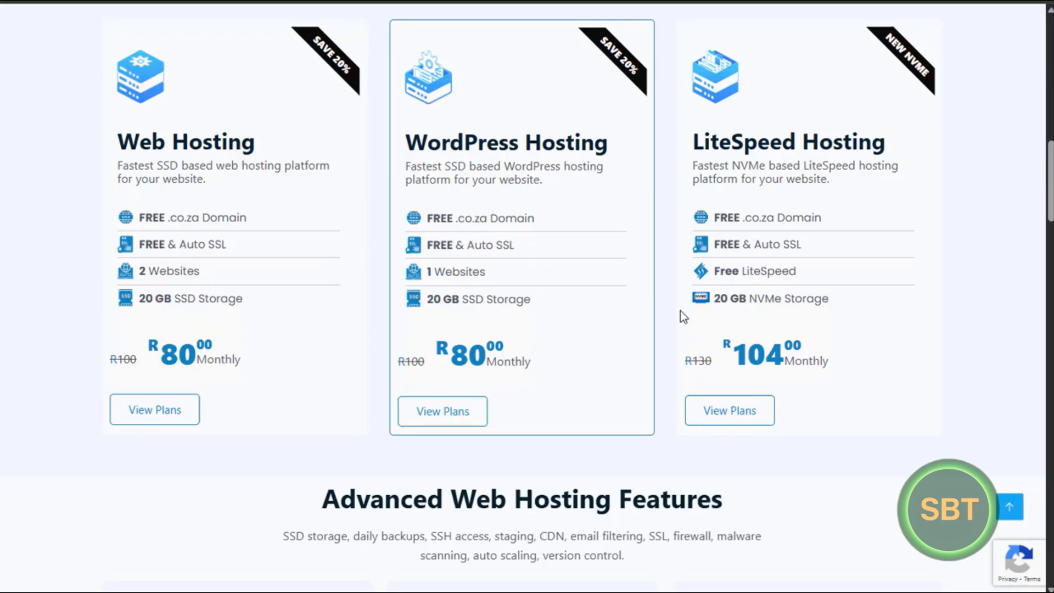
mouse_move(154, 410)
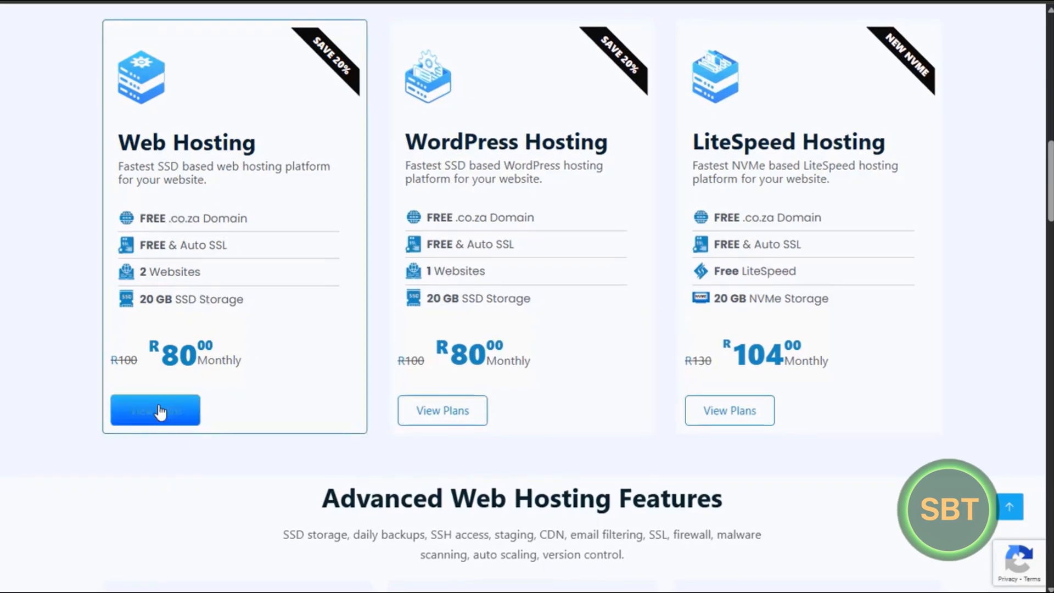
mouse_move(155, 409)
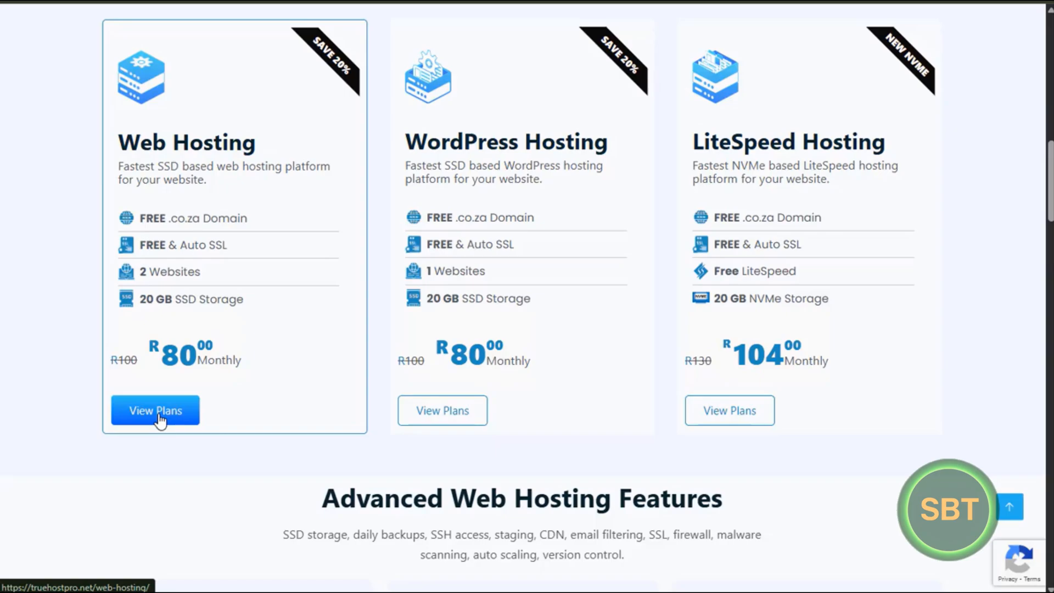
View the Web Hosting plans: Basic R80, Standard R130, Advanced R230, Premium R330 monthly
click(155, 410)
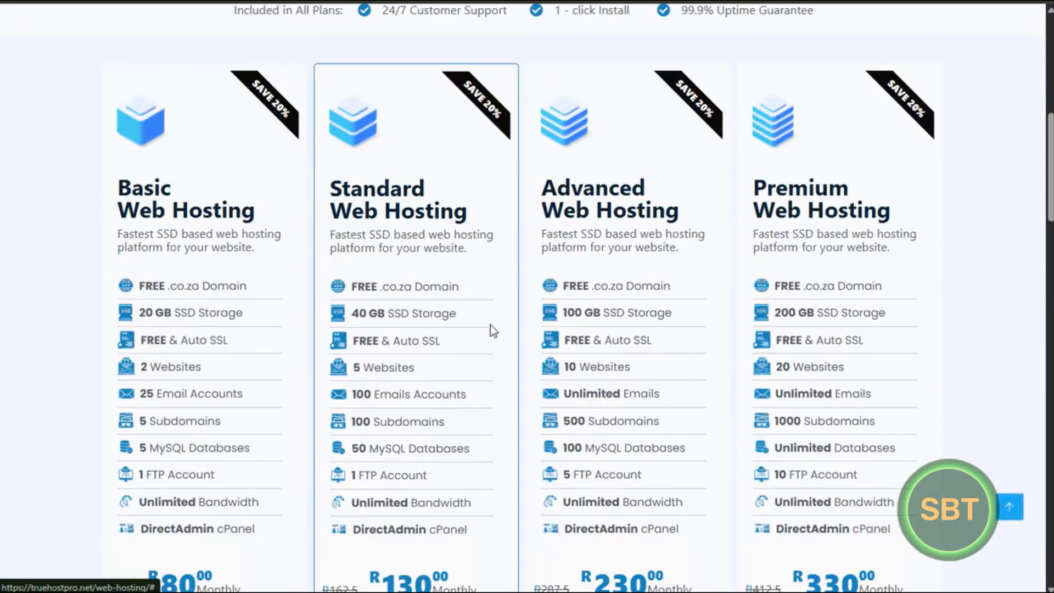
scroll(down, 3)
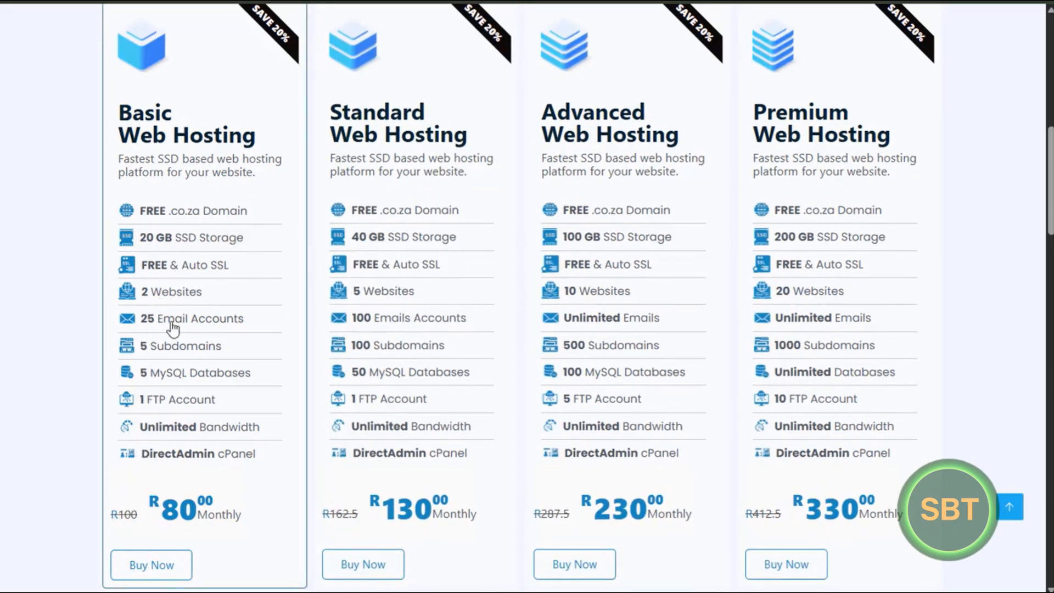
mouse_move(599, 282)
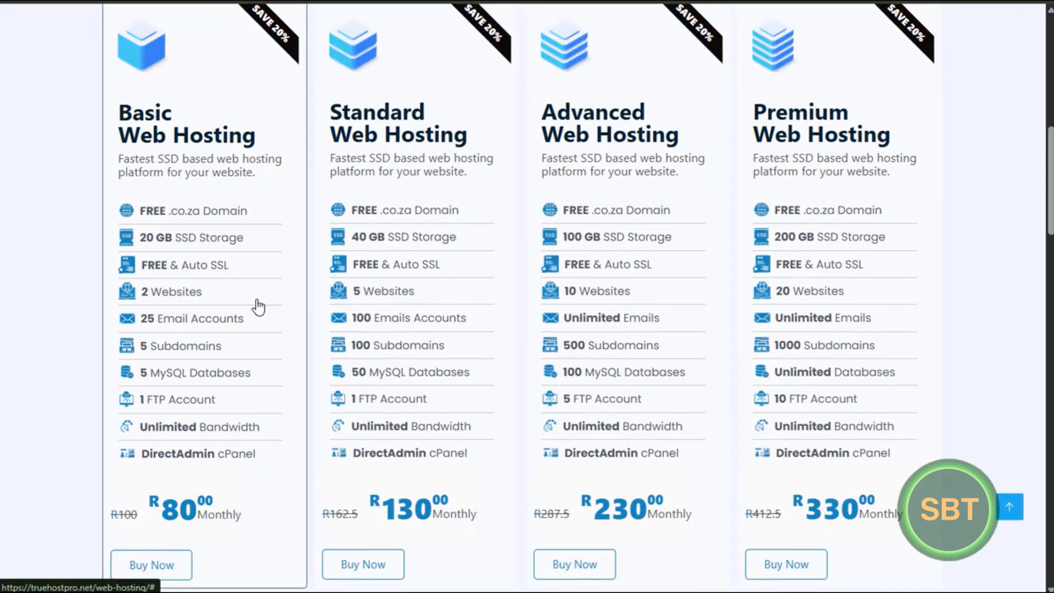
mouse_move(280, 333)
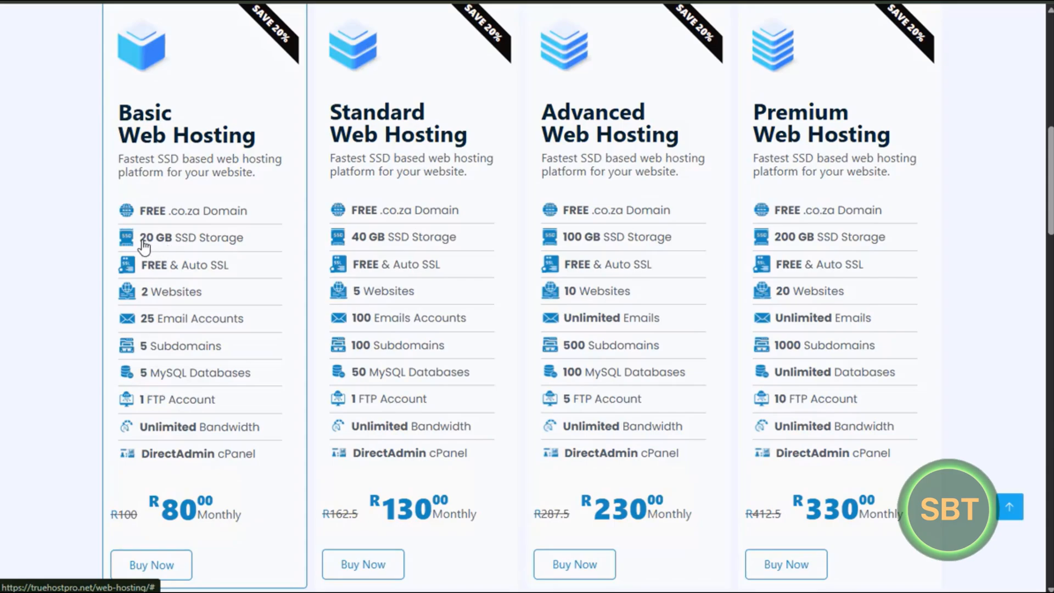
mouse_move(169, 247)
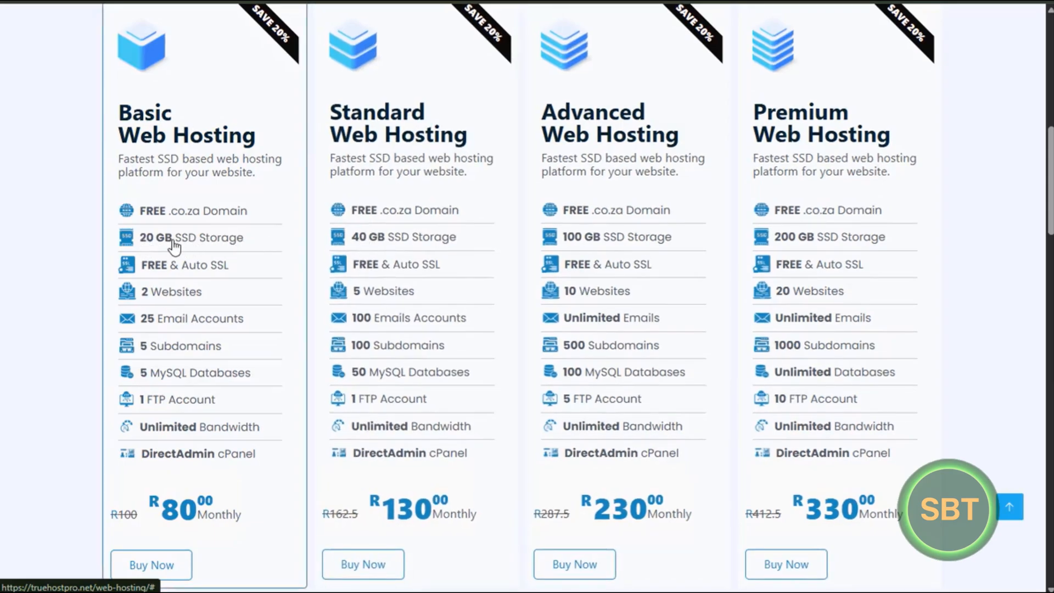
mouse_move(206, 245)
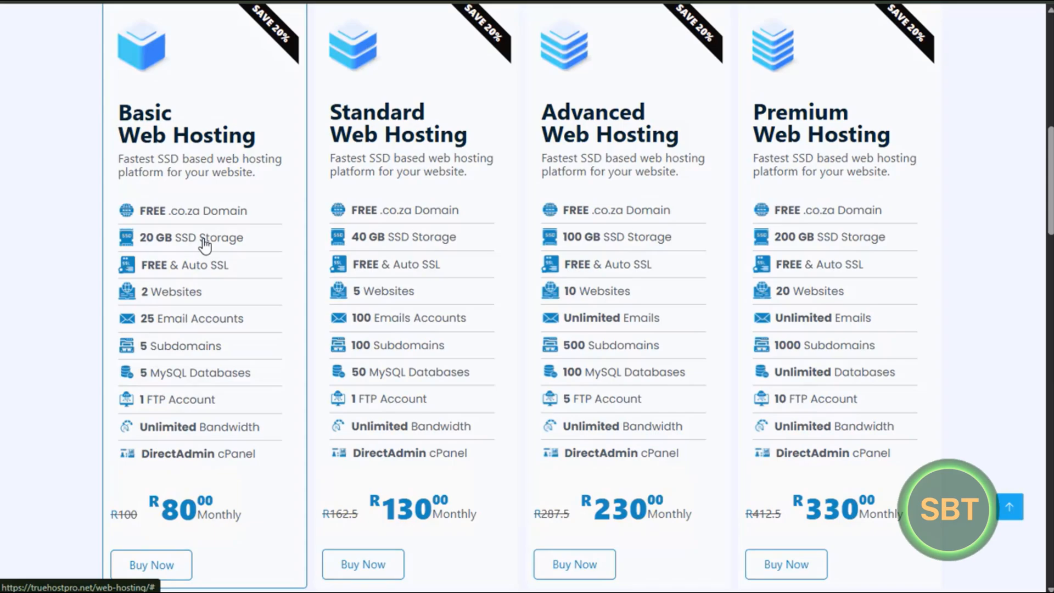
mouse_move(157, 253)
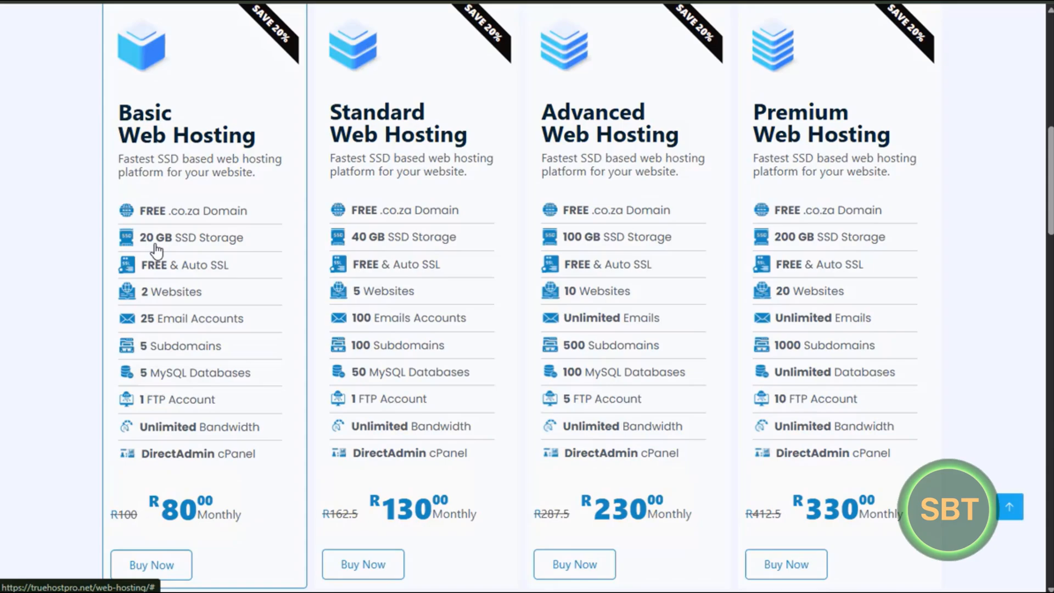
mouse_move(182, 246)
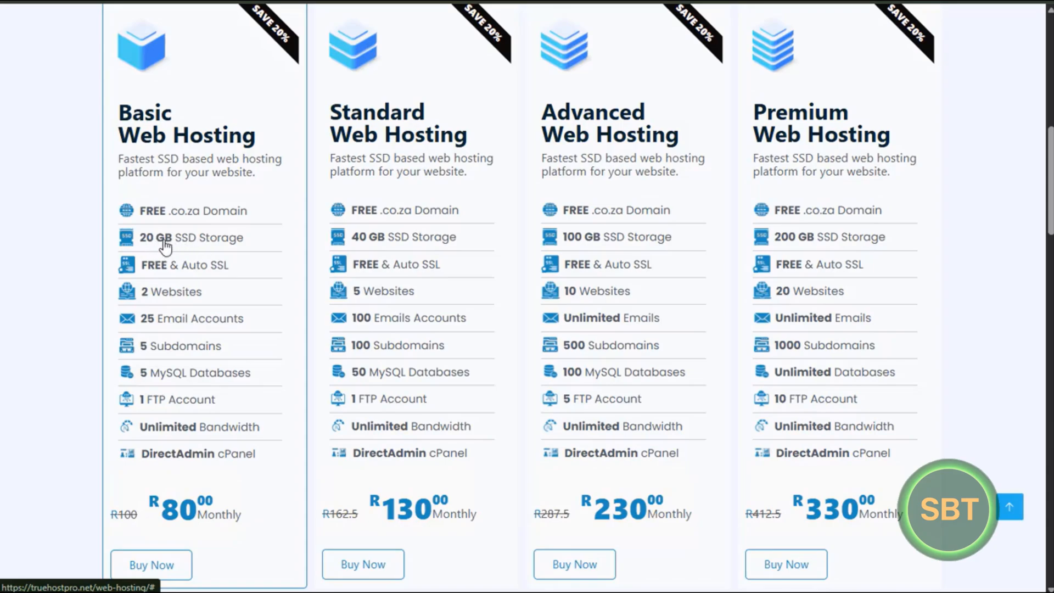
mouse_move(193, 261)
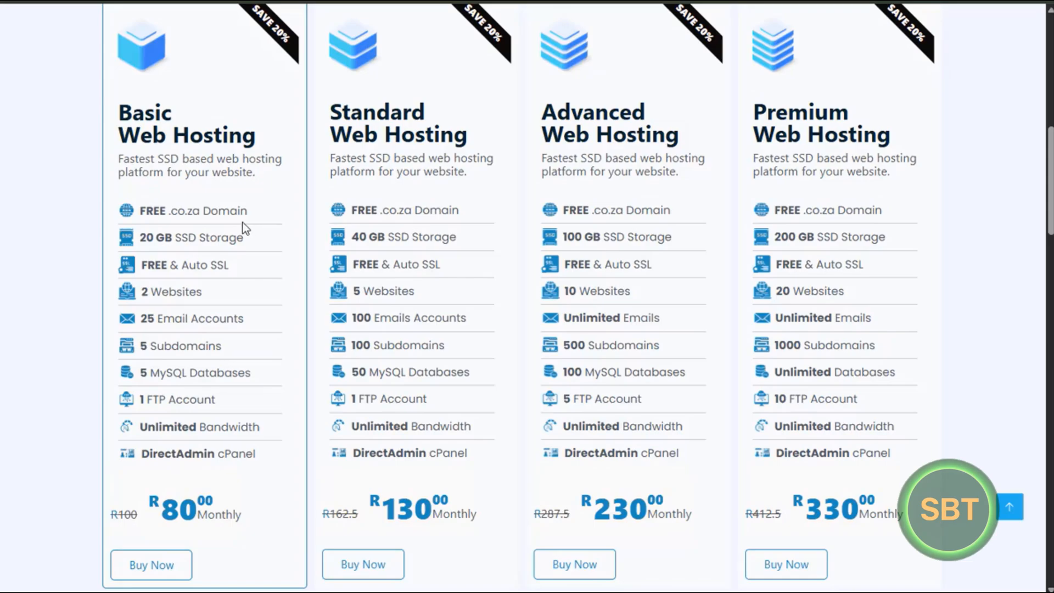
mouse_move(190, 219)
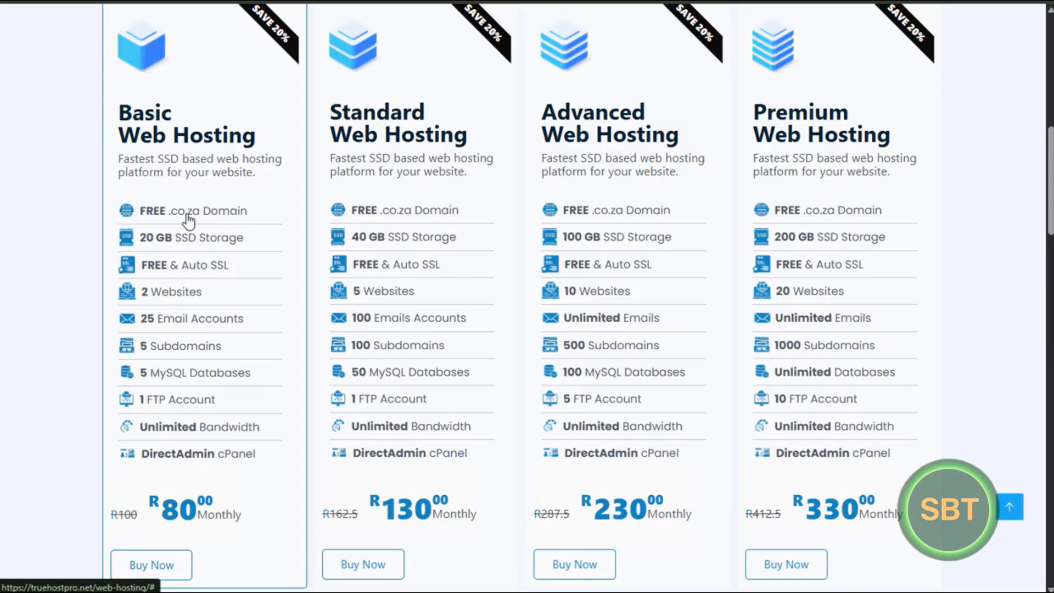
mouse_move(297, 217)
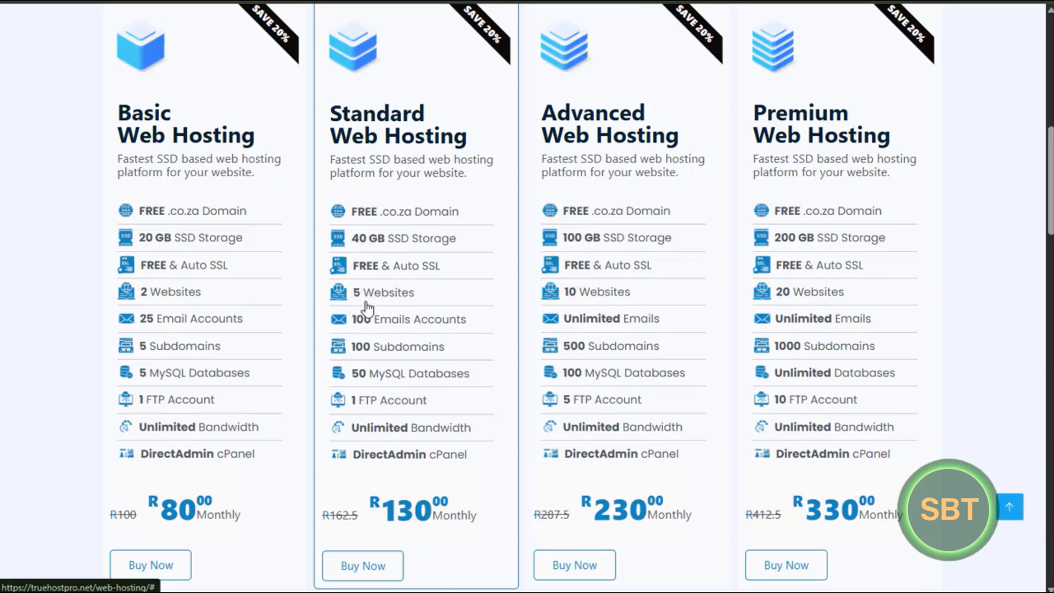
mouse_move(391, 355)
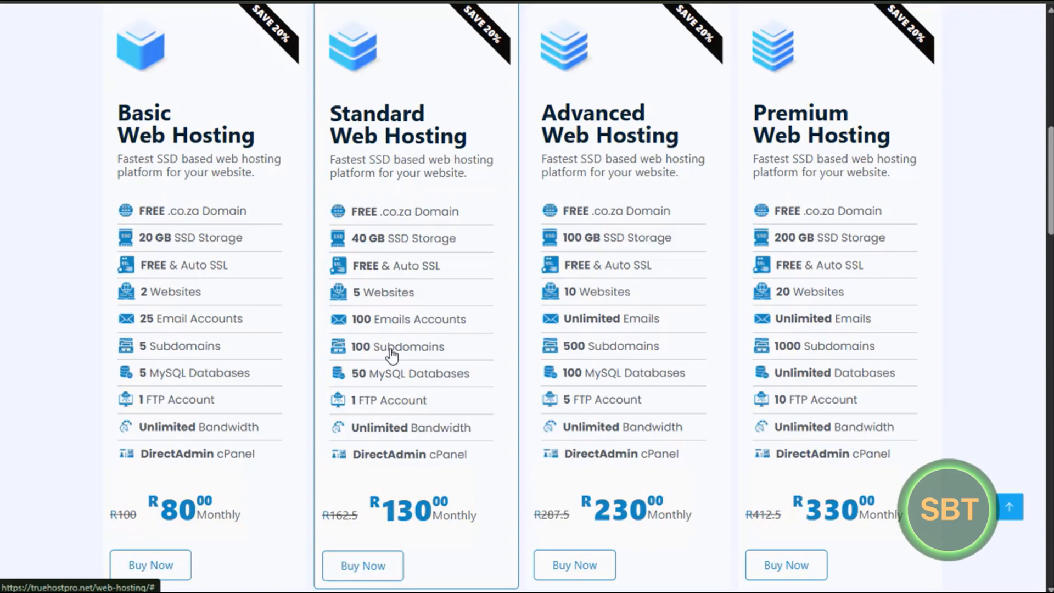
mouse_move(377, 207)
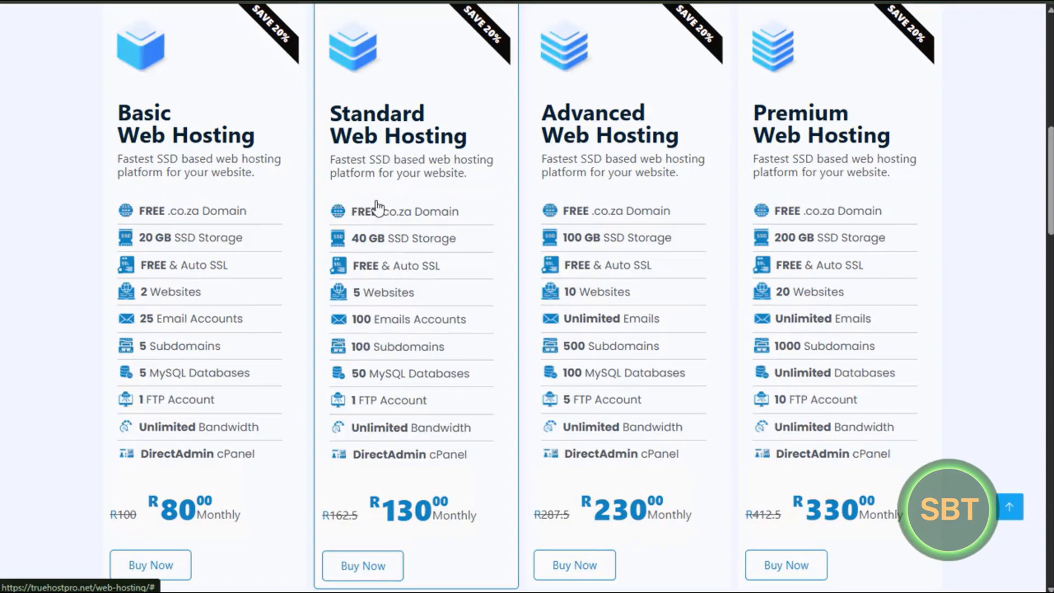
mouse_move(227, 304)
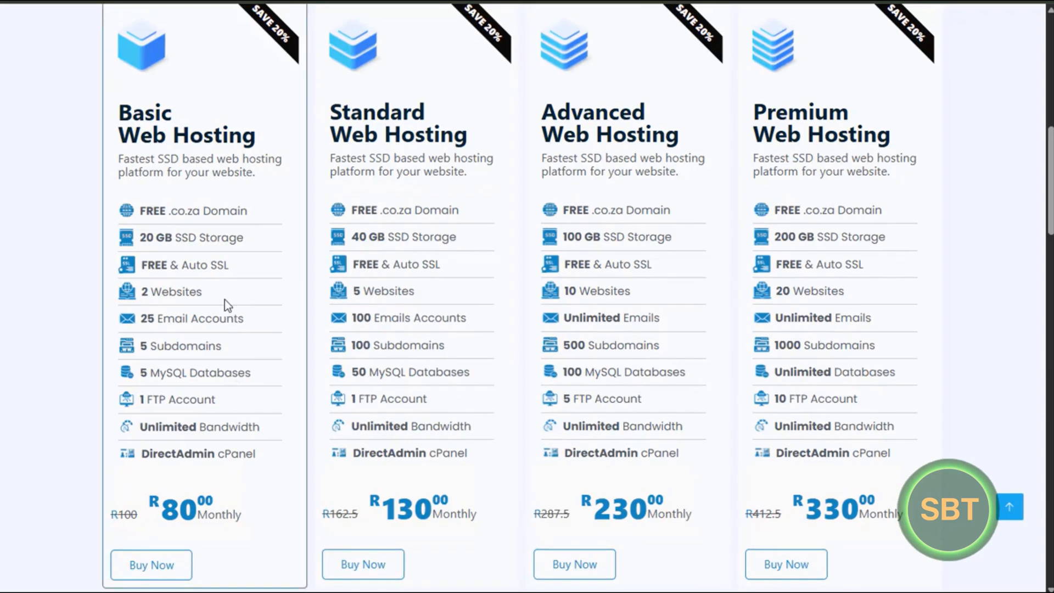
mouse_move(250, 116)
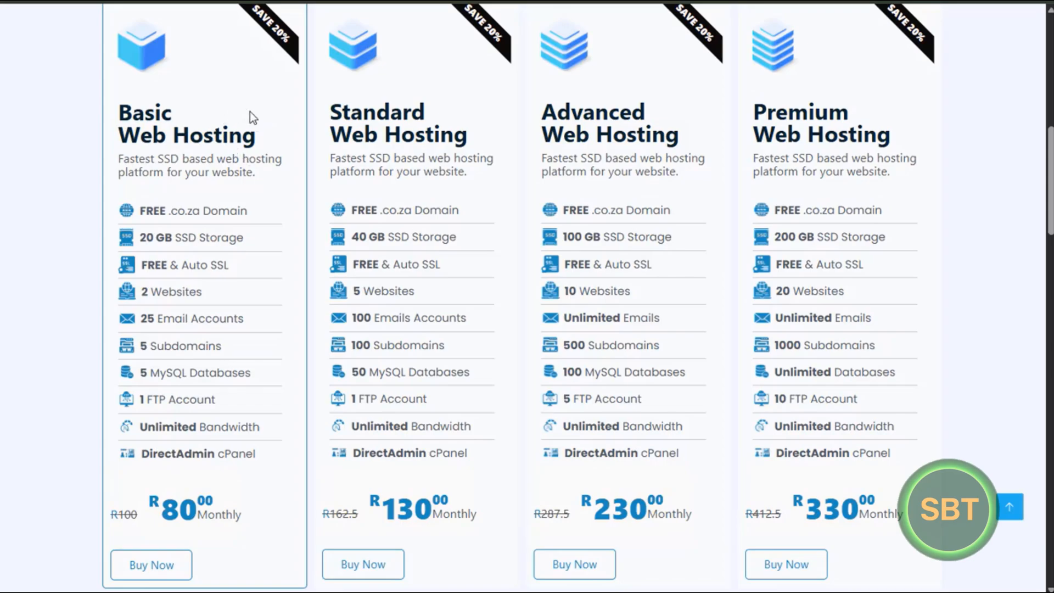
mouse_move(225, 113)
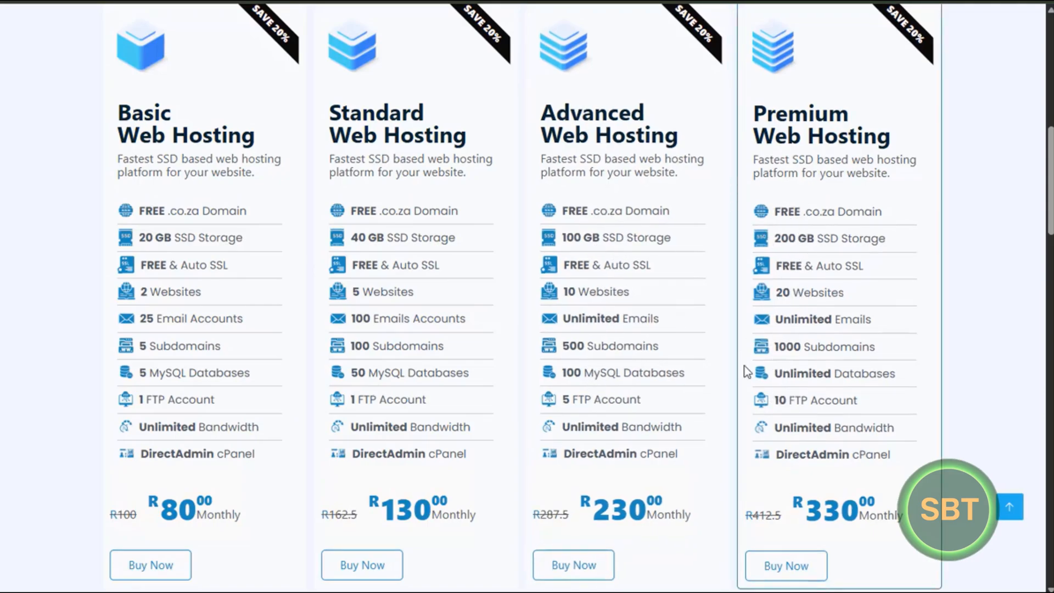
mouse_move(797, 212)
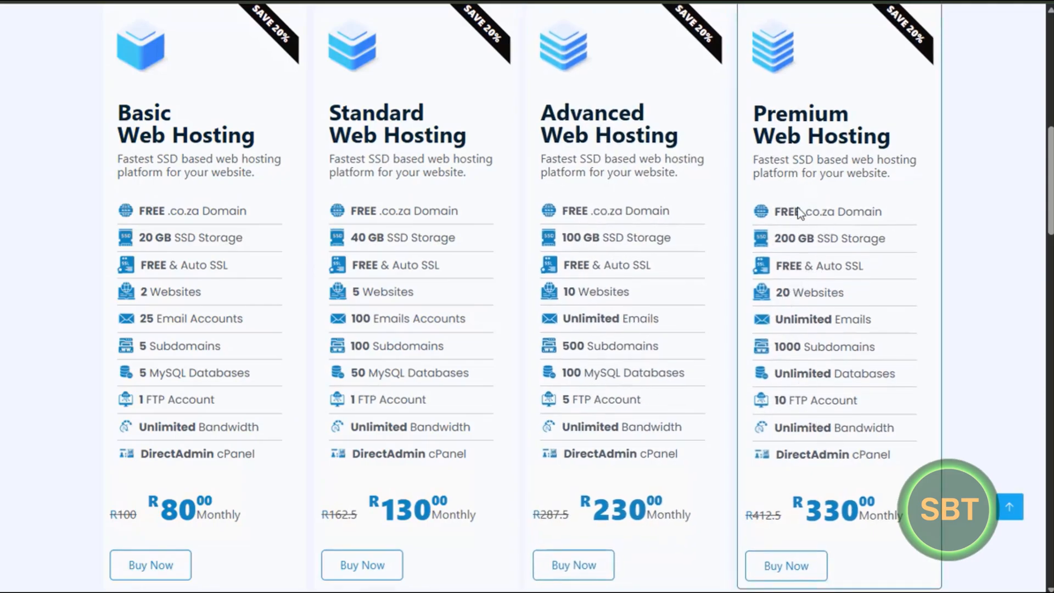
mouse_move(615, 333)
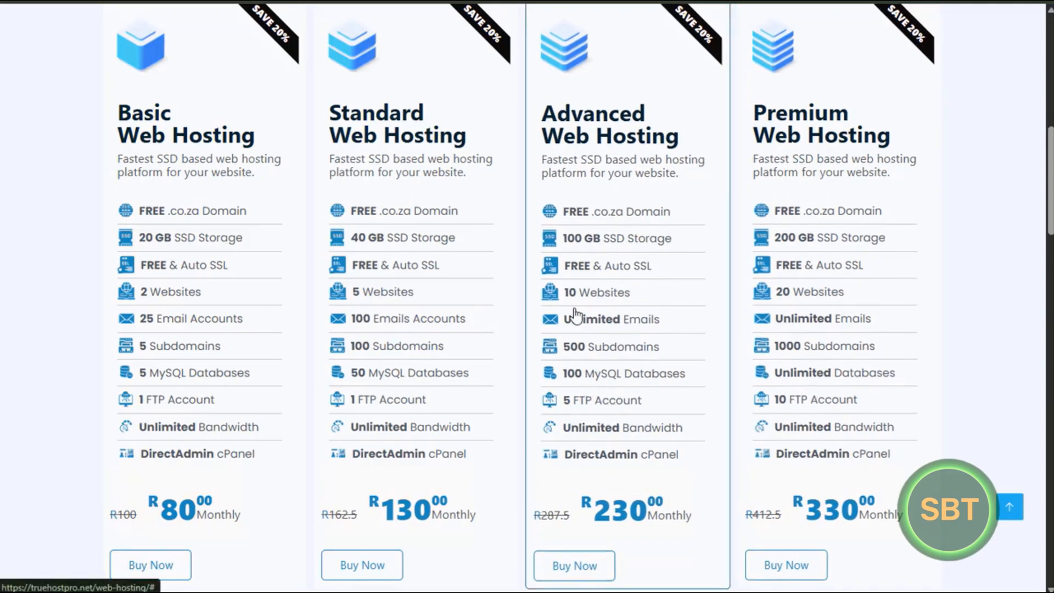
mouse_move(420, 243)
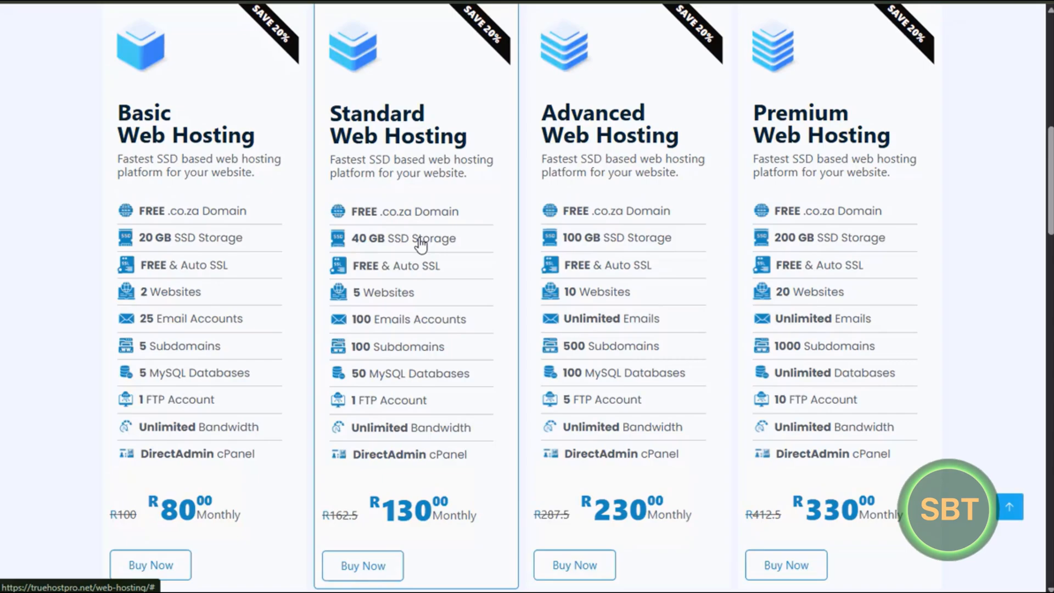
mouse_move(381, 217)
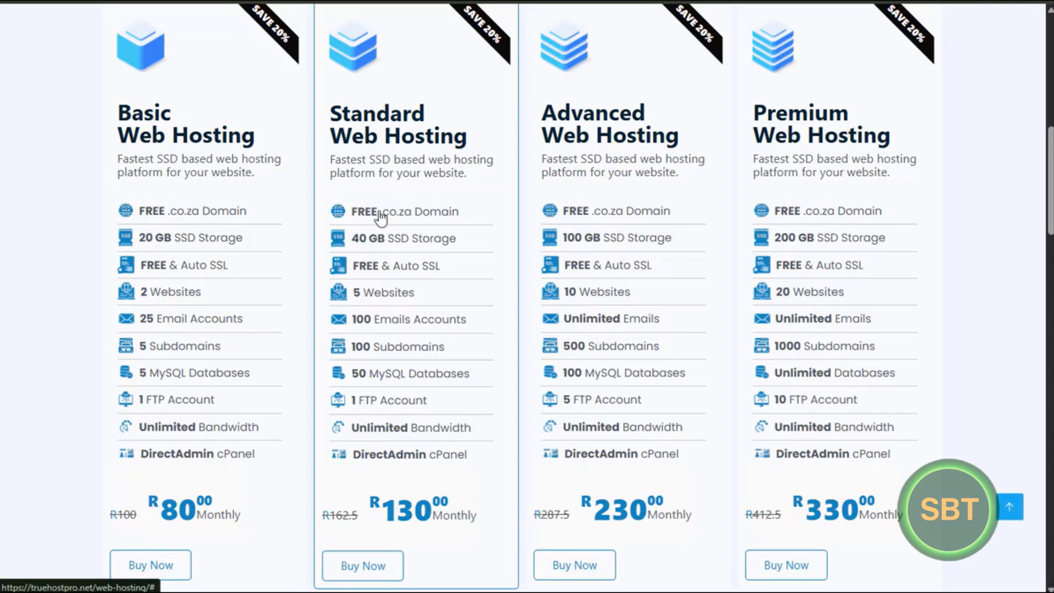
Review WordPress Hosting plans WP-Starter R80, WP-Ultimate R144, WP-Turbo R256, WP-Platinum R400
scroll(up, 3)
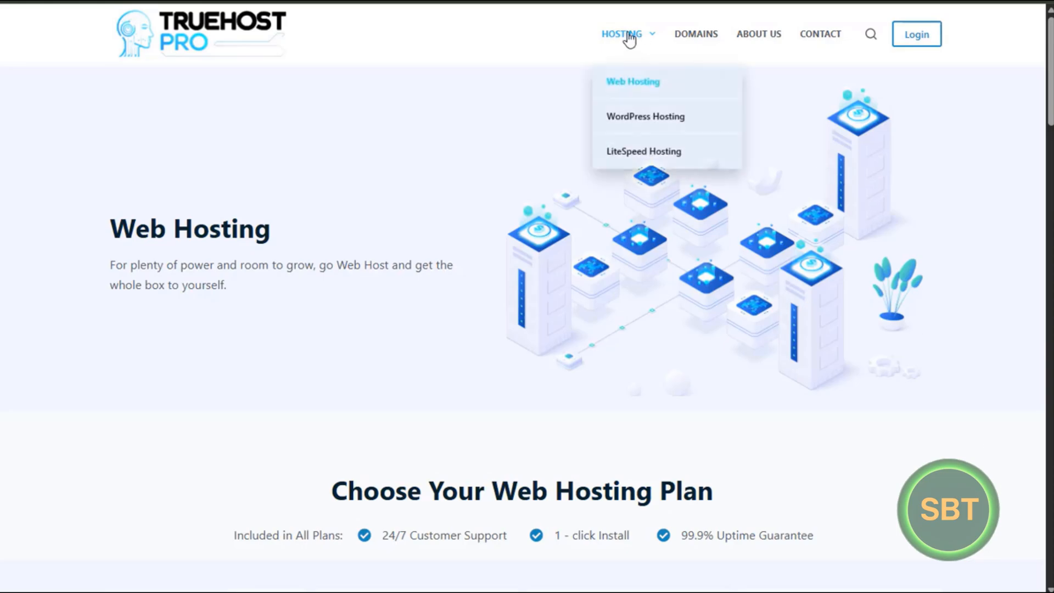
mouse_move(645, 116)
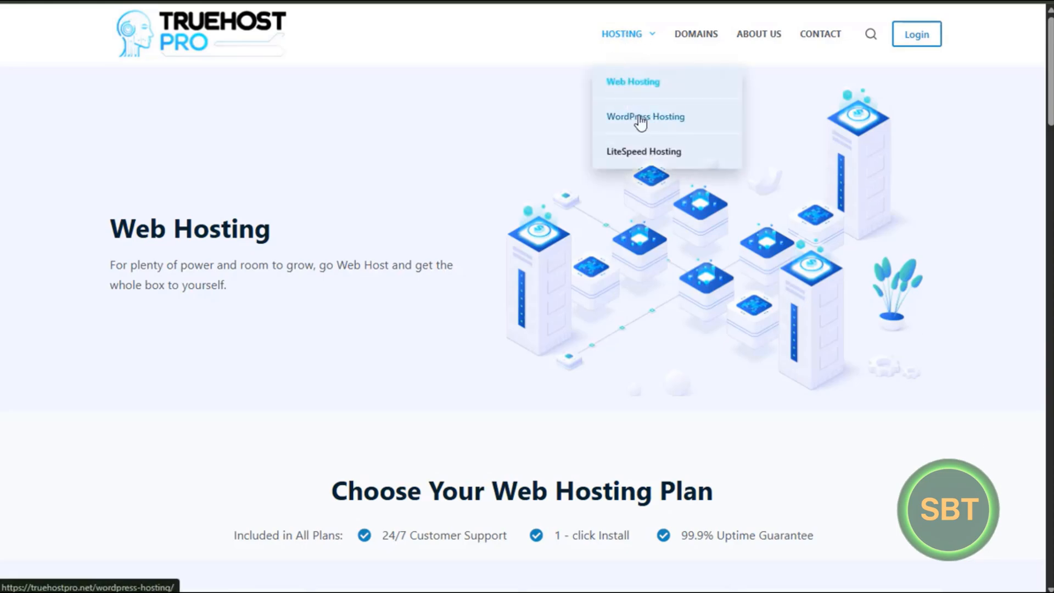
click(645, 116)
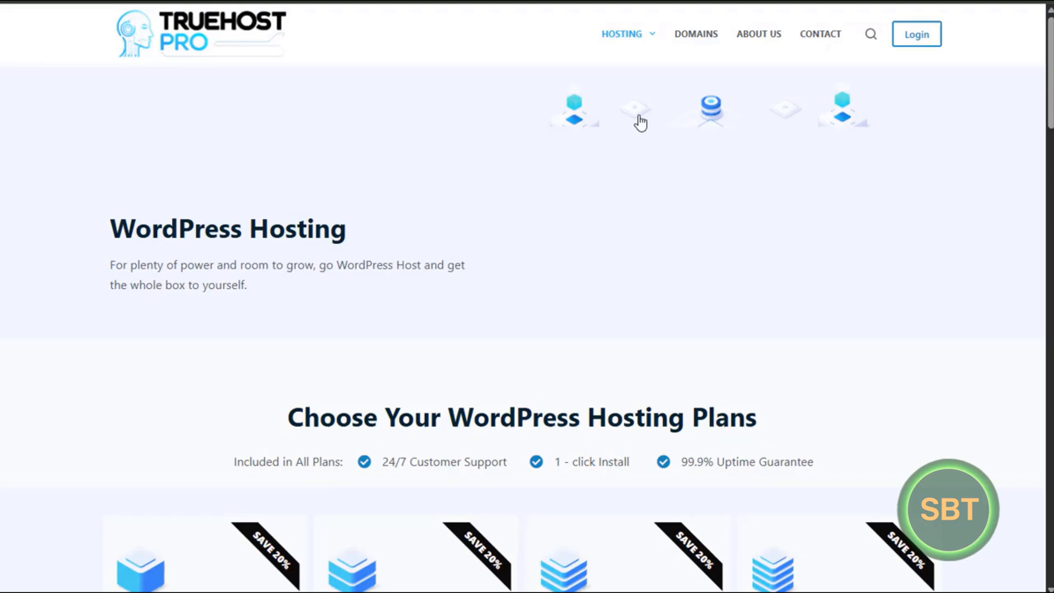
scroll(down, 3)
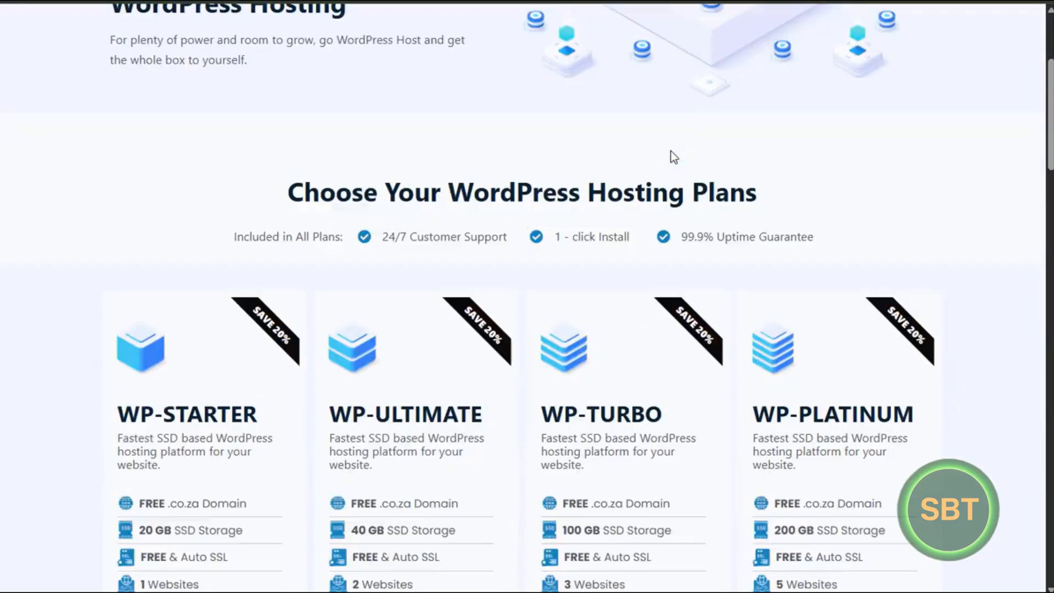
scroll(down, 3)
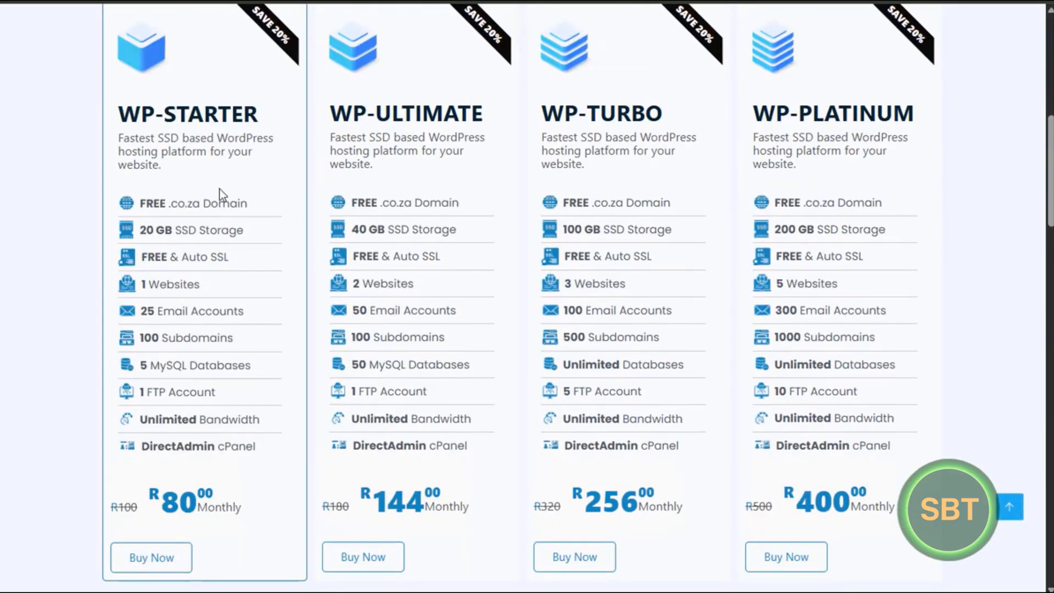
mouse_move(193, 266)
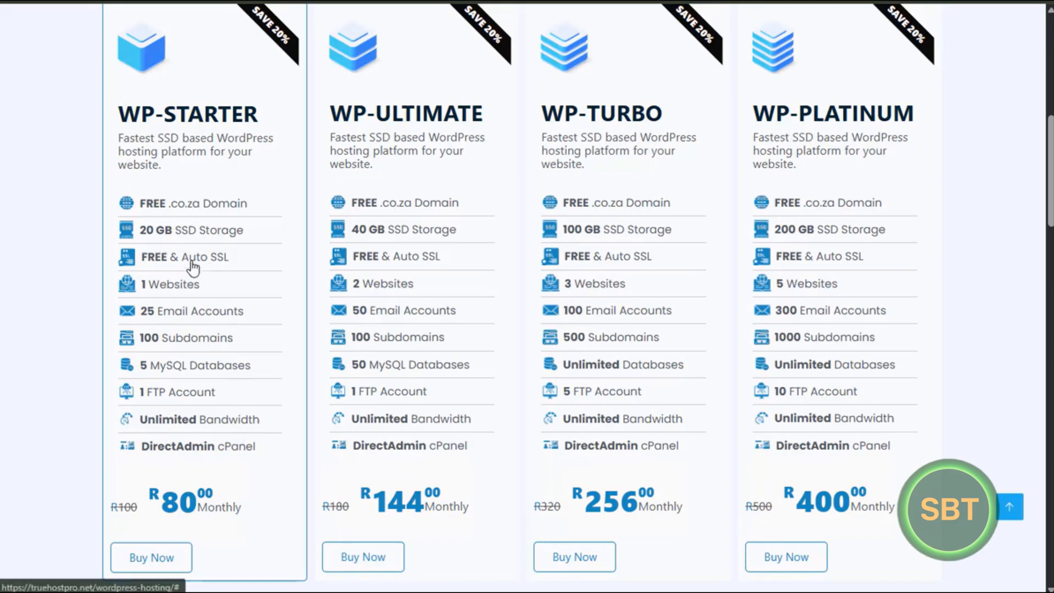
mouse_move(645, 406)
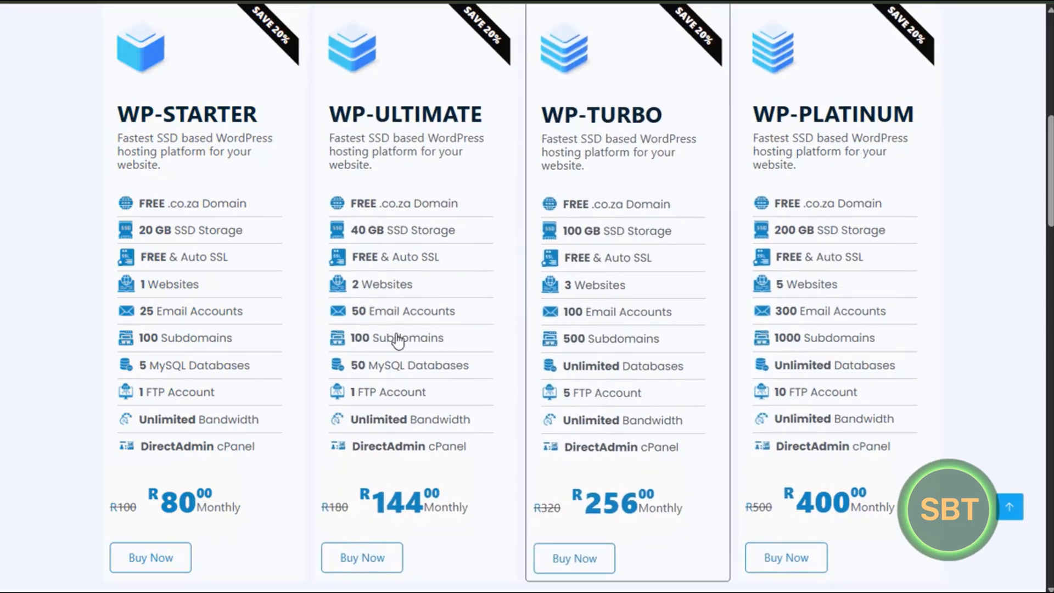
mouse_move(662, 245)
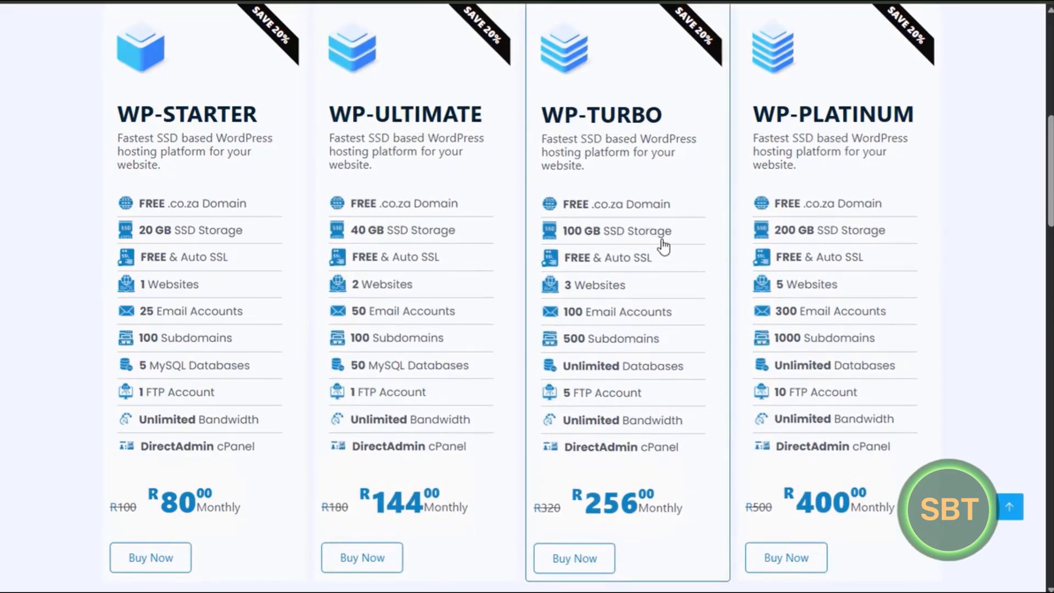
scroll(up, 3)
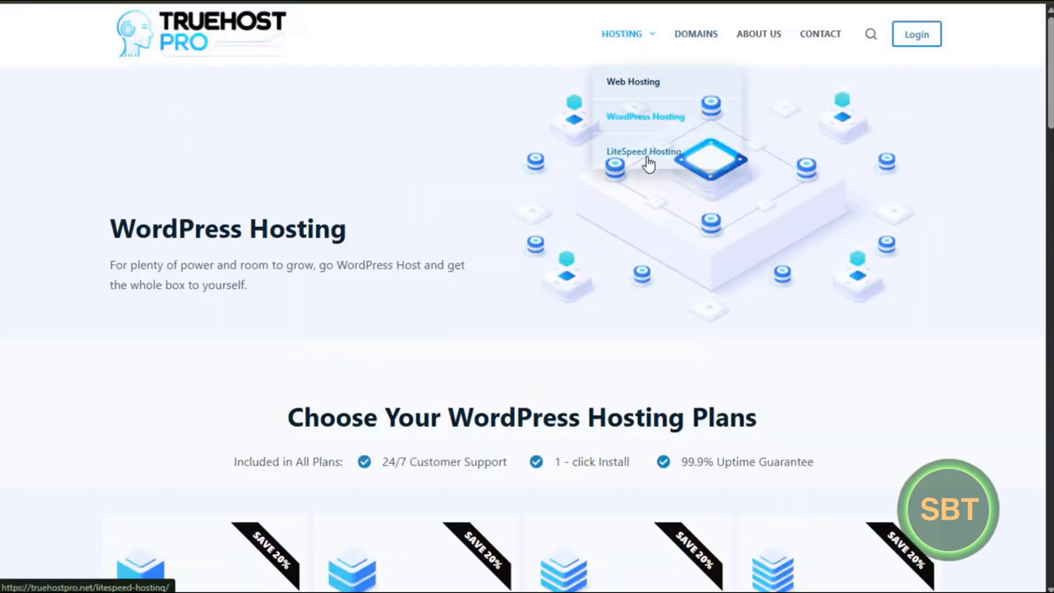
Review LiteSpeed plans LS-Starter R104 to LS-Platinum R488 and highlight NVMe in LS-Starter
click(643, 151)
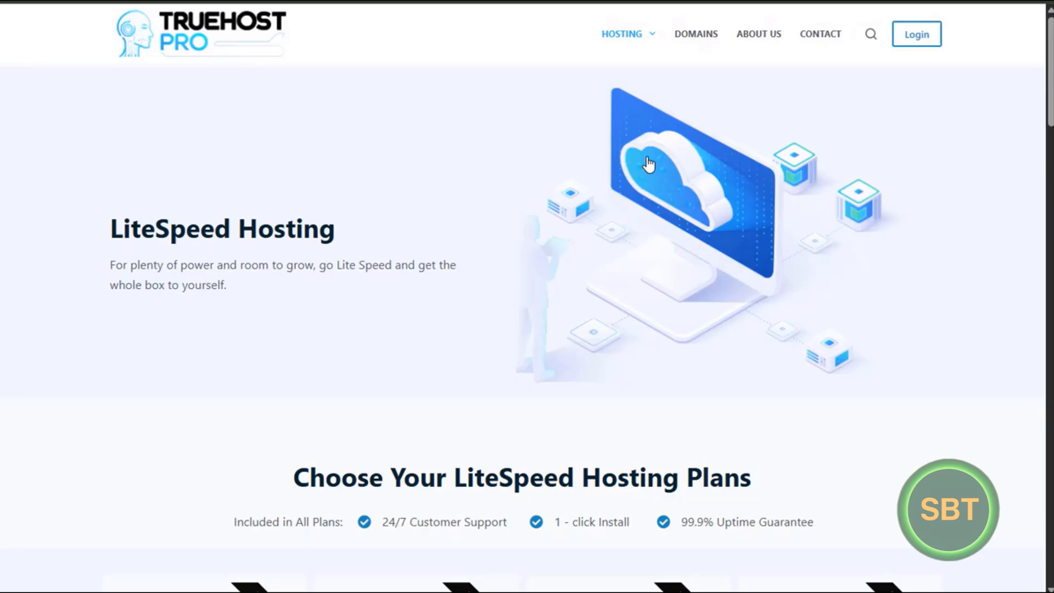
scroll(down, 3)
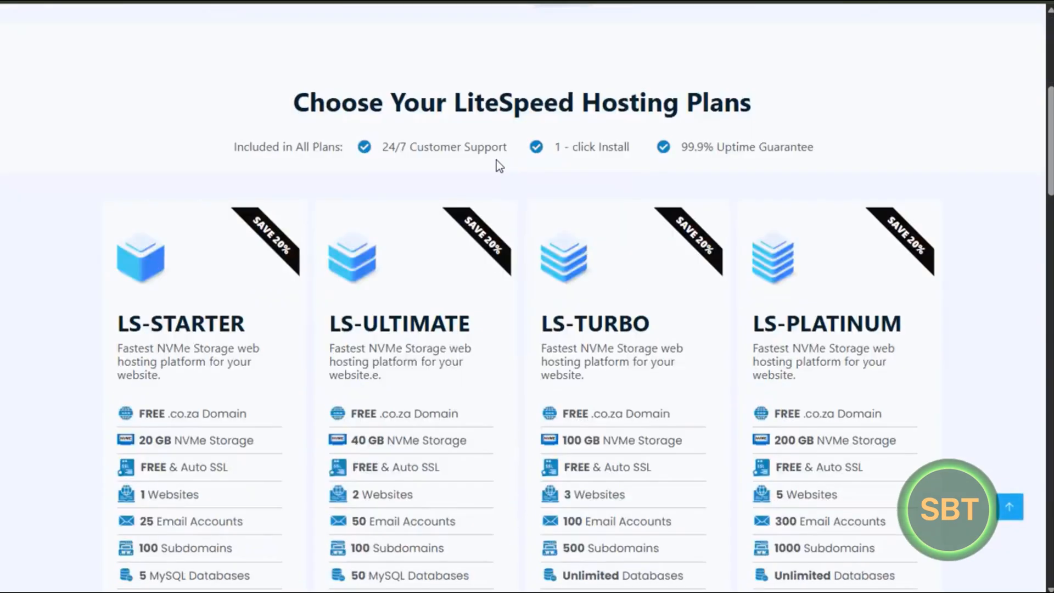
scroll(down, 3)
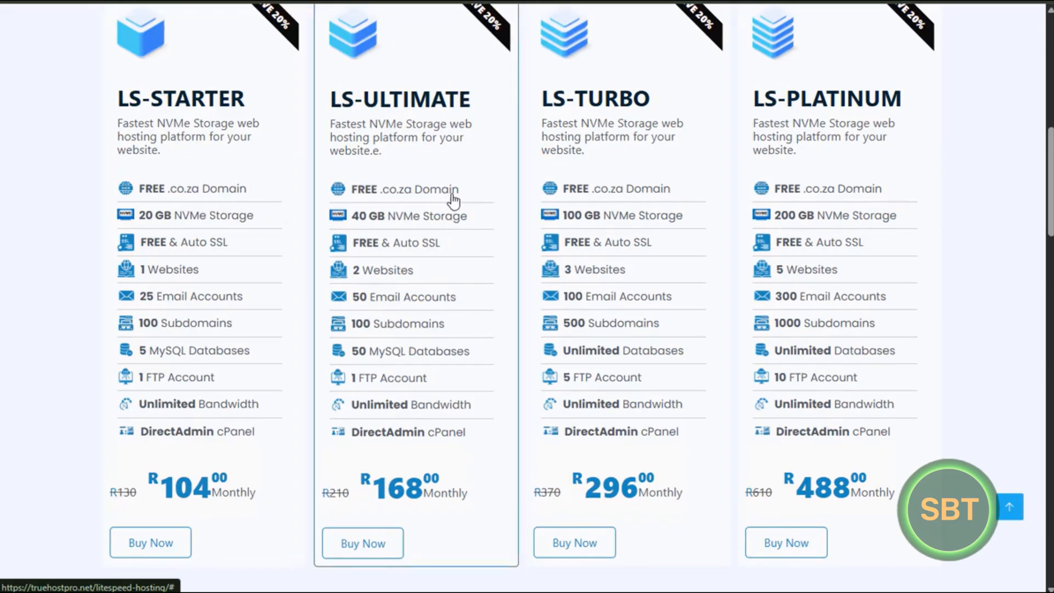
mouse_move(828, 198)
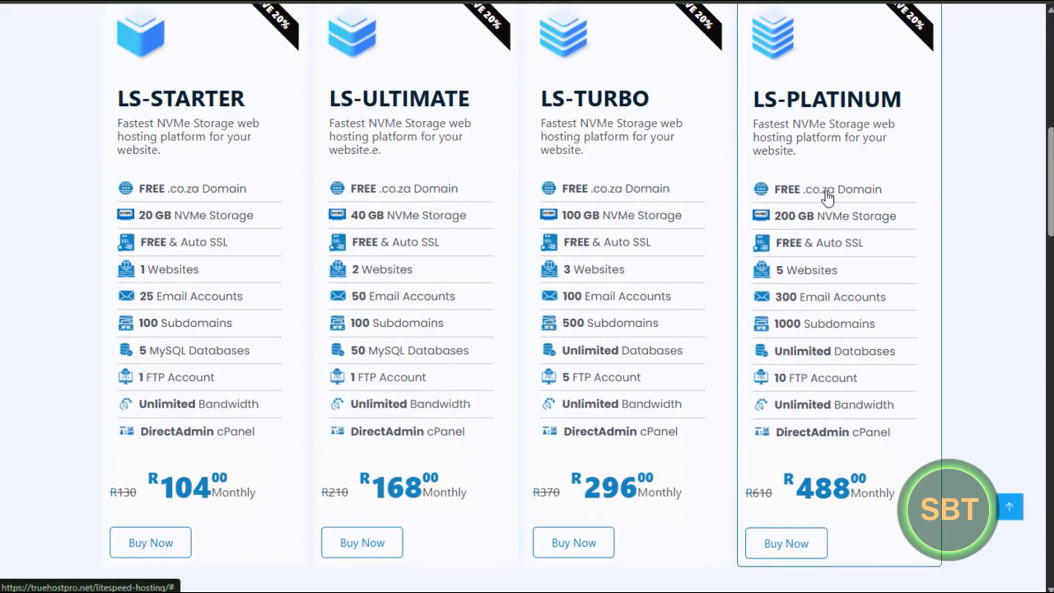
mouse_move(348, 179)
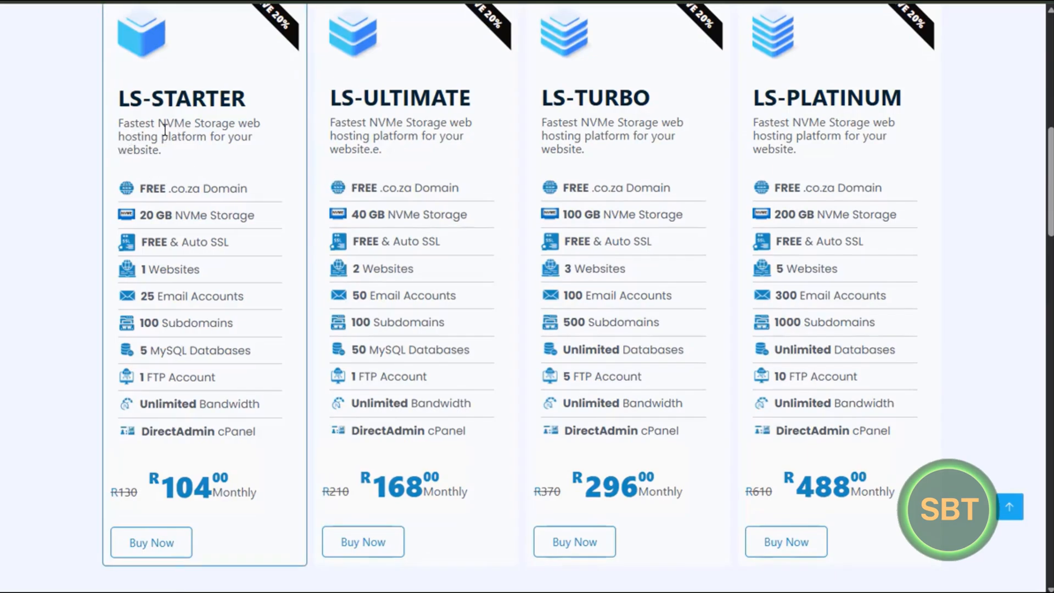
double_click(173, 124)
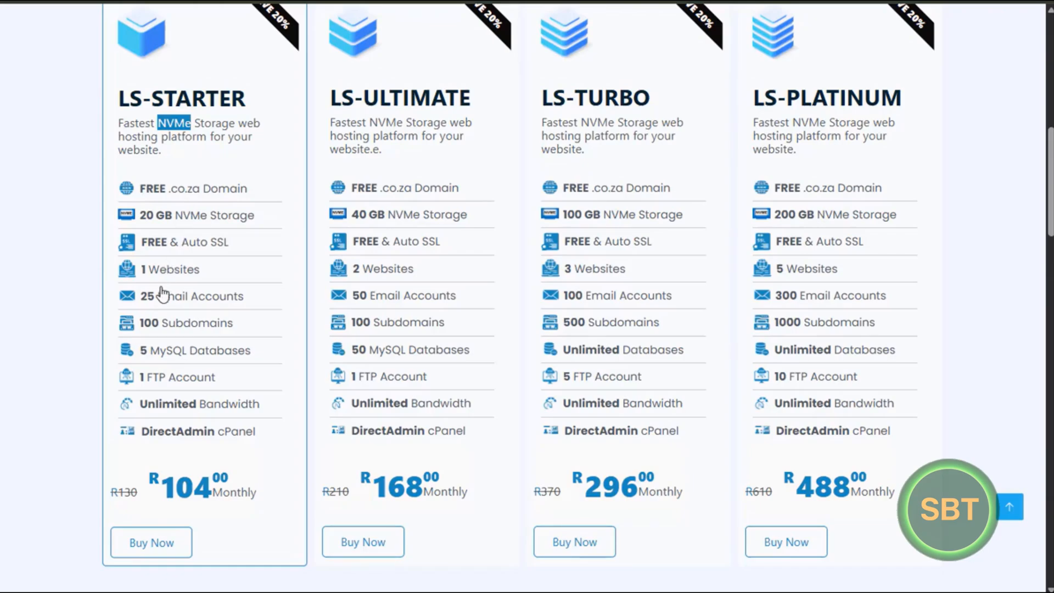
mouse_move(186, 224)
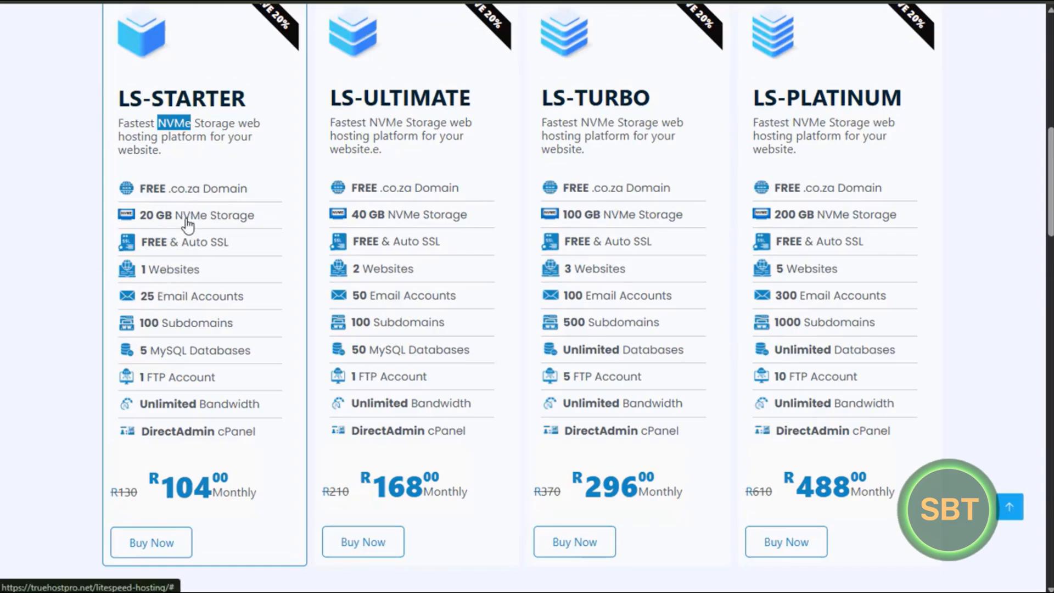
mouse_move(233, 230)
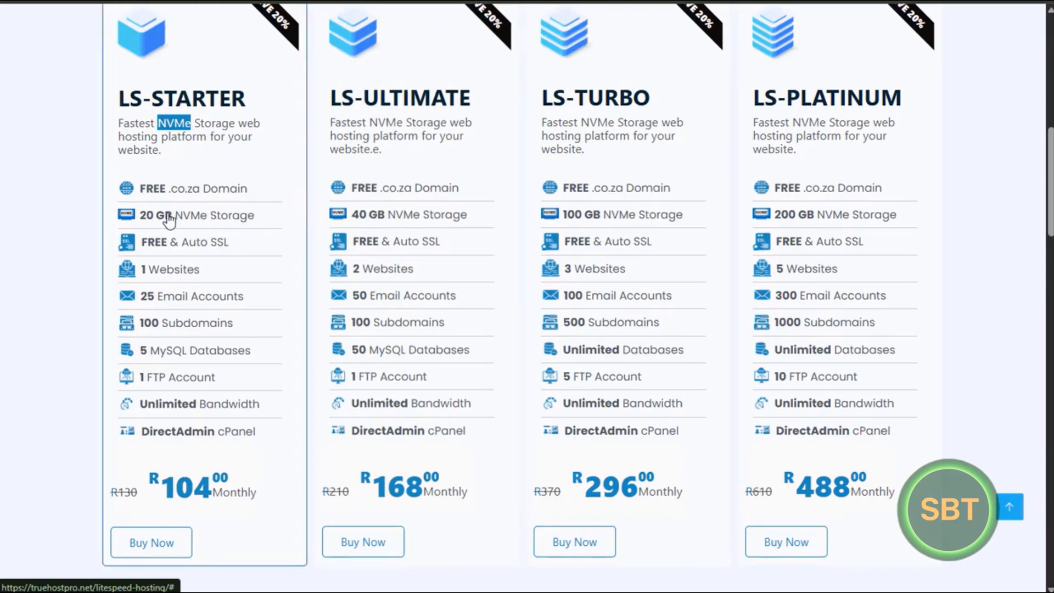
mouse_move(206, 230)
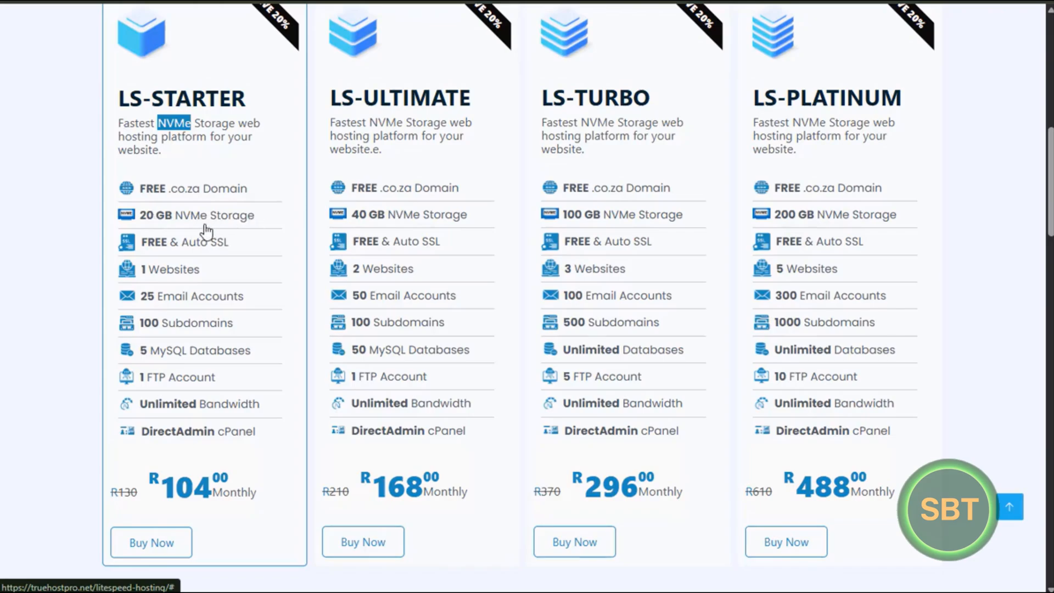
mouse_move(166, 227)
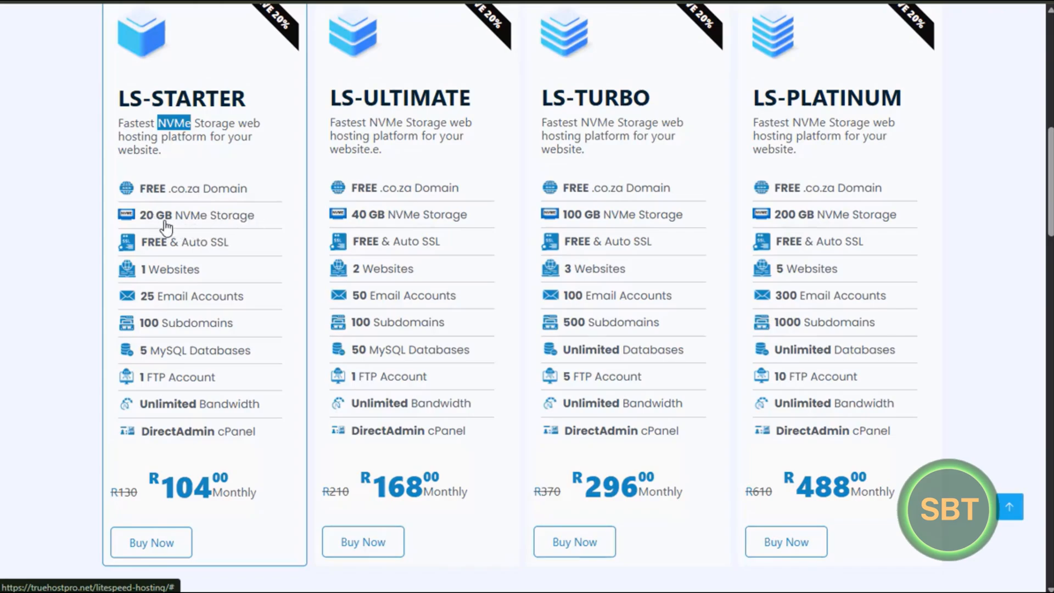
mouse_move(186, 227)
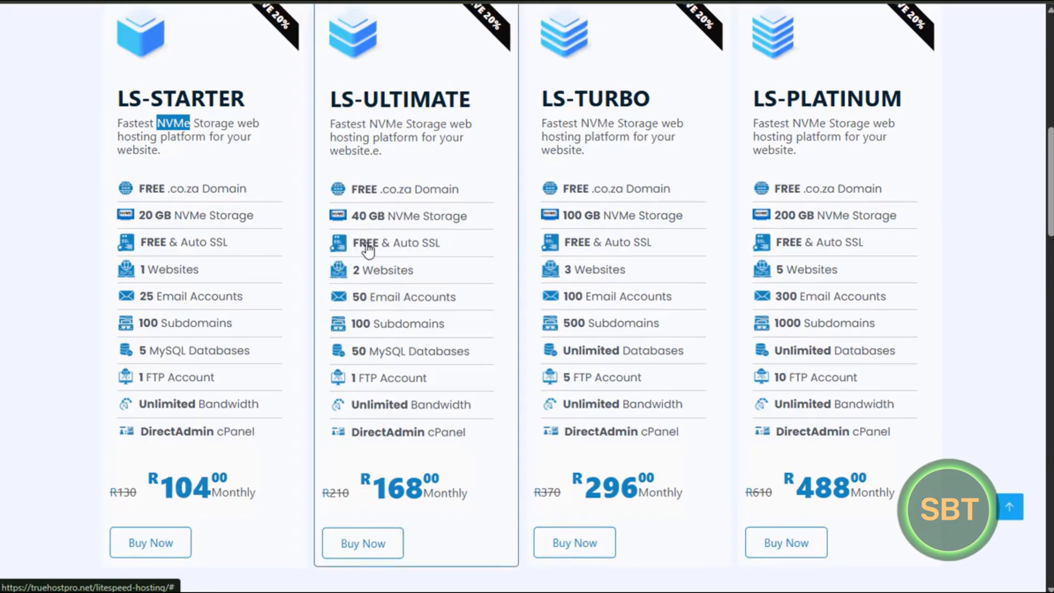
mouse_move(665, 245)
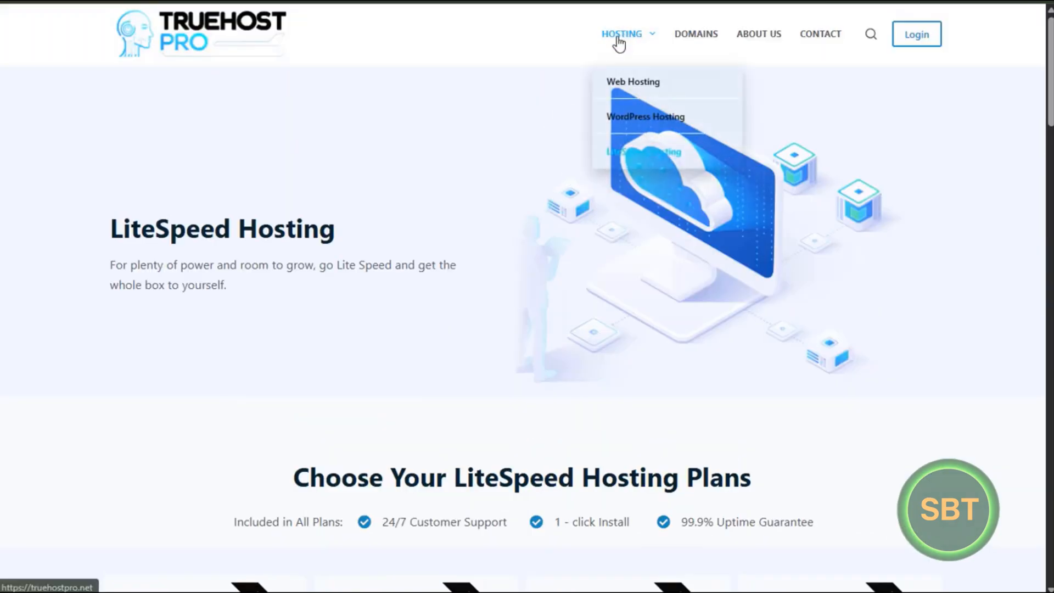
mouse_move(474, 225)
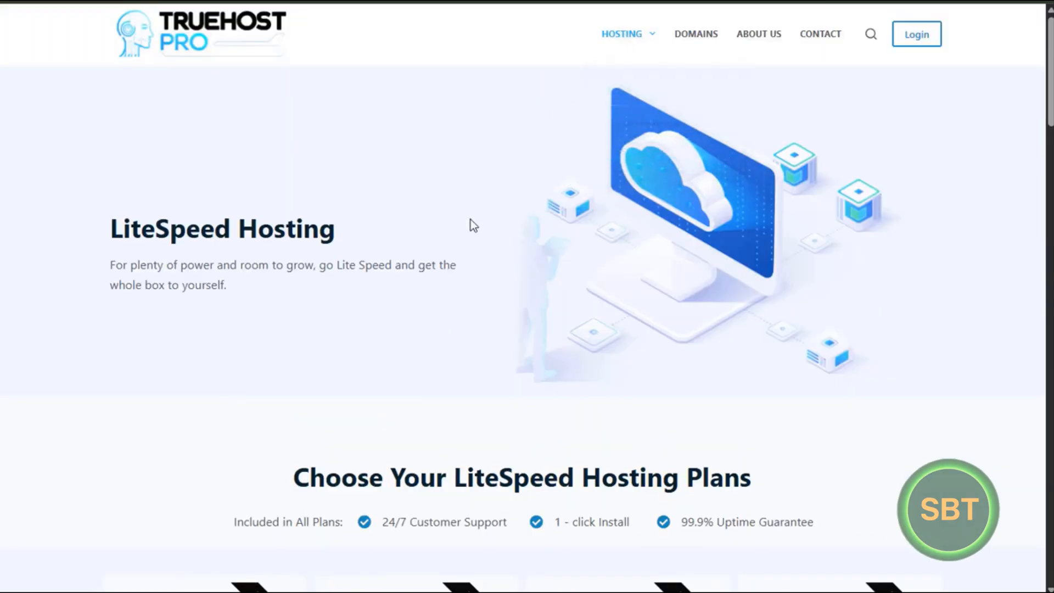
Scroll through the Web Hosting plan features from 20 to 200 GB SSD storage
scroll(down, 3)
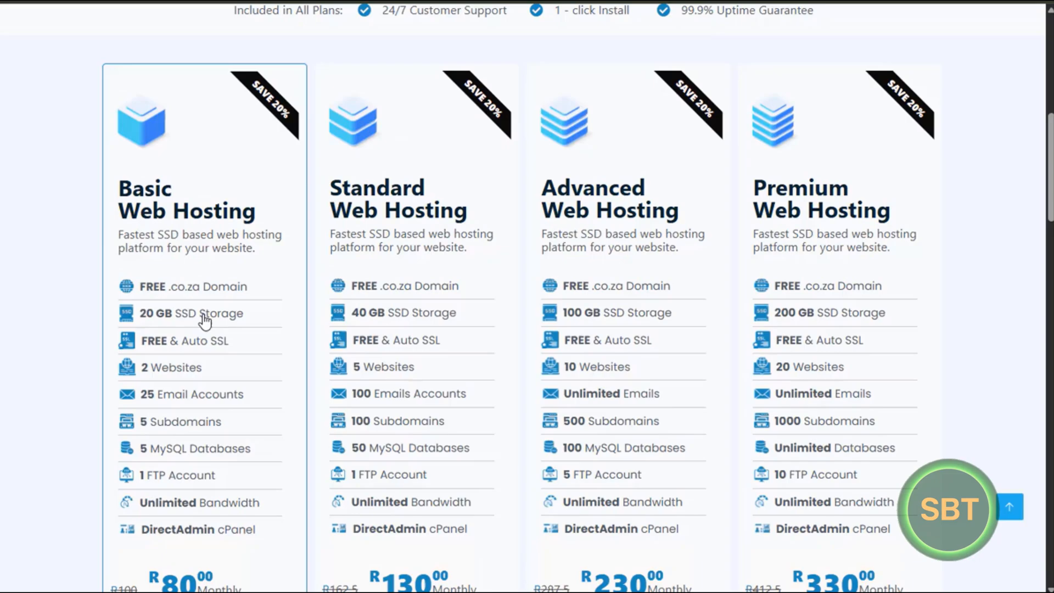
mouse_move(190, 325)
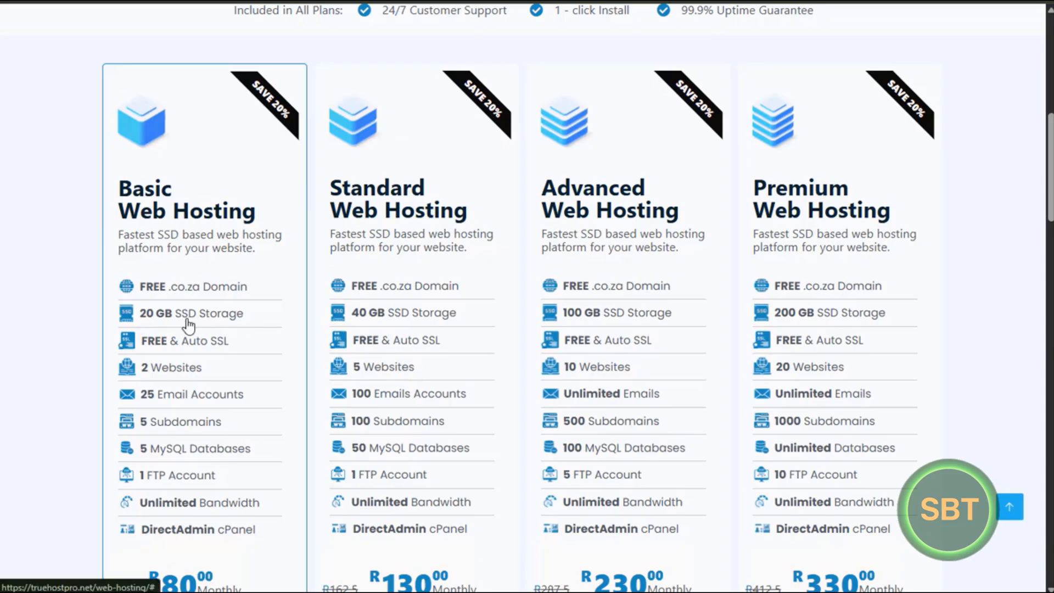
mouse_move(195, 321)
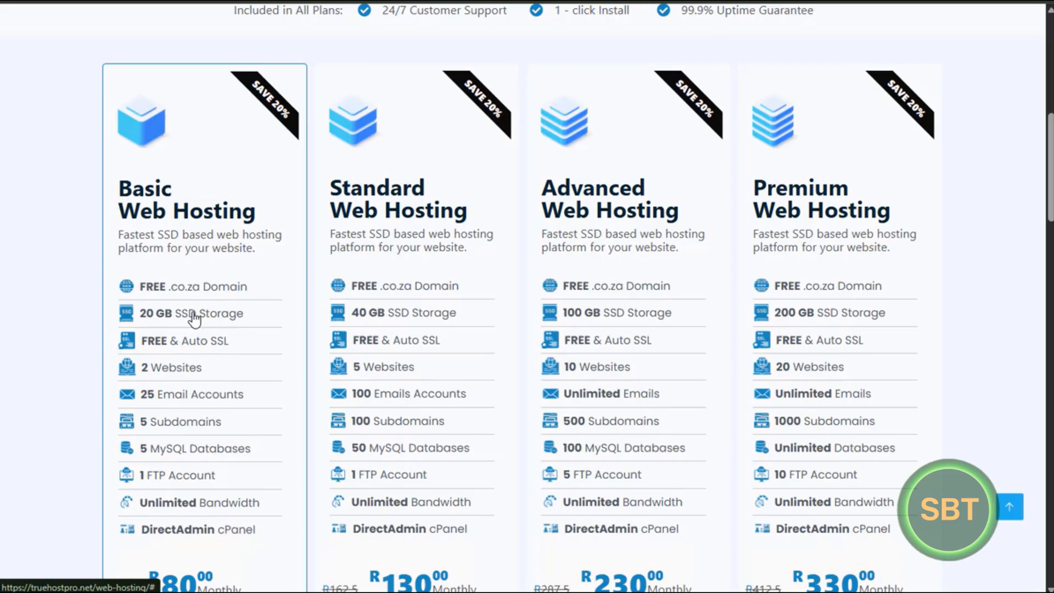
mouse_move(278, 290)
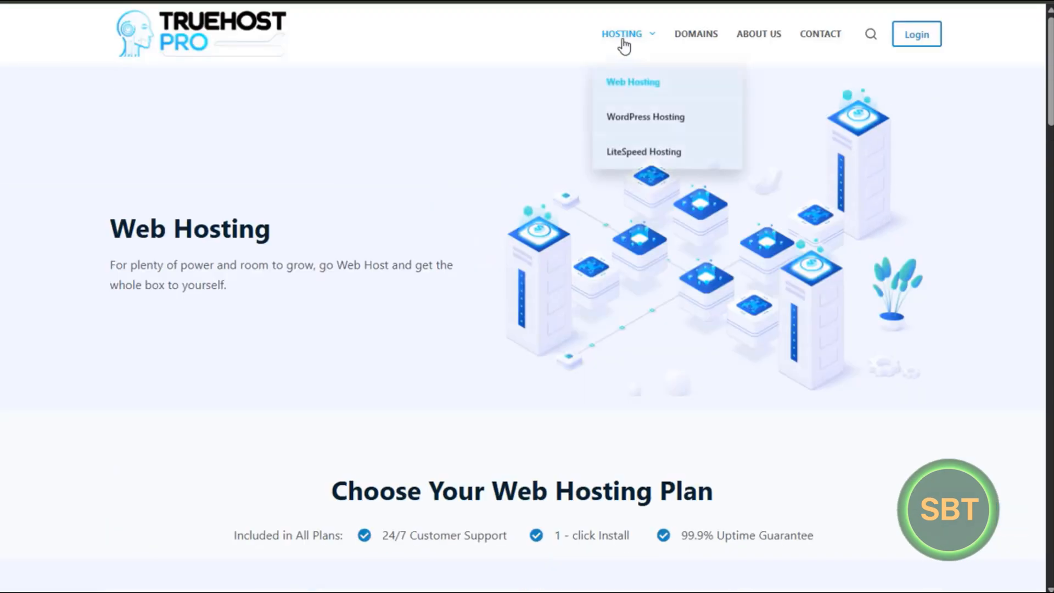
Scroll the homepage to compare Web R80, WordPress R80 and LiteSpeed R104 offers
scroll(down, 3)
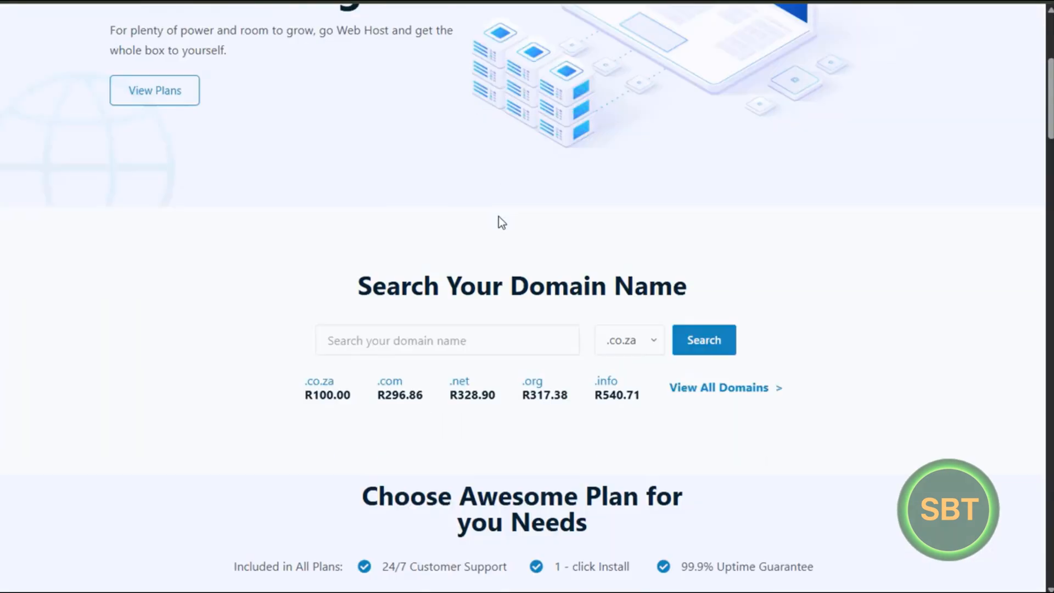
scroll(down, 3)
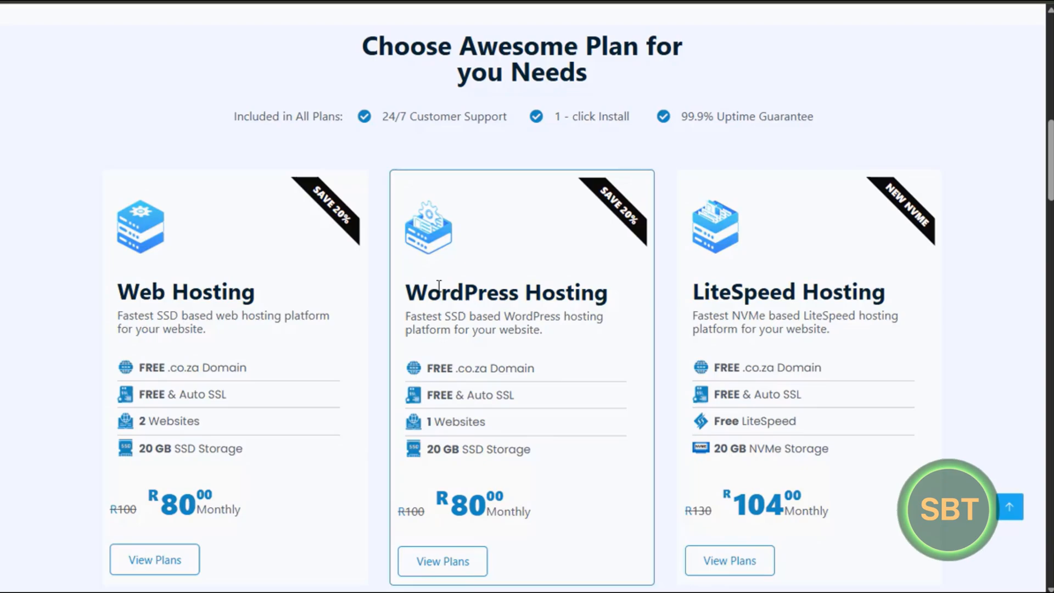
mouse_move(462, 317)
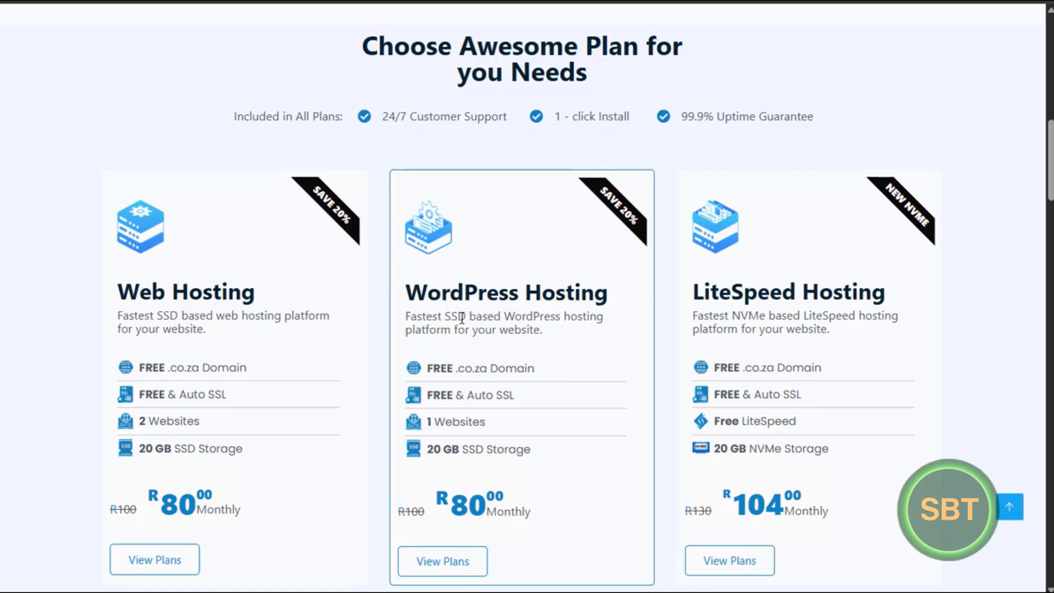
mouse_move(766, 349)
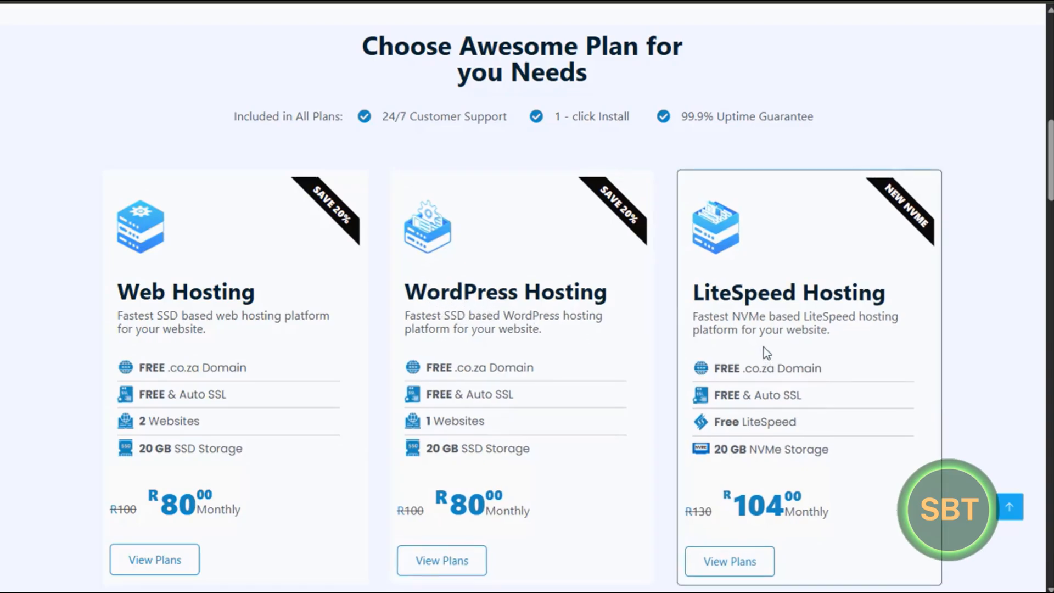
mouse_move(554, 334)
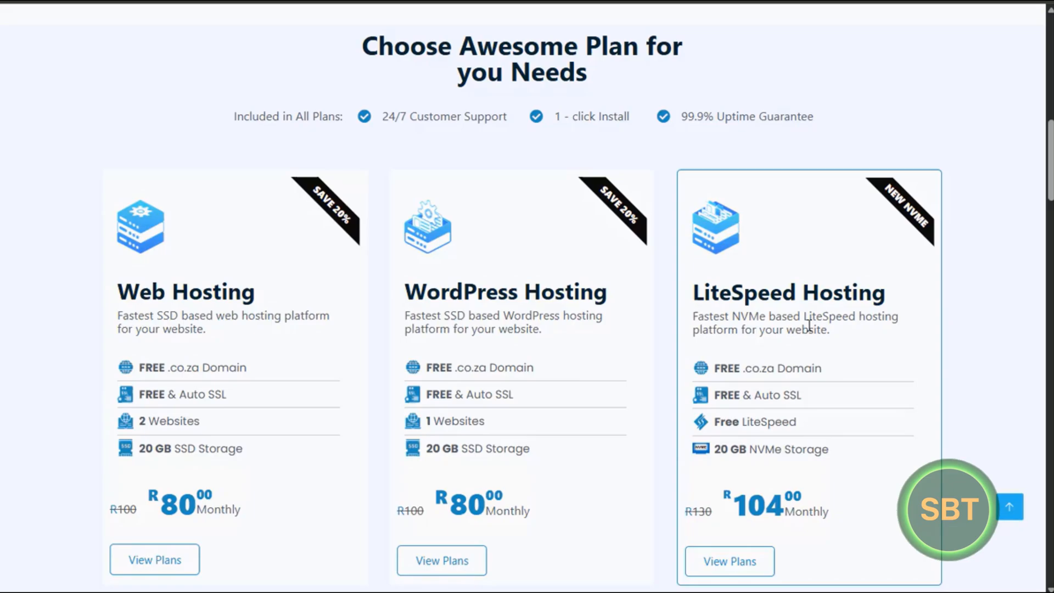
scroll(down, 3)
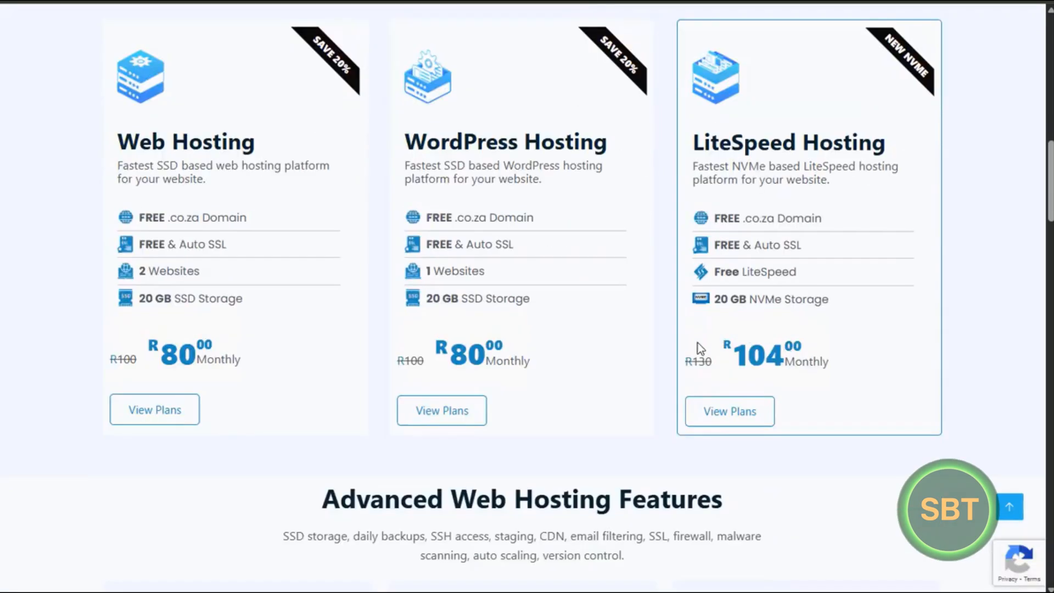
scroll(up, 3)
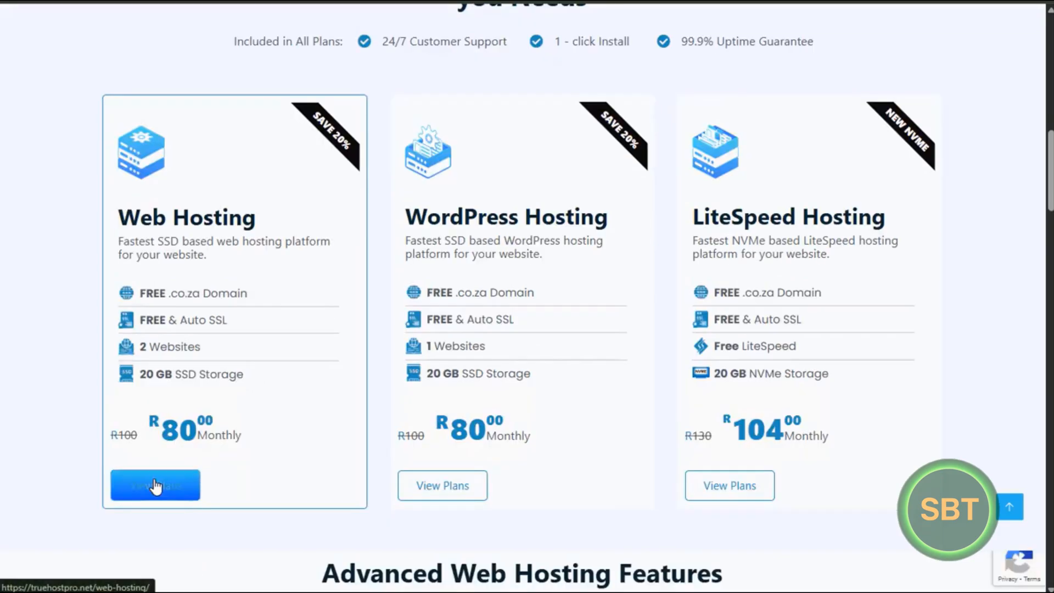
Order the Basic Web Hosting plan at R80 monthly via Buy Now
click(155, 485)
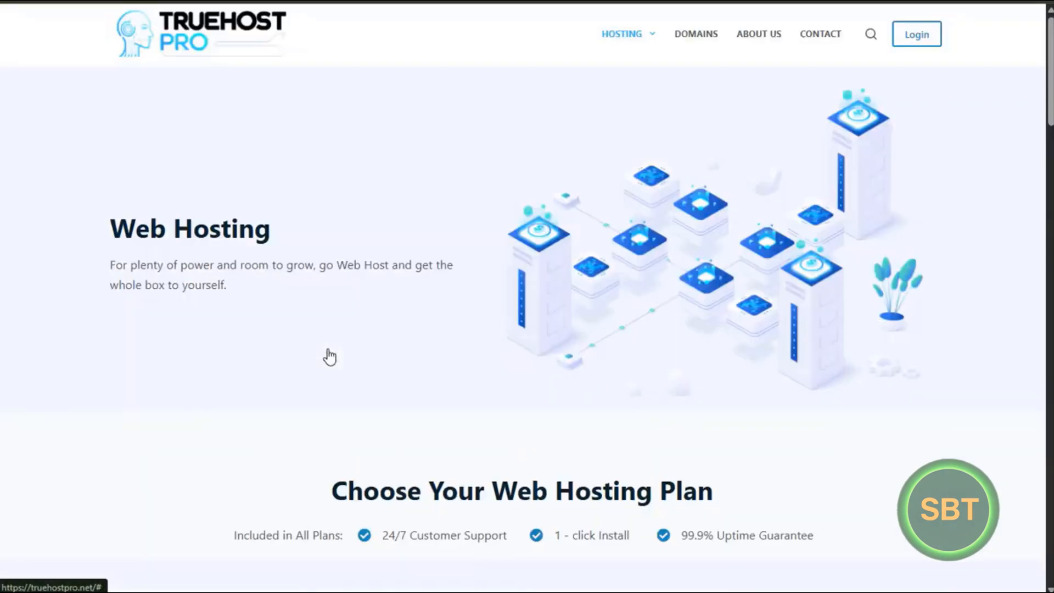
scroll(down, 3)
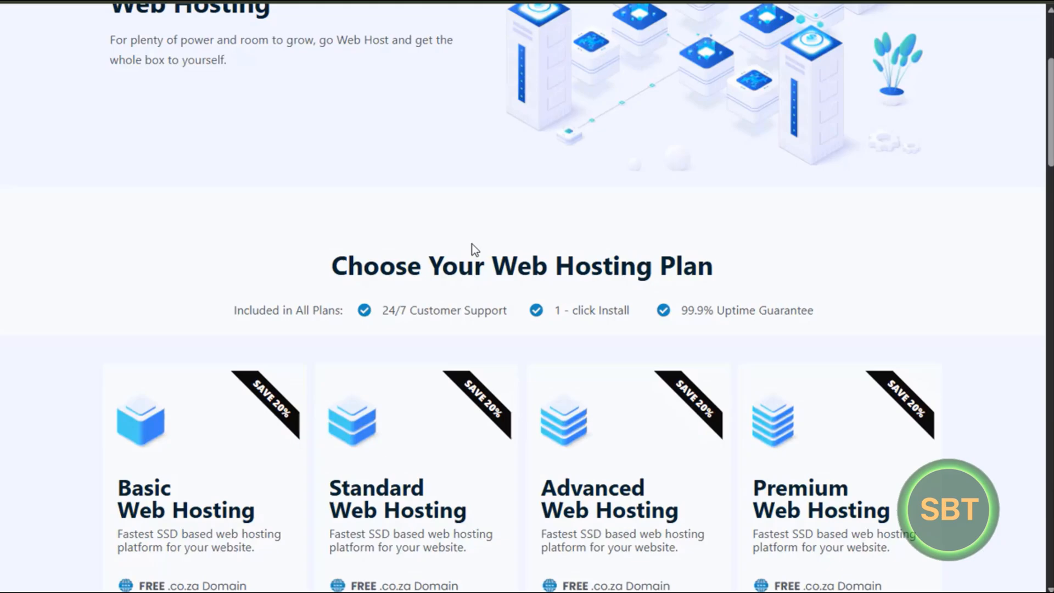
scroll(down, 3)
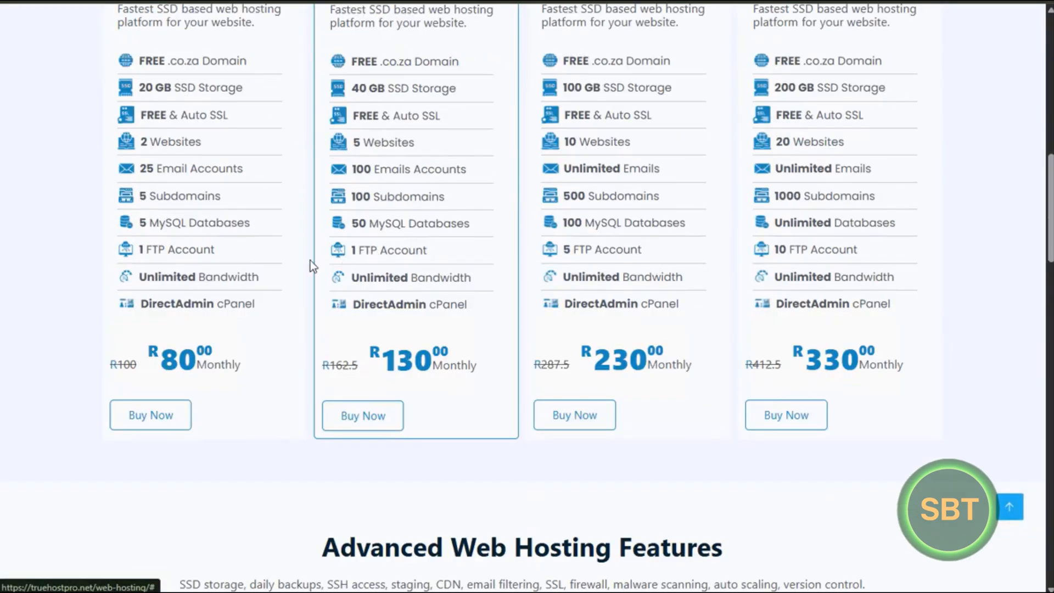
click(150, 415)
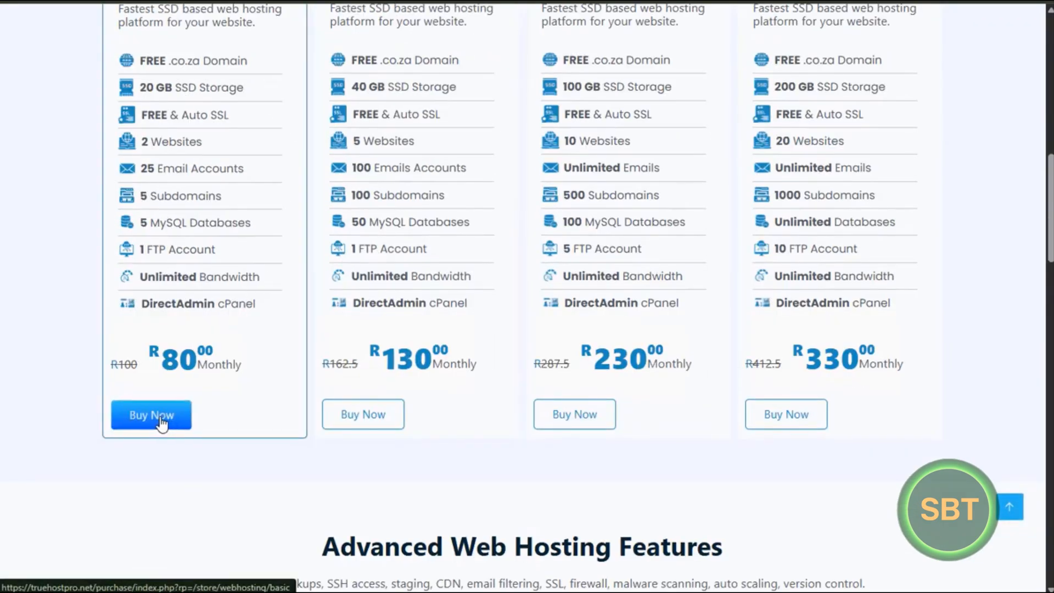
scroll(up, 3)
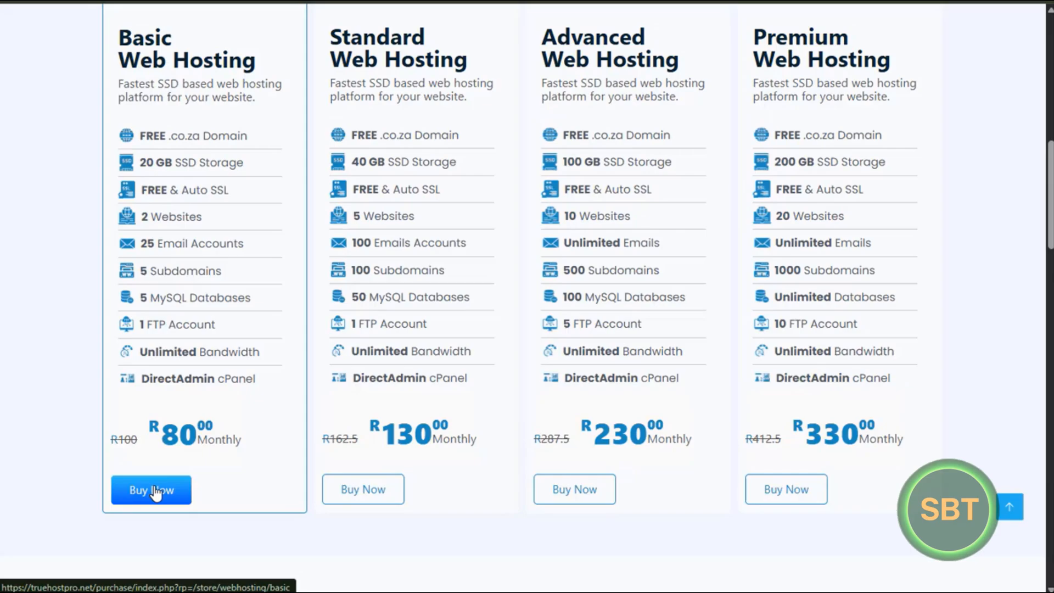
mouse_move(397, 304)
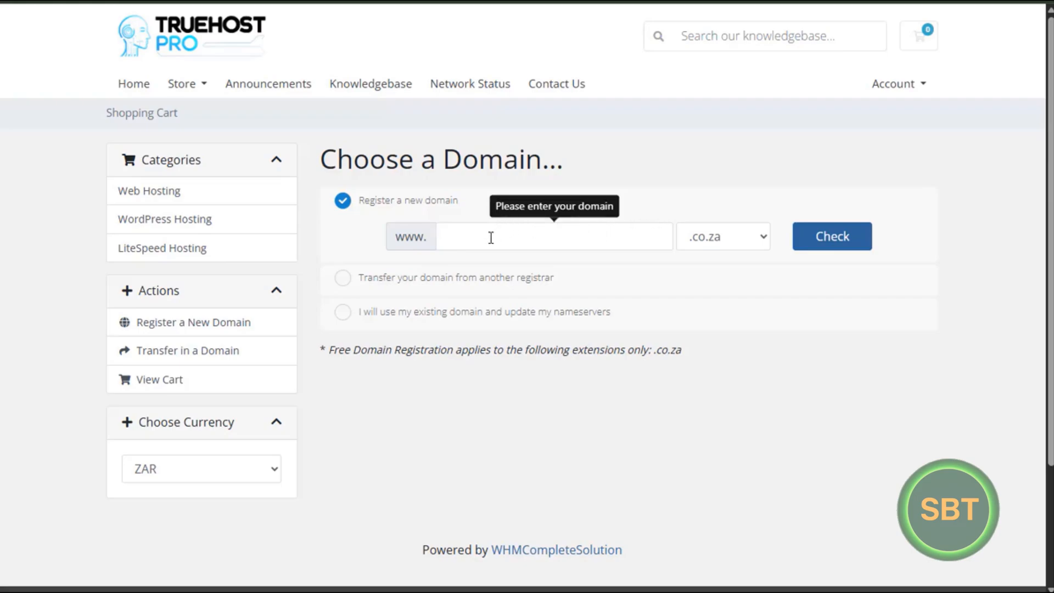
mouse_move(624, 229)
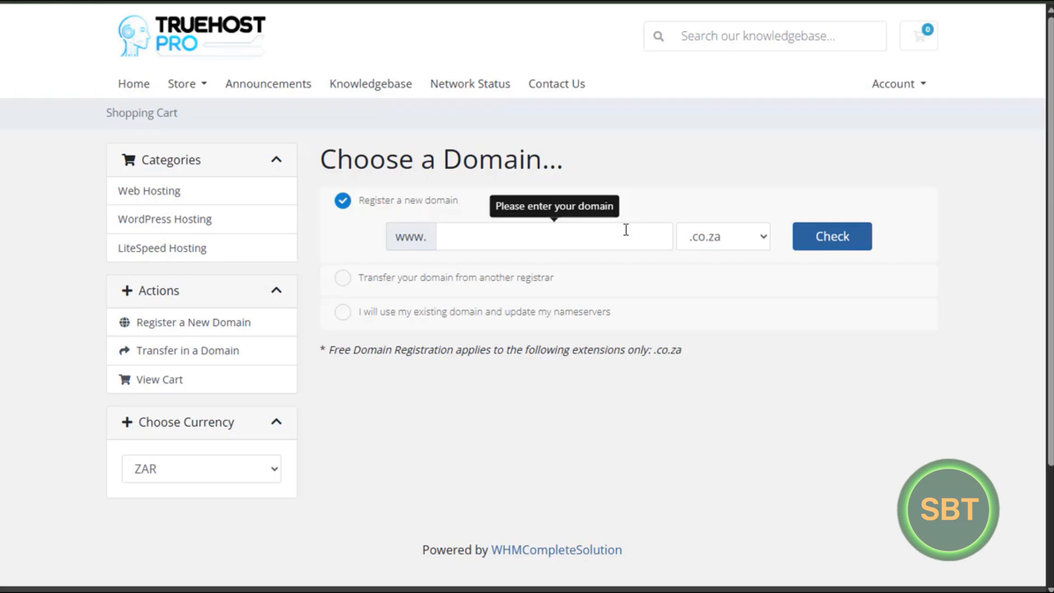
click(722, 236)
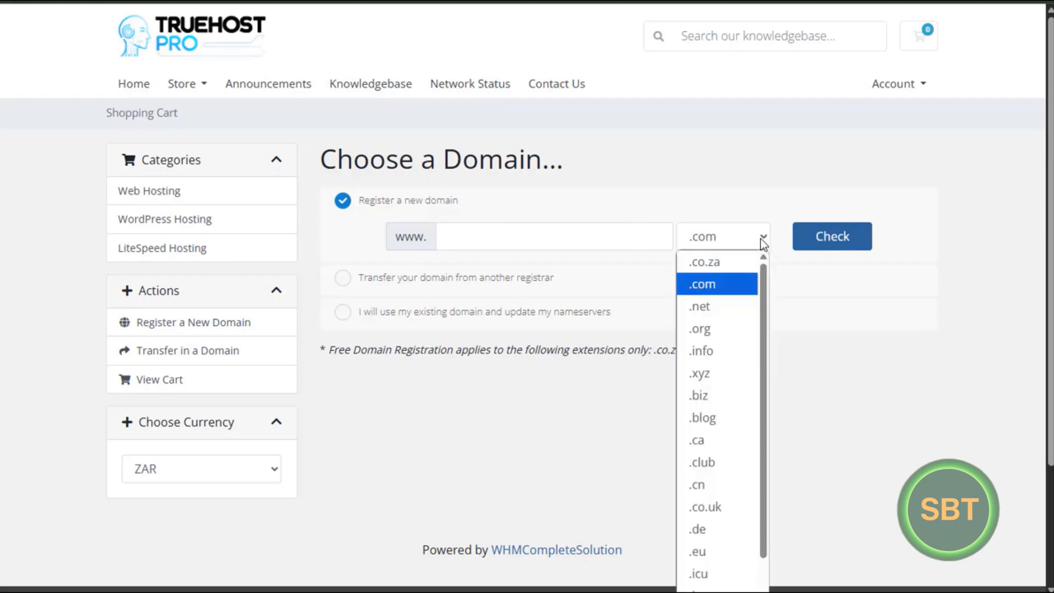
mouse_move(700, 306)
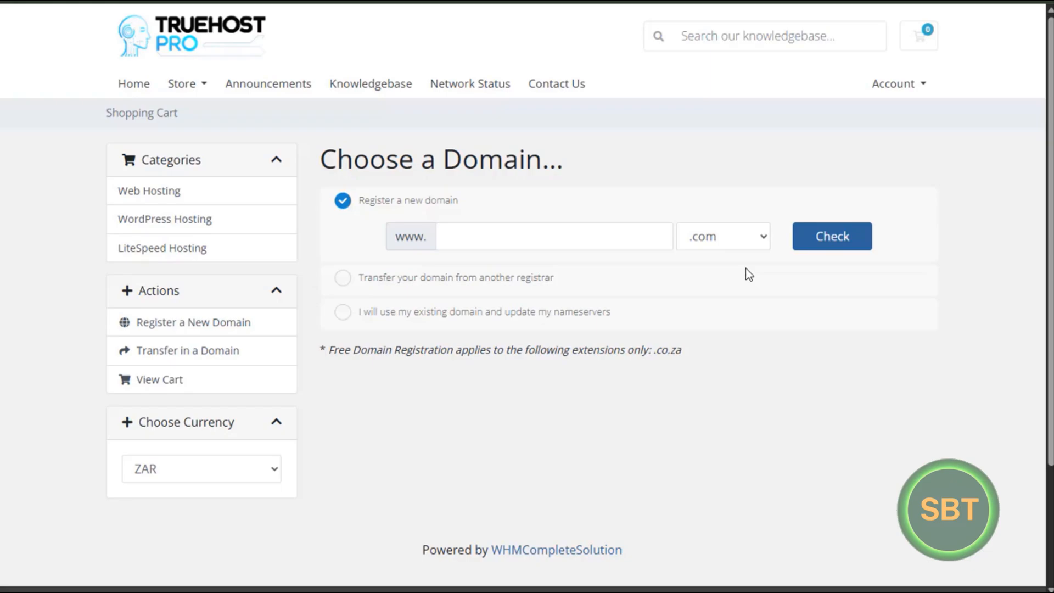
click(722, 236)
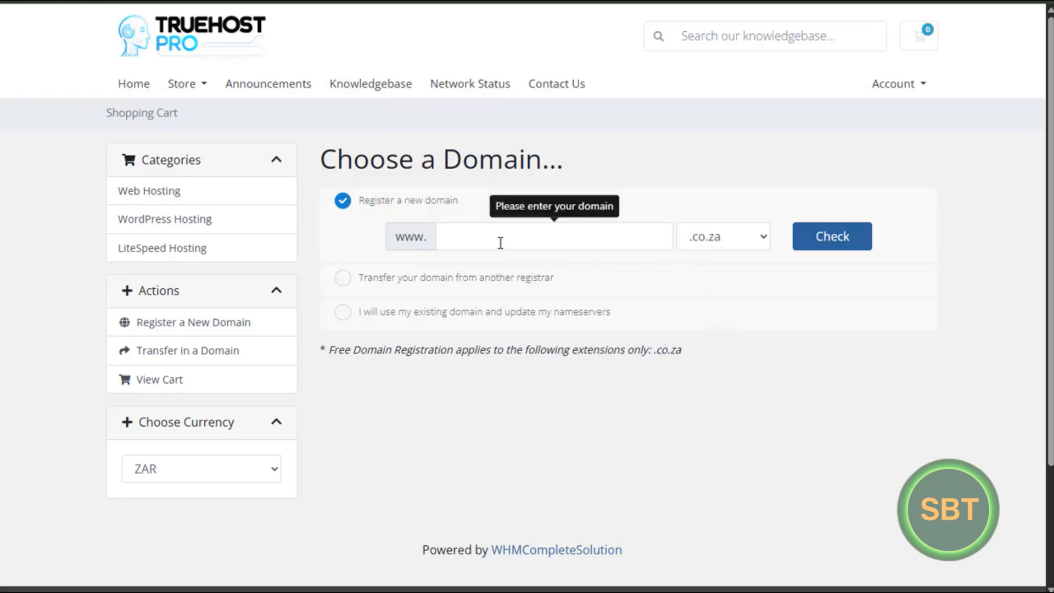
mouse_move(522, 265)
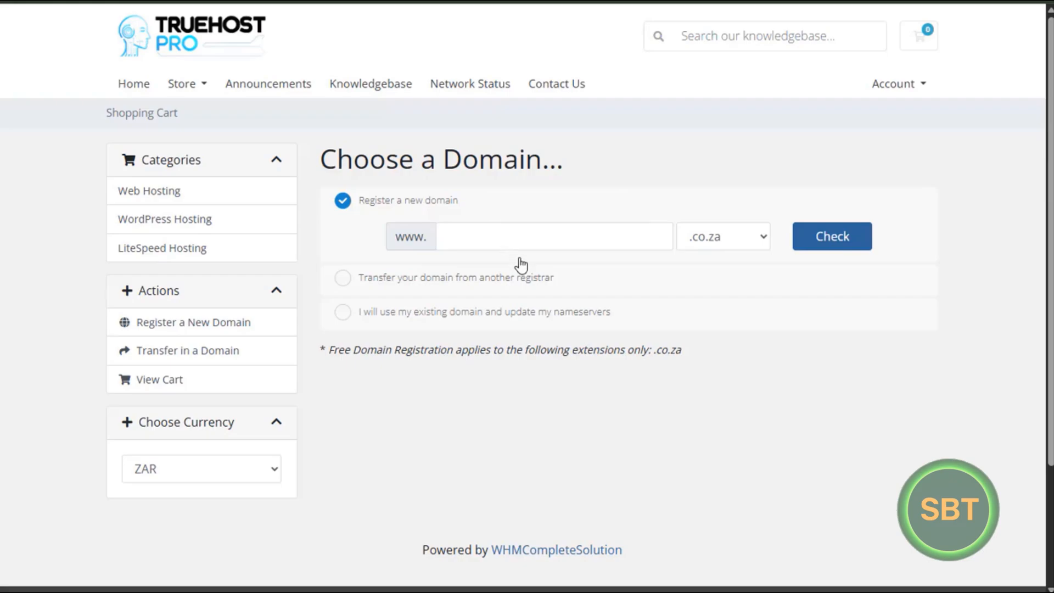
mouse_move(676, 417)
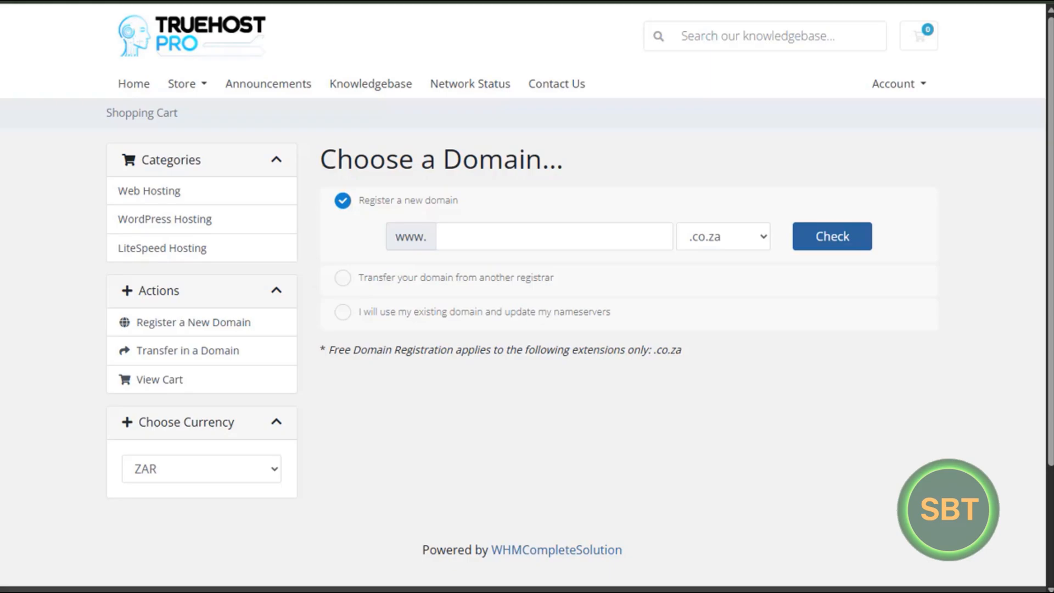
Check availability of brandybuy.co.za in the domain search
text(brandybuy)
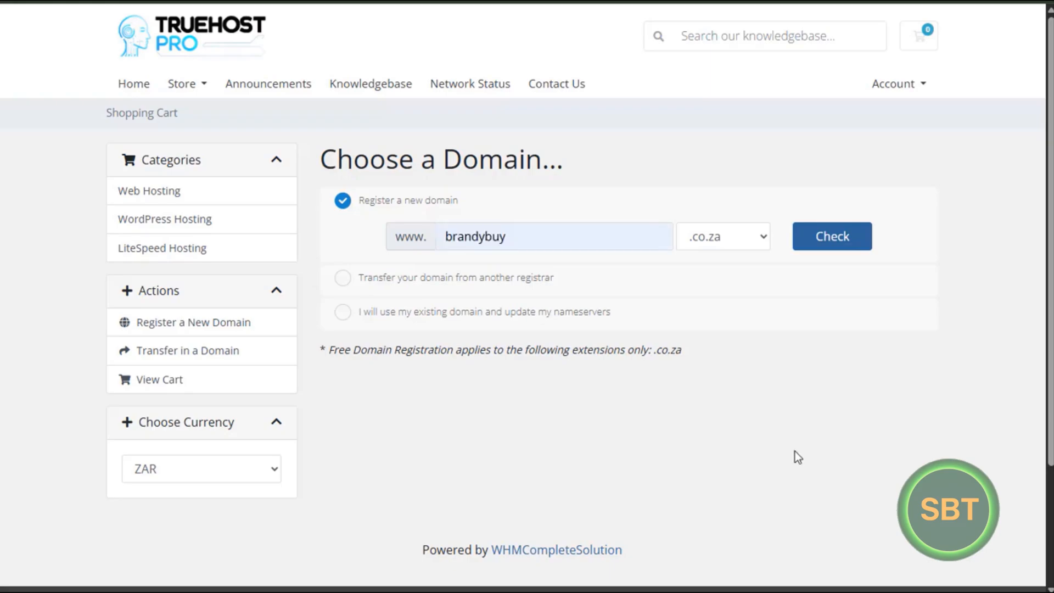
mouse_move(748, 402)
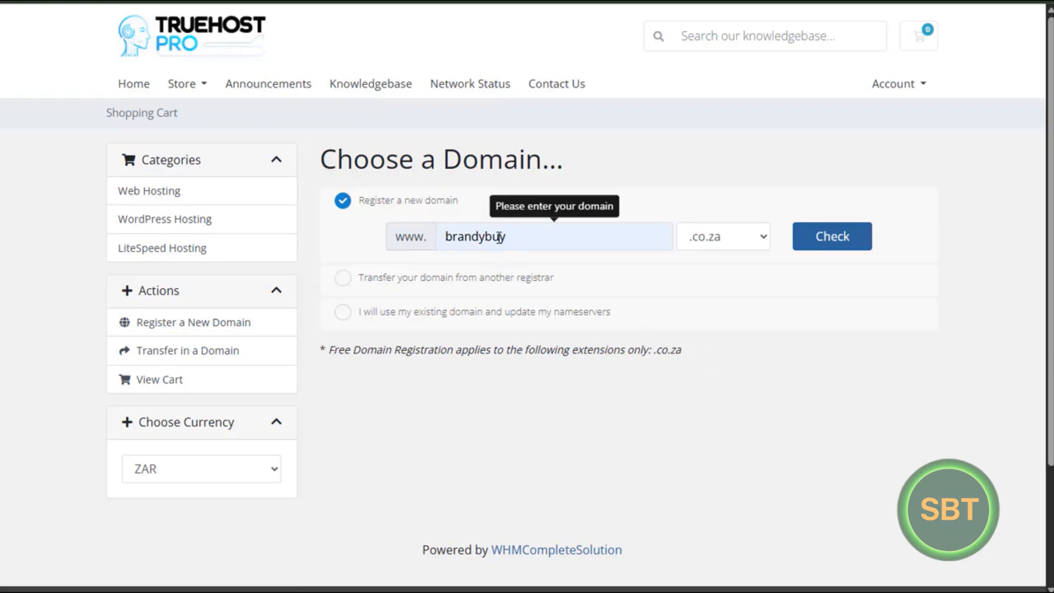
mouse_move(641, 459)
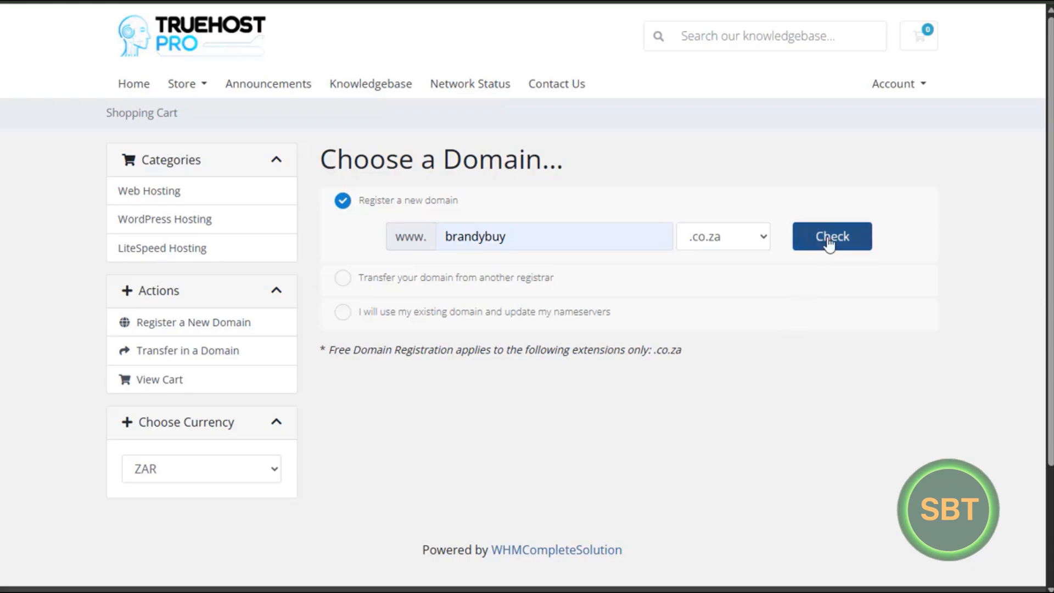
click(830, 236)
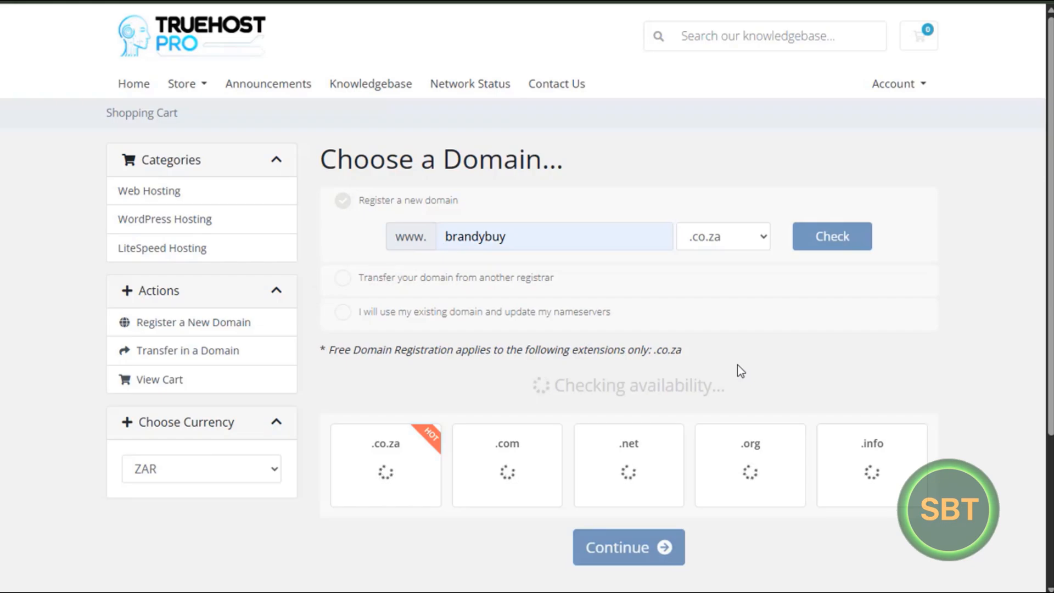
mouse_move(738, 364)
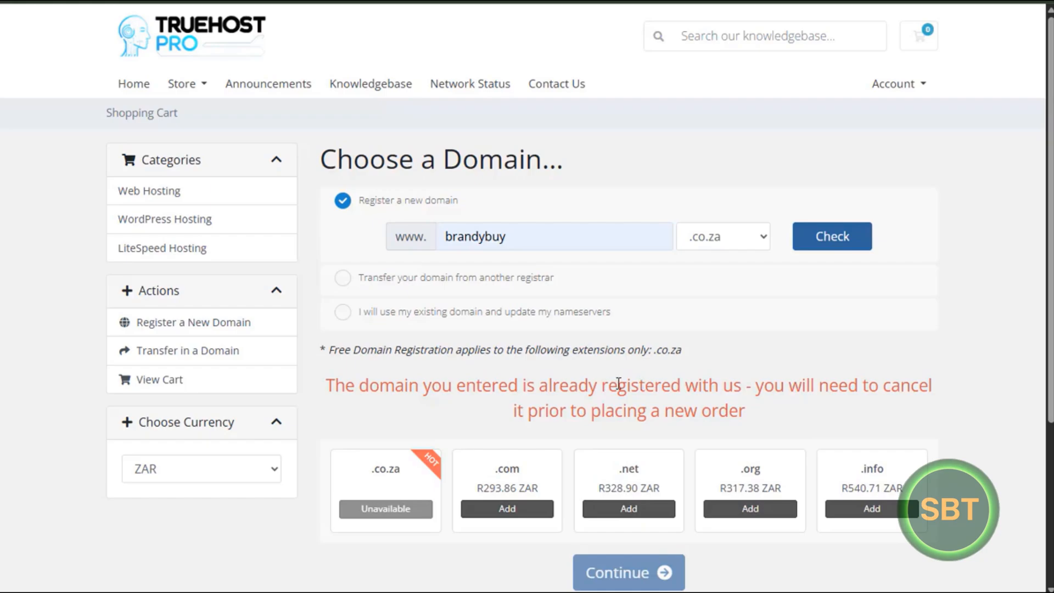
mouse_move(732, 381)
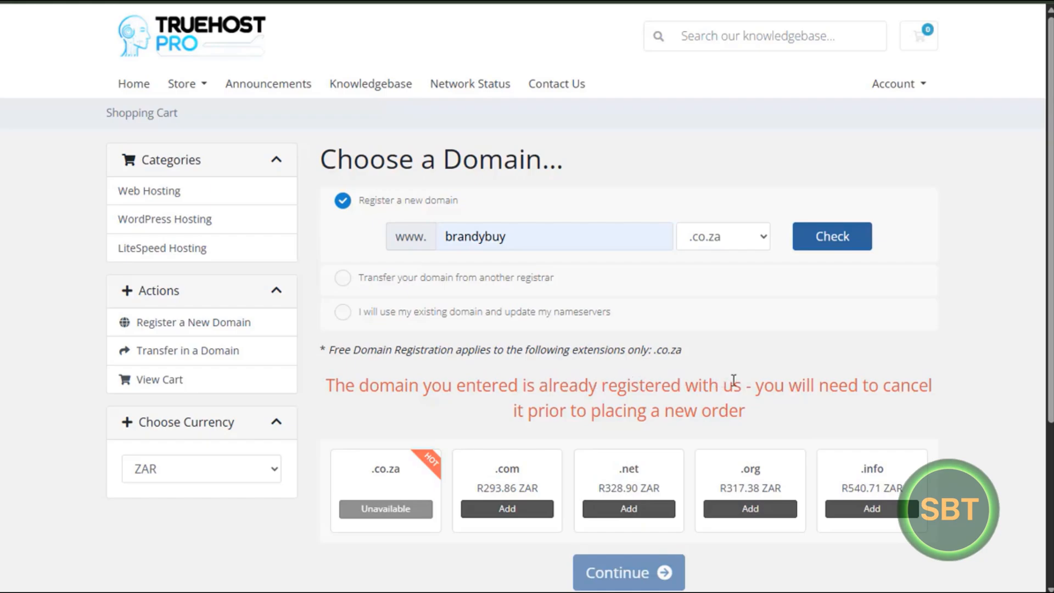
mouse_move(696, 348)
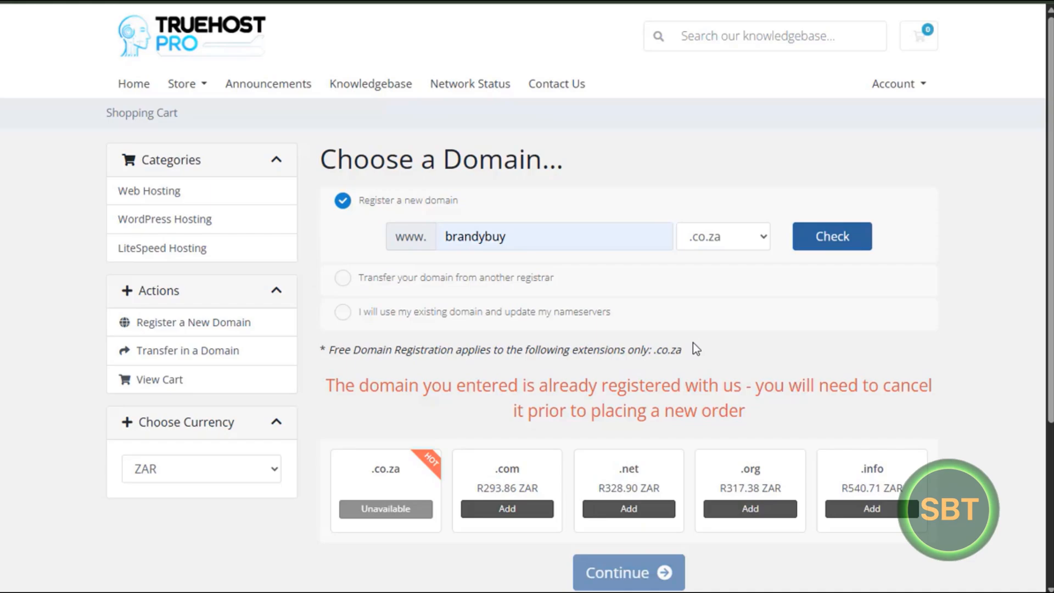
Check brandybuys.co.za instead, which shows as available for R100
click(563, 236)
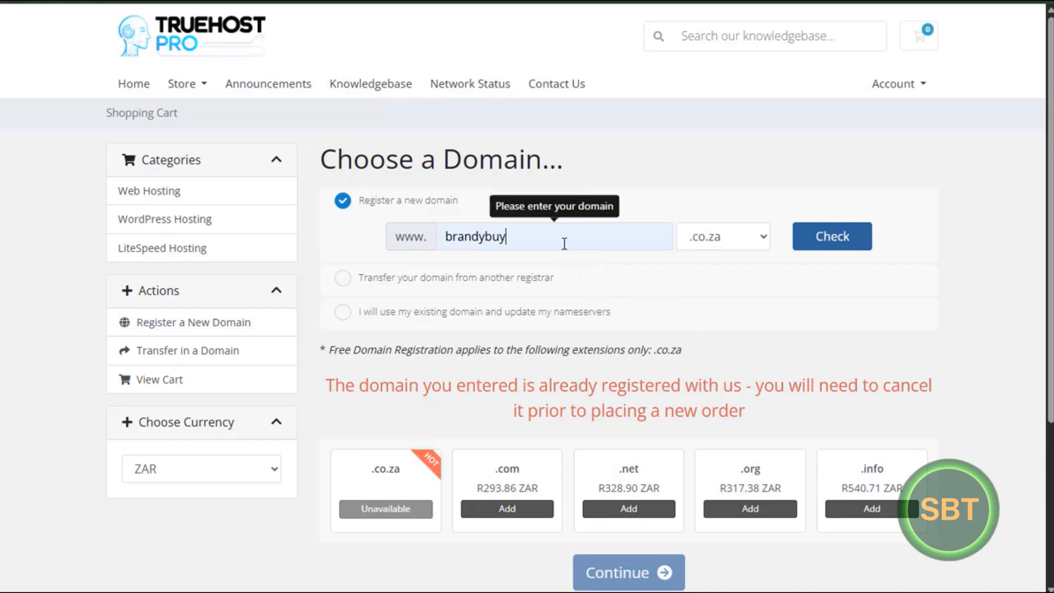
text(s)
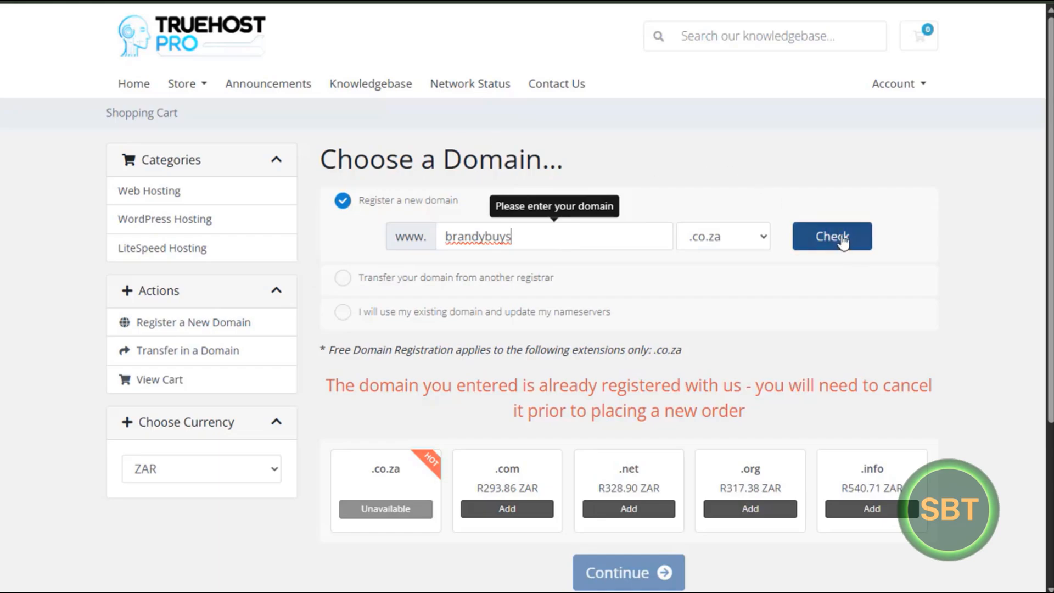
click(831, 236)
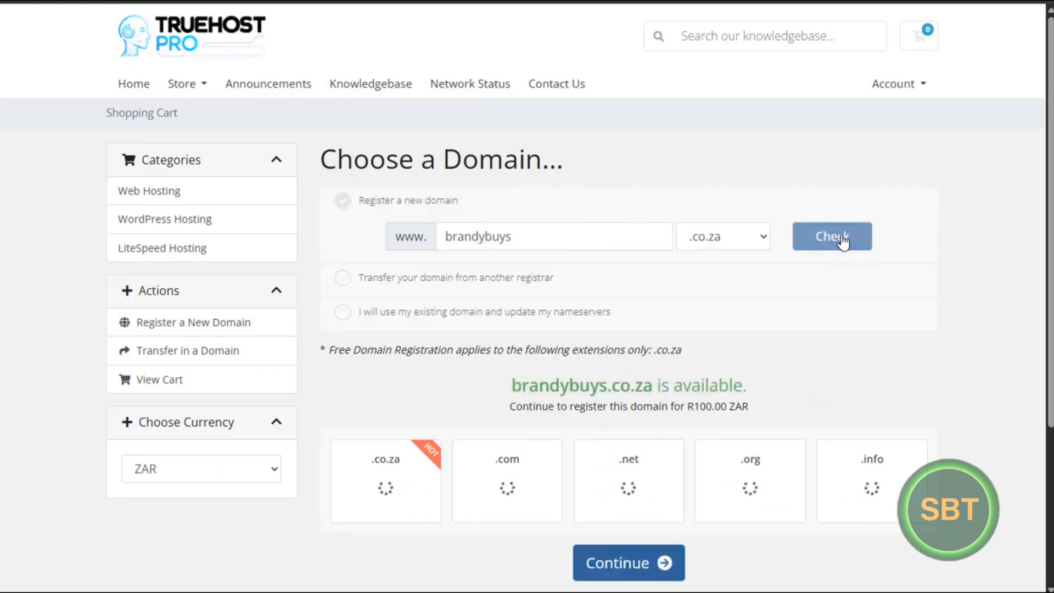
click(830, 236)
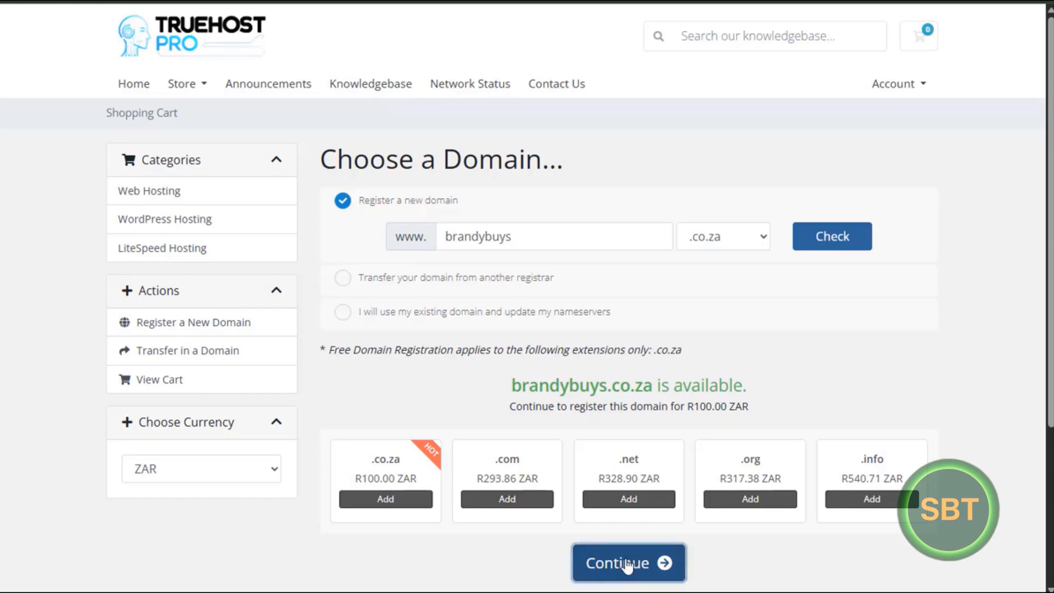
Continue with brandybuys.co.za and keep Basic Web Hosting at R80.00 ZAR monthly with free domain
click(627, 562)
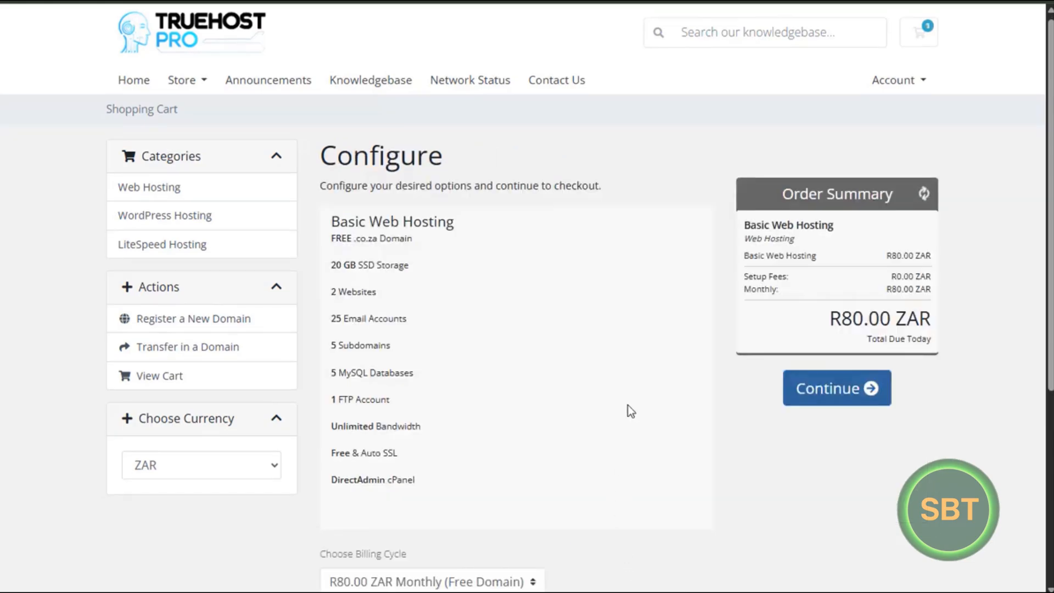
mouse_move(805, 317)
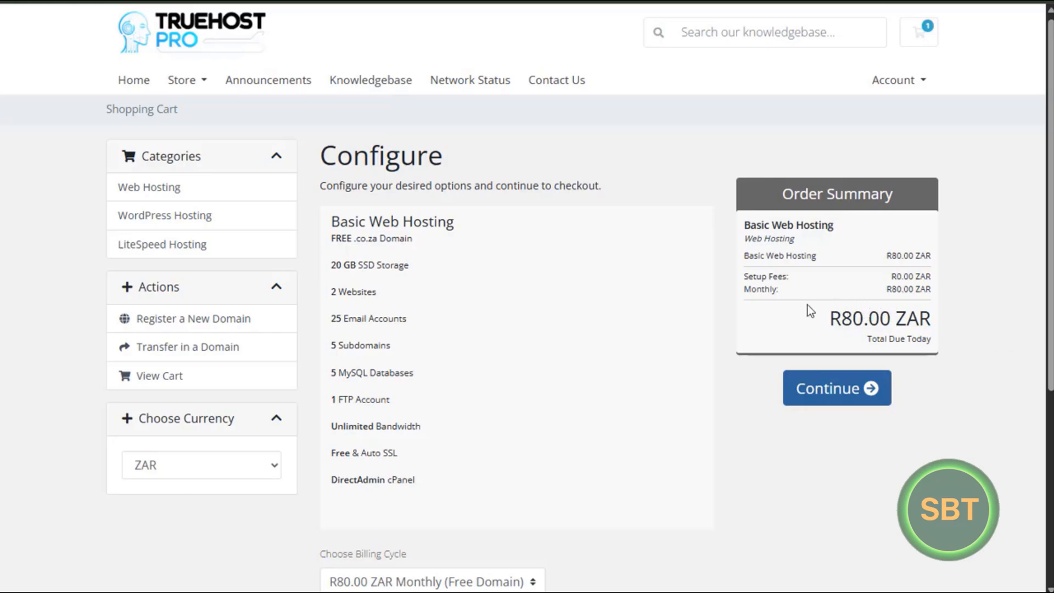
mouse_move(793, 325)
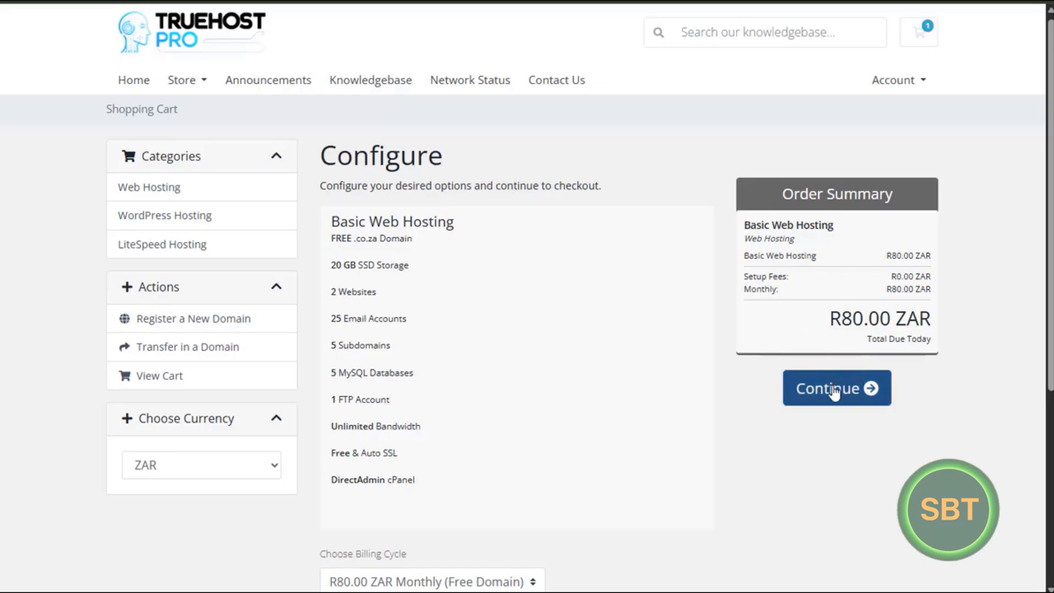
mouse_move(627, 366)
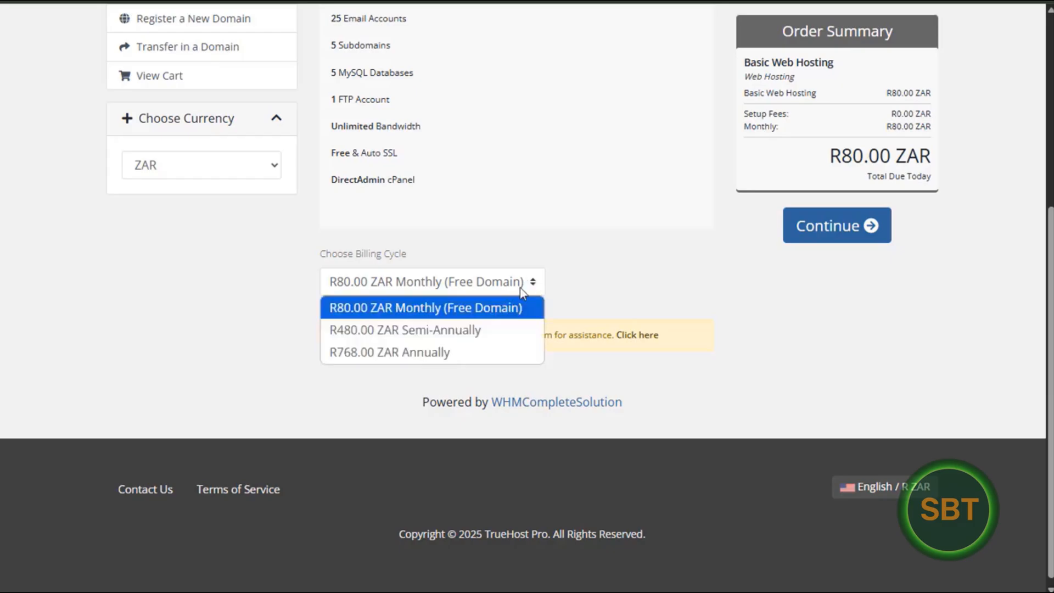
mouse_move(574, 302)
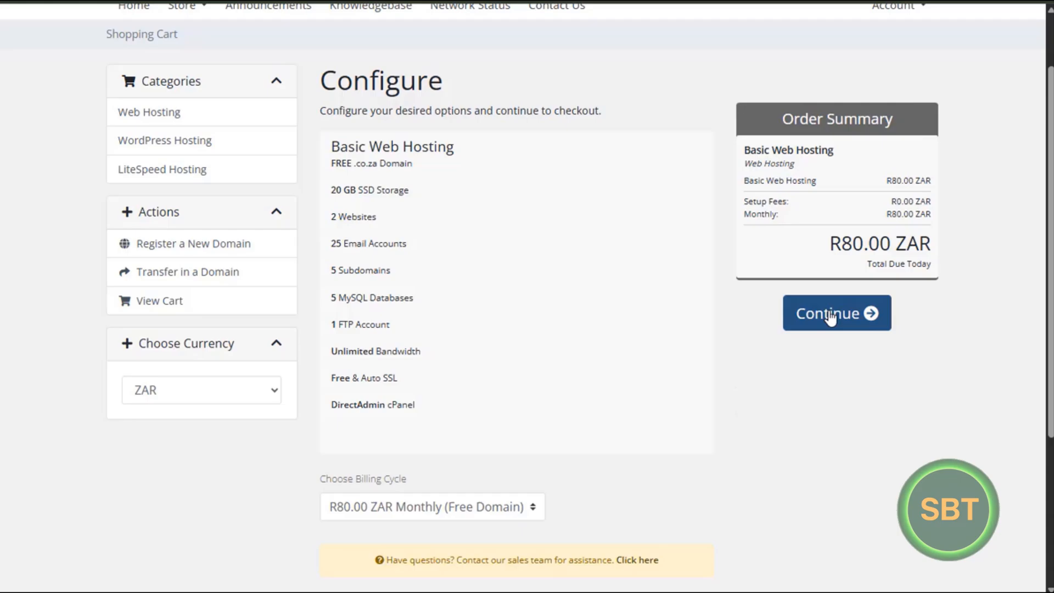
scroll(up, 3)
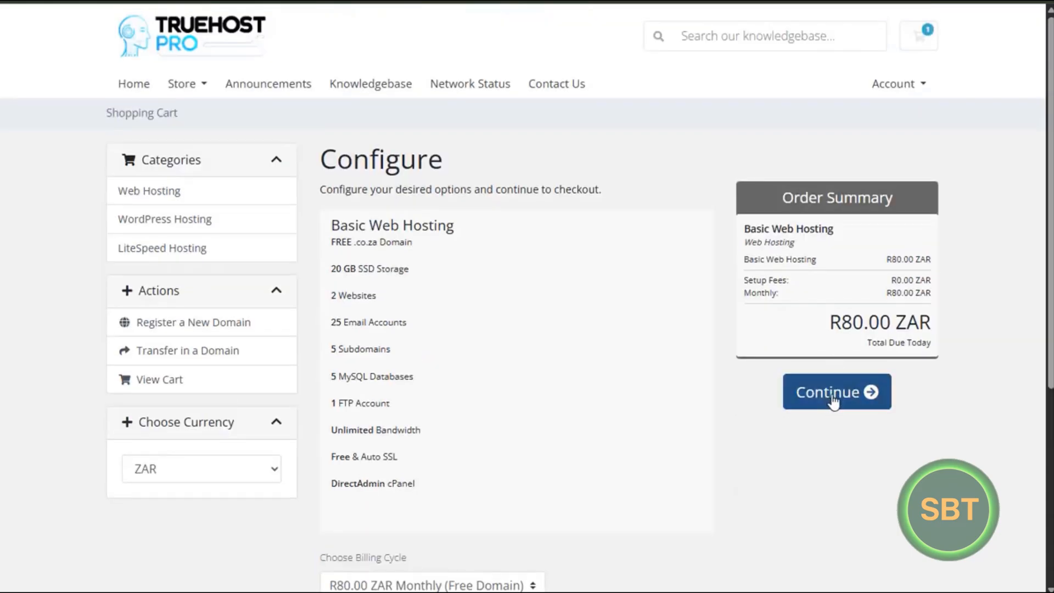
click(836, 391)
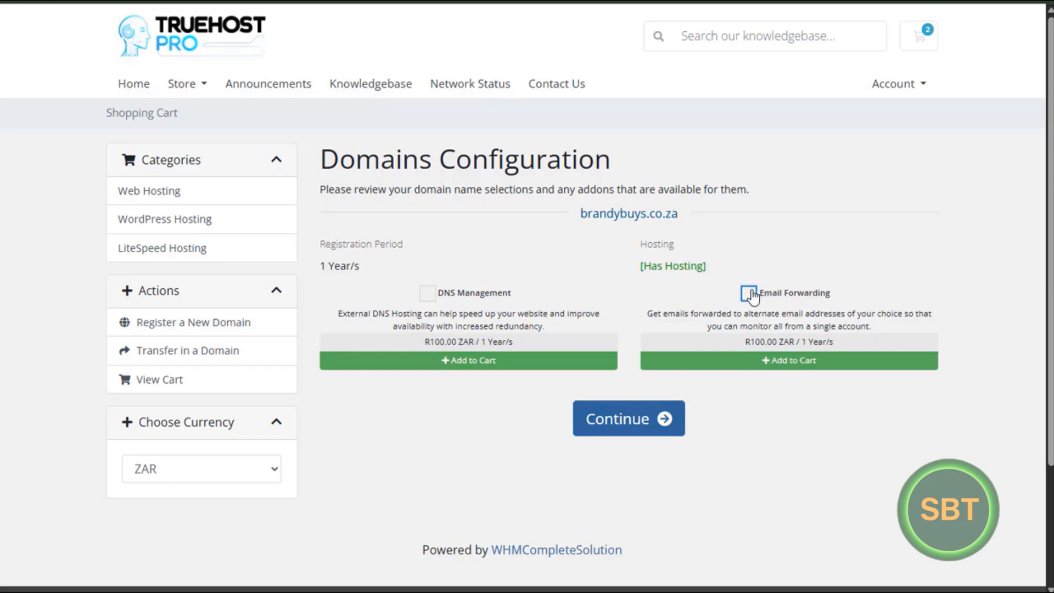
mouse_move(510, 278)
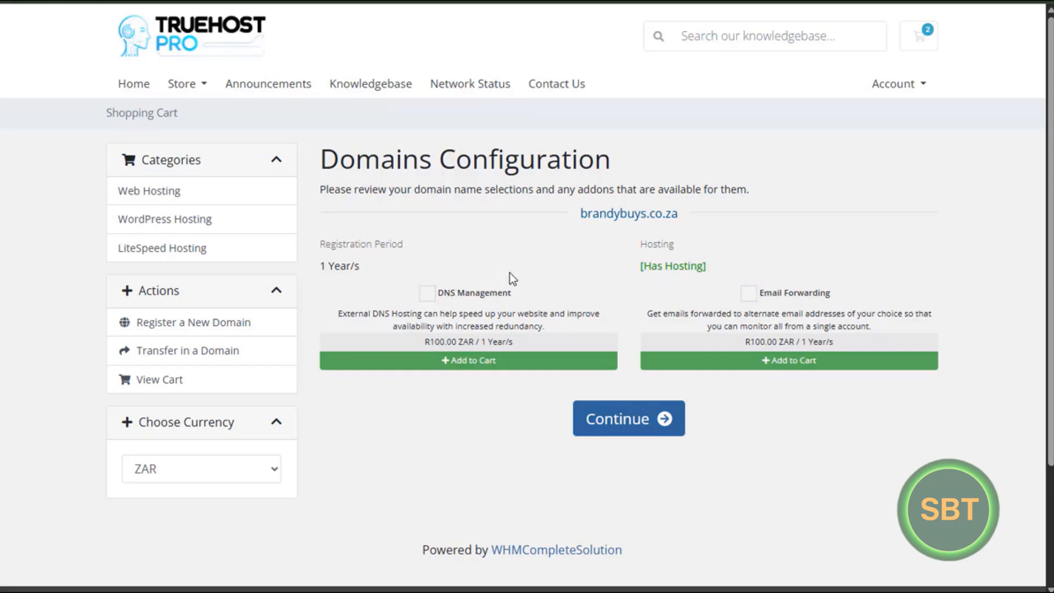
mouse_move(597, 345)
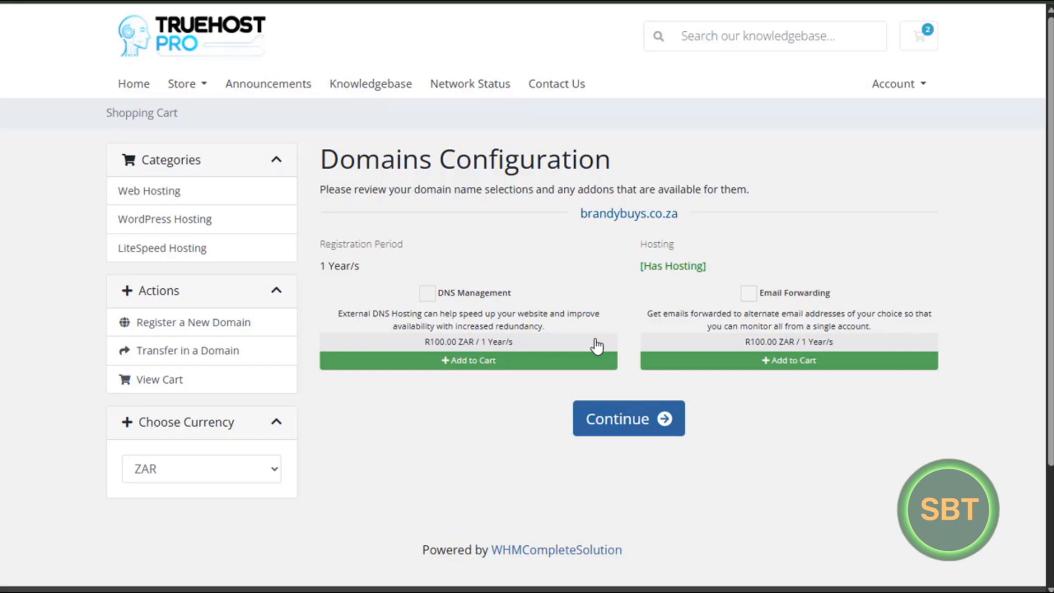
mouse_move(615, 394)
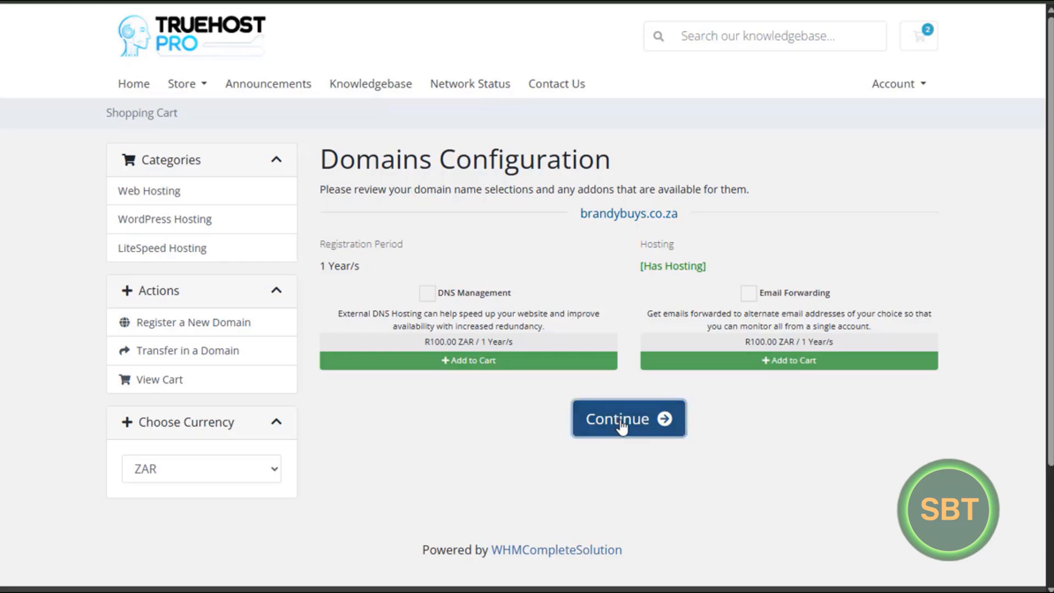
Continue to Review & Checkout with DNS Management and Email Forwarding left unselected
click(627, 417)
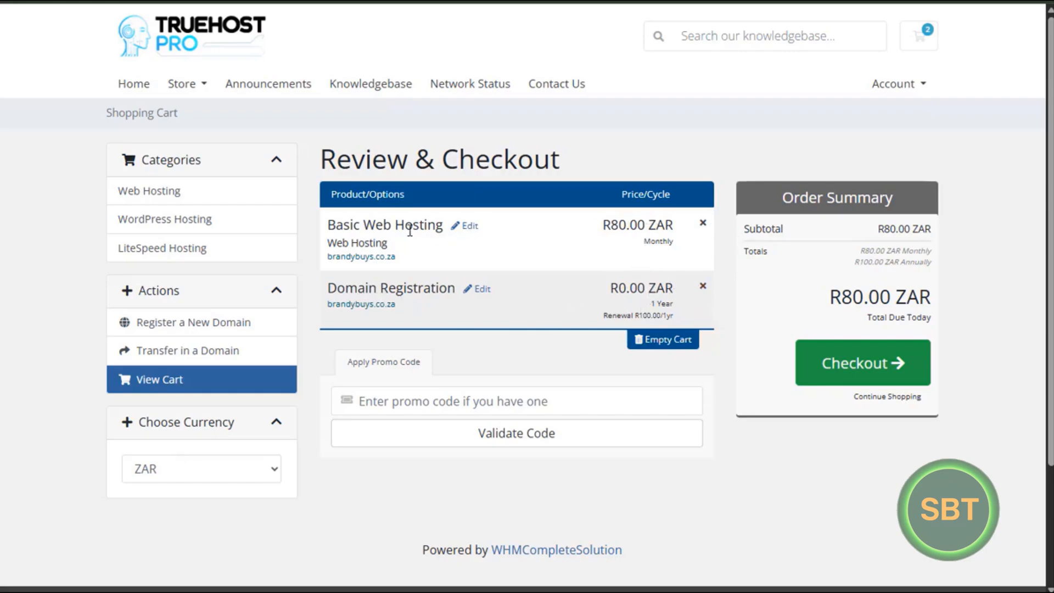
mouse_move(331, 232)
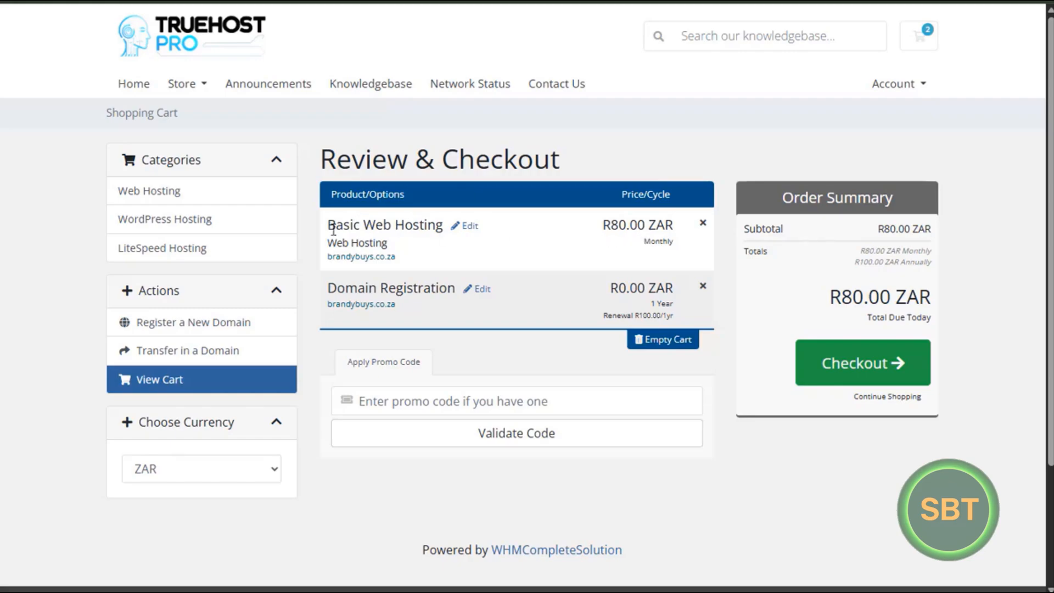
mouse_move(520, 259)
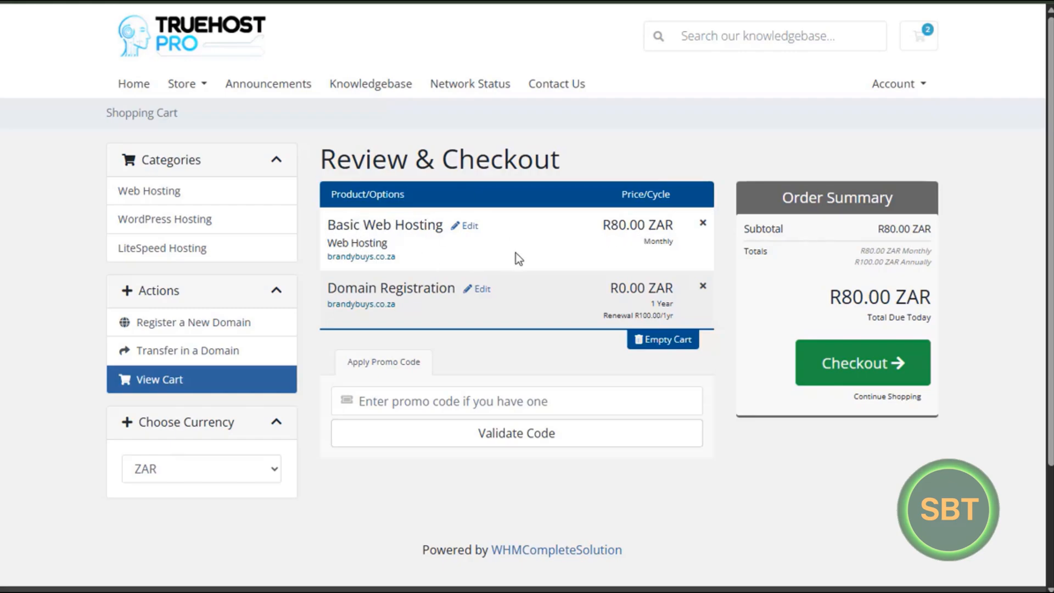
mouse_move(756, 372)
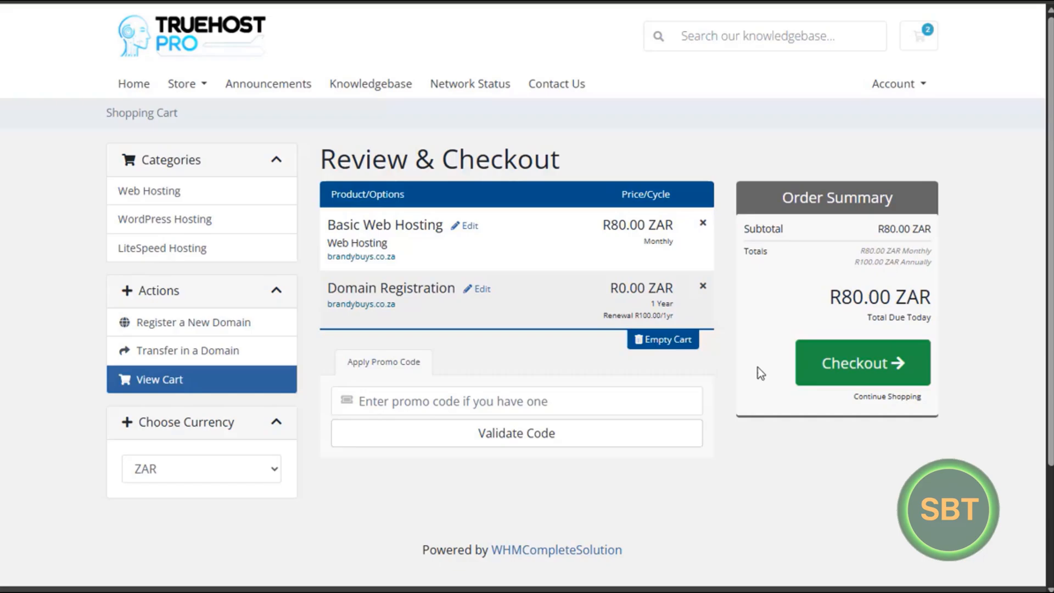
mouse_move(863, 364)
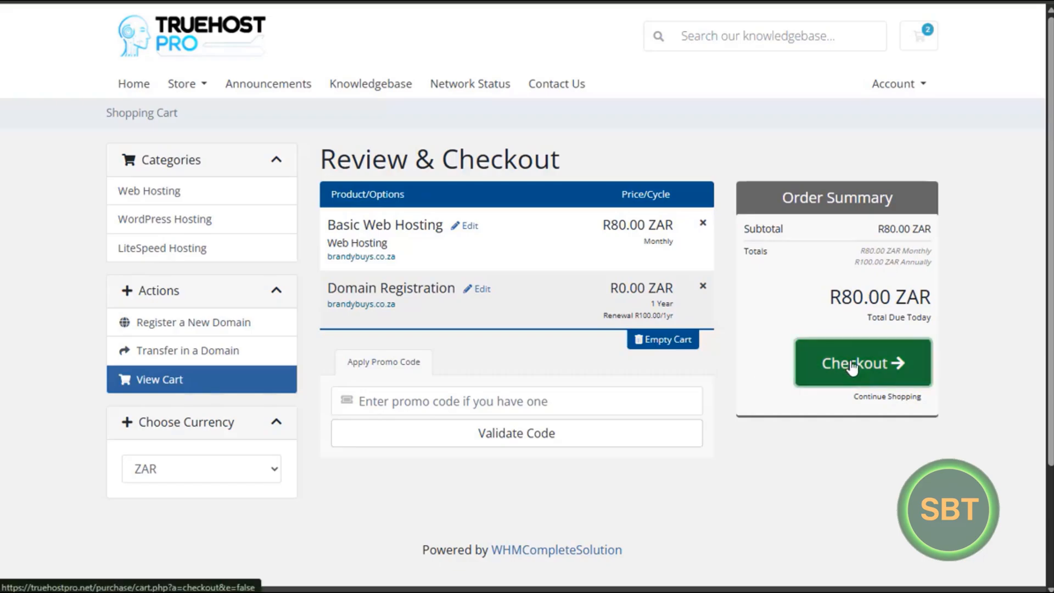
Proceed to checkout and review the form past billing, security and payment to the Terms of Service
click(862, 363)
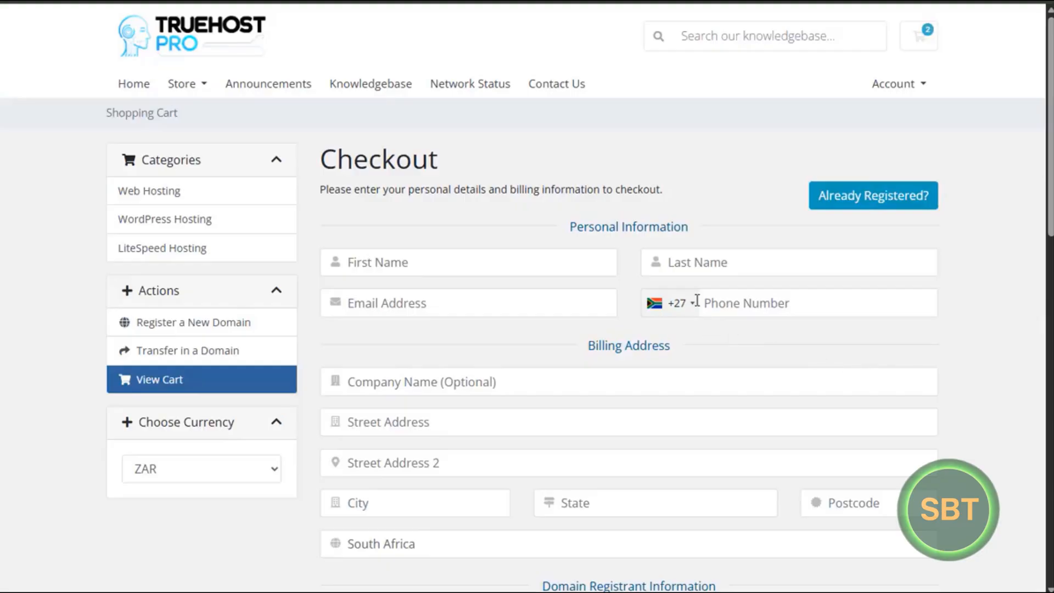
mouse_move(792, 289)
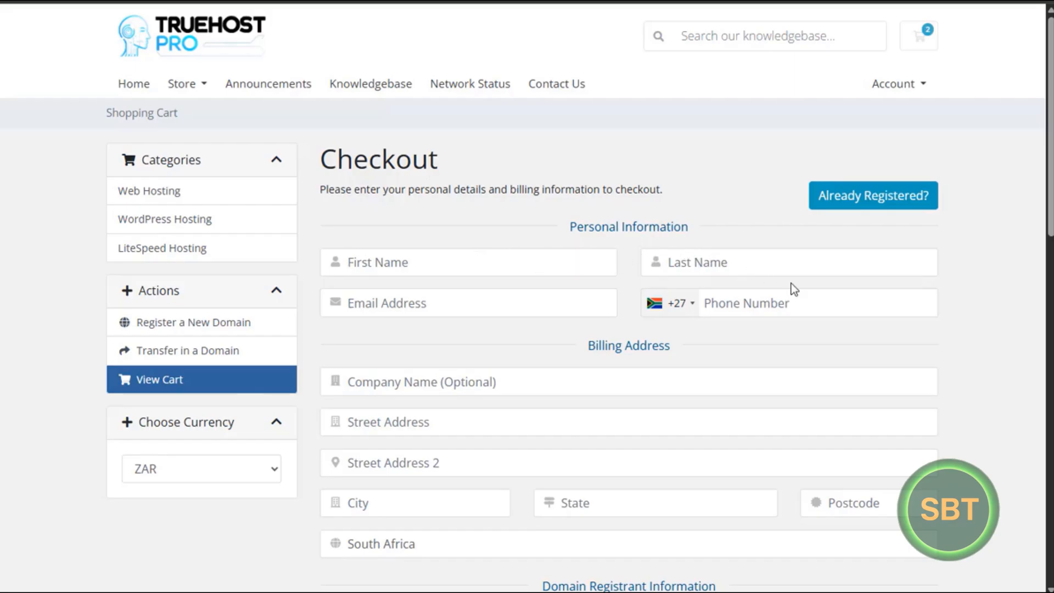
scroll(down, 3)
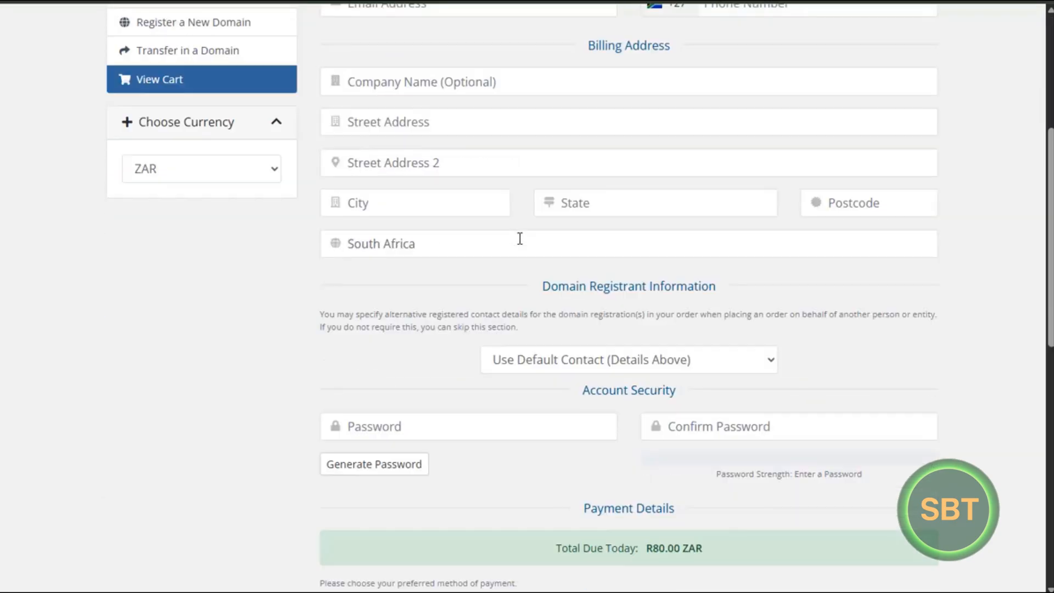
scroll(down, 3)
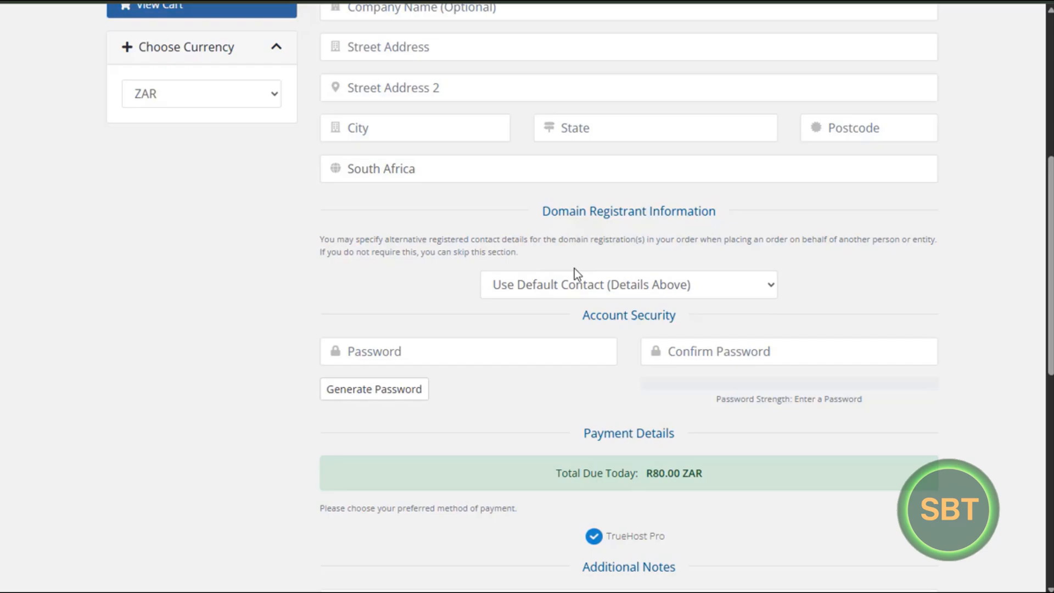
scroll(down, 3)
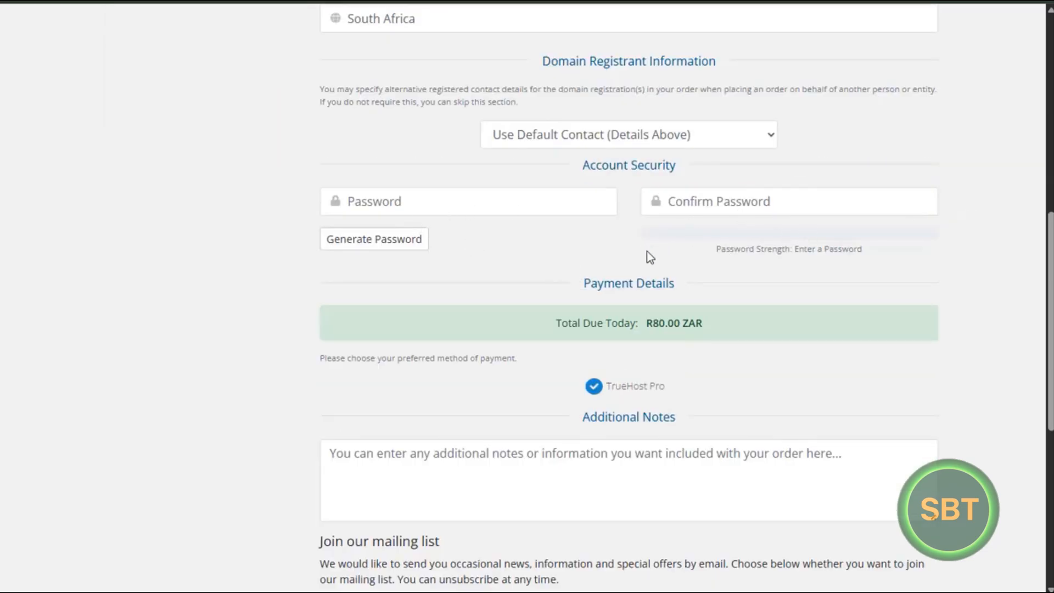
scroll(down, 3)
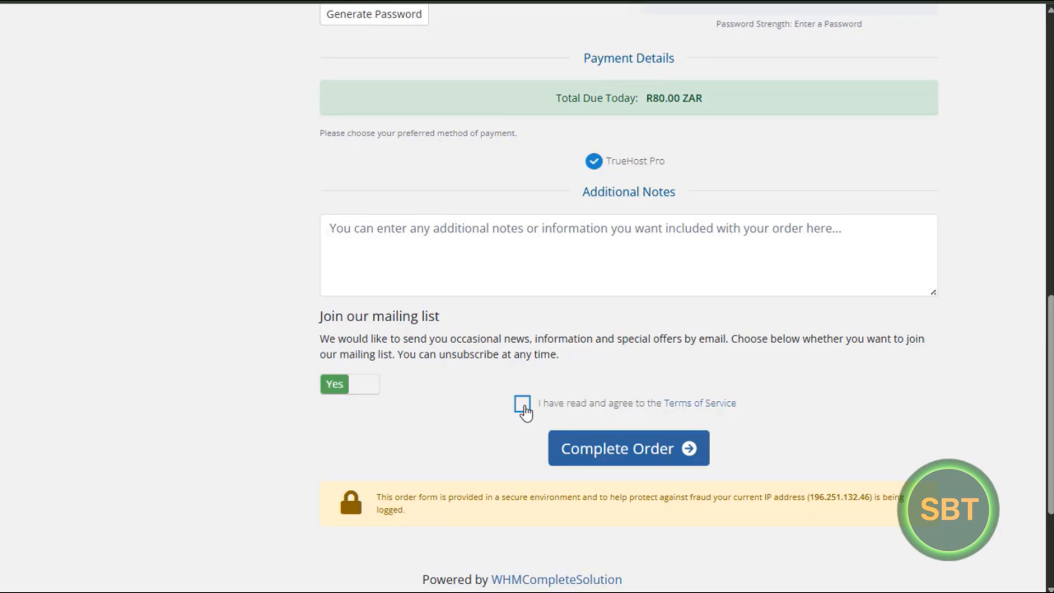
click(523, 403)
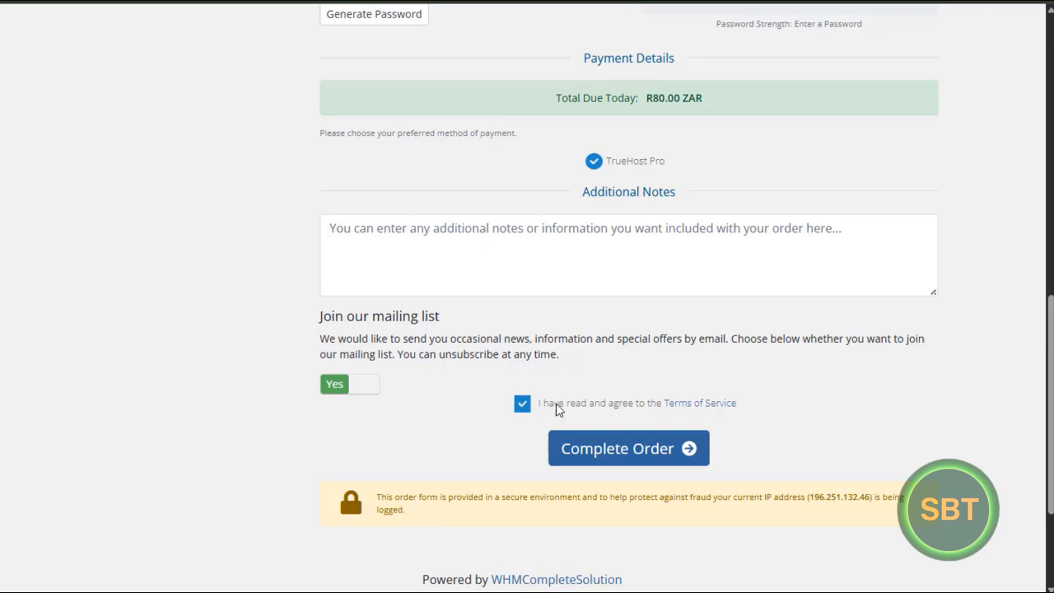
click(523, 403)
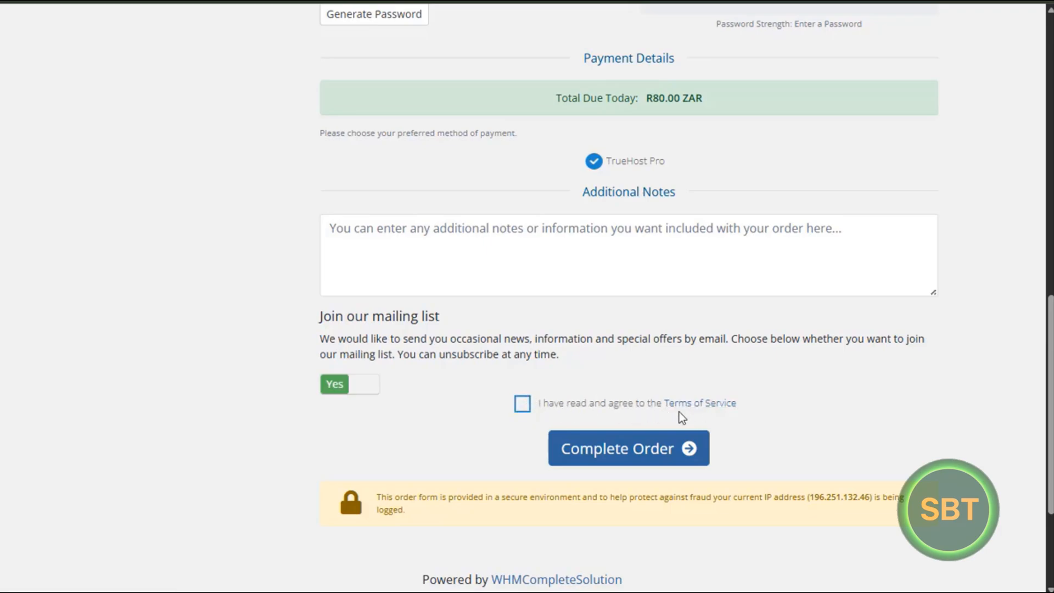
click(700, 403)
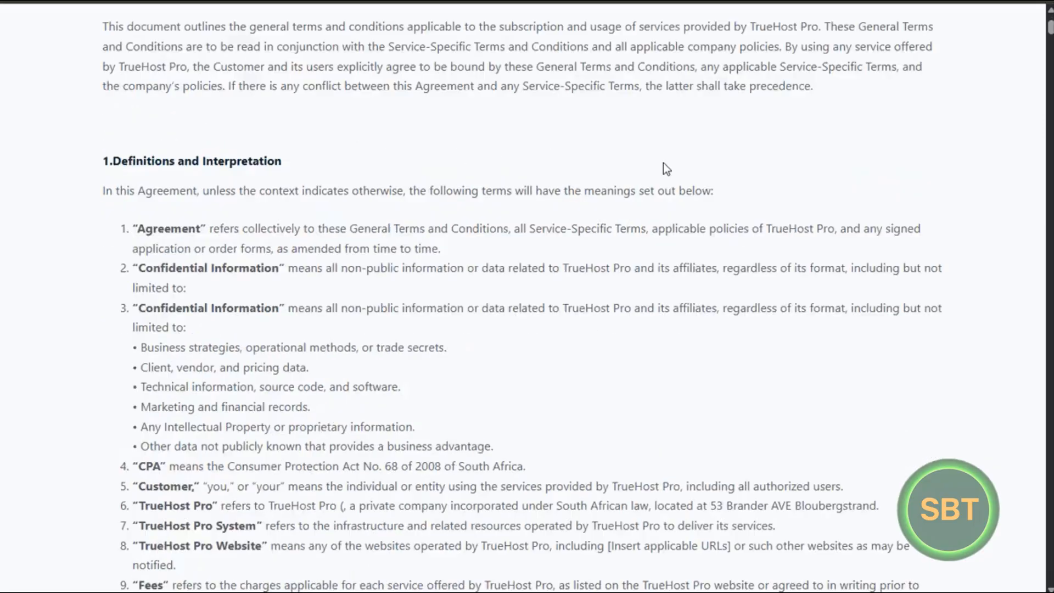
scroll(up, 3)
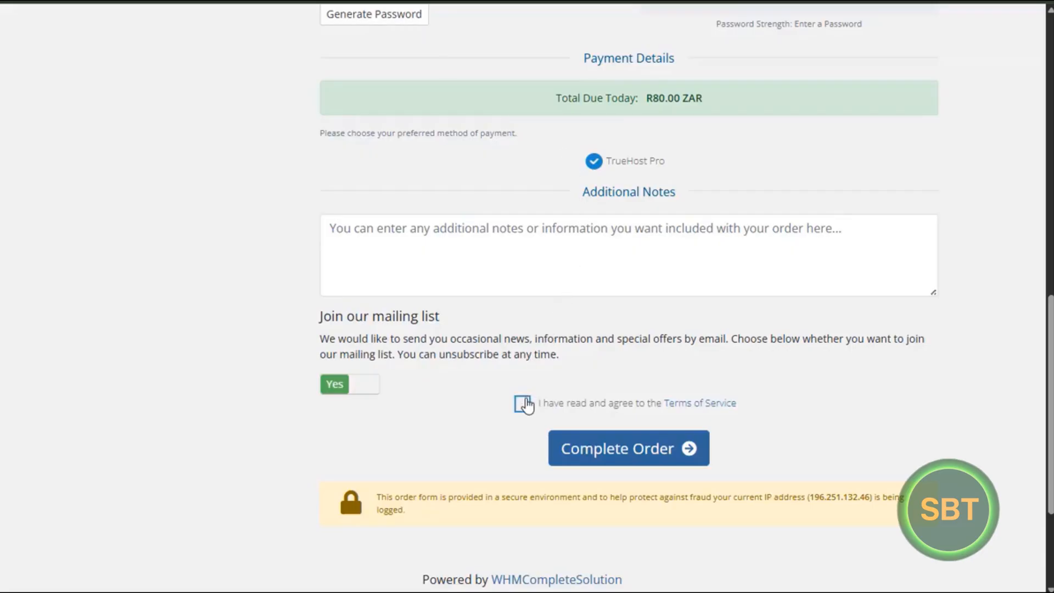
click(523, 403)
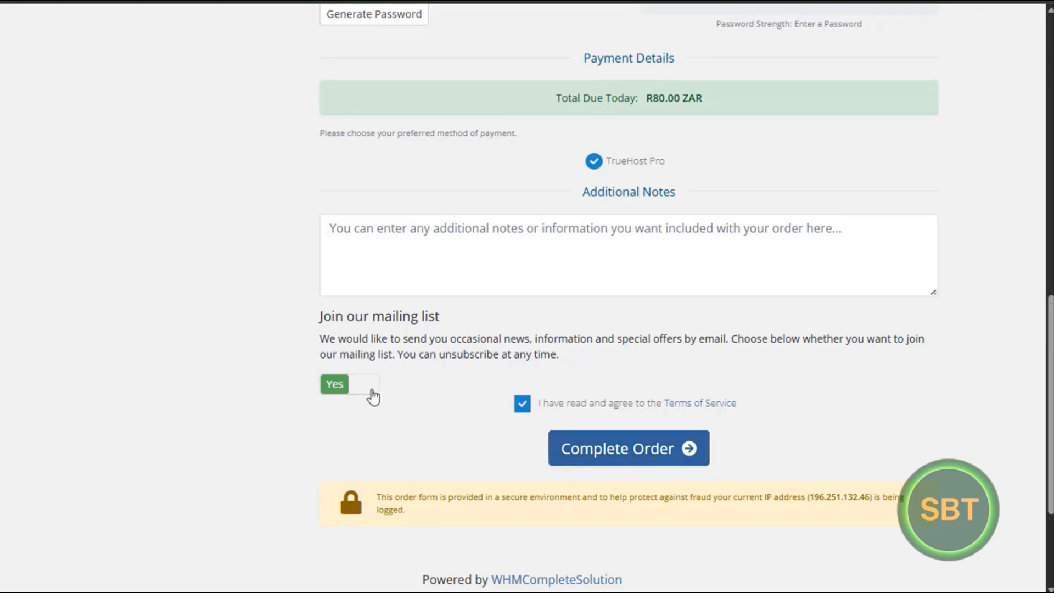
click(363, 385)
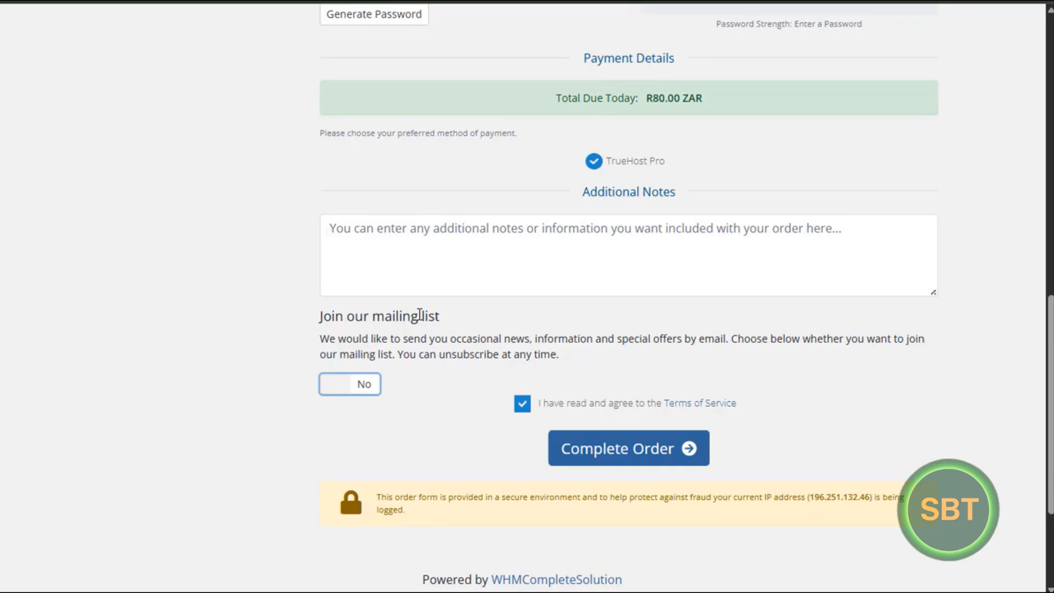
mouse_move(349, 388)
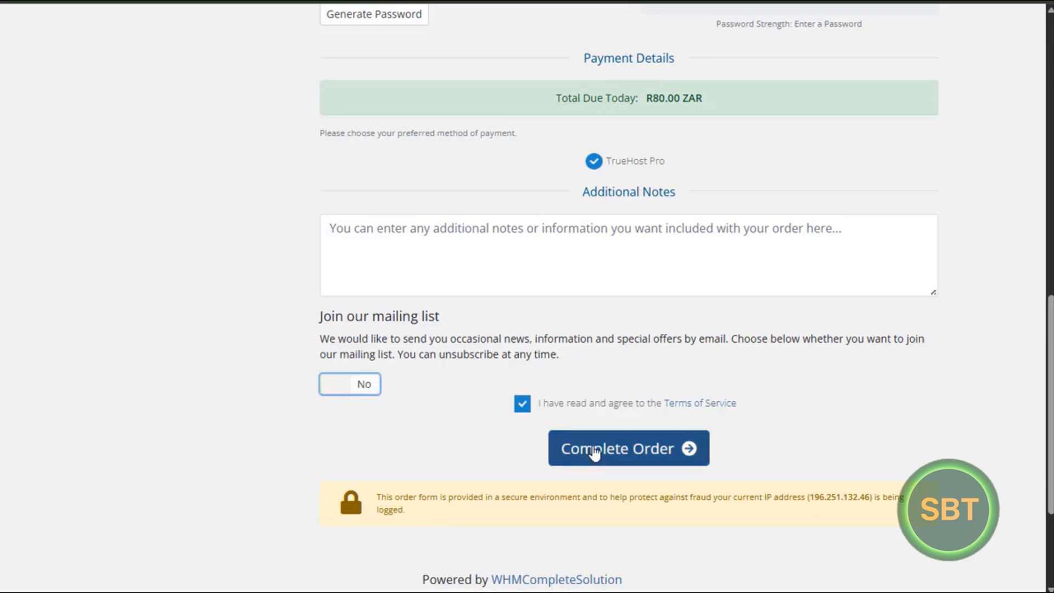
mouse_move(619, 450)
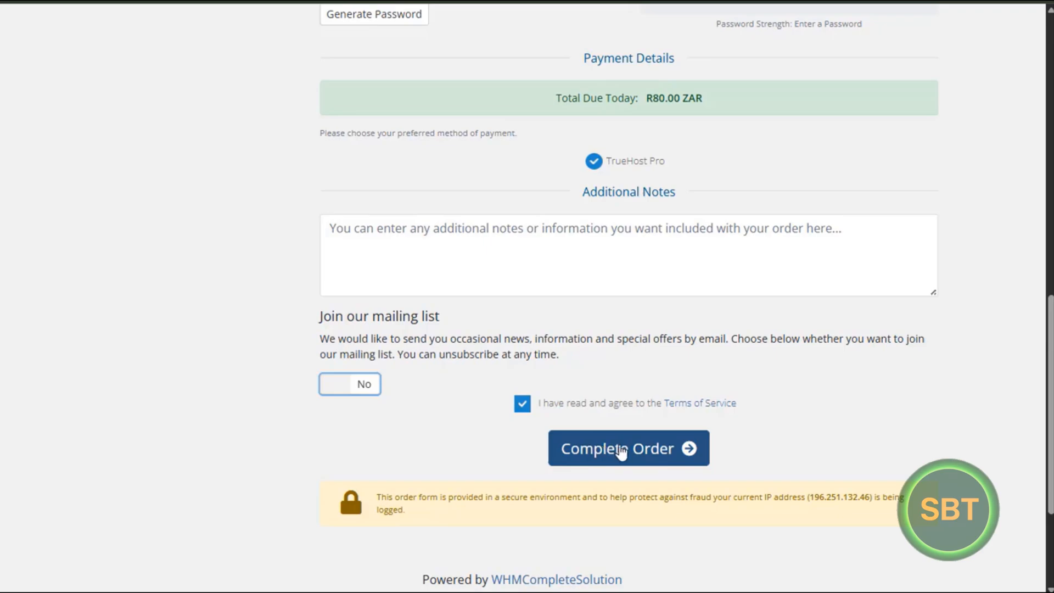
mouse_move(733, 238)
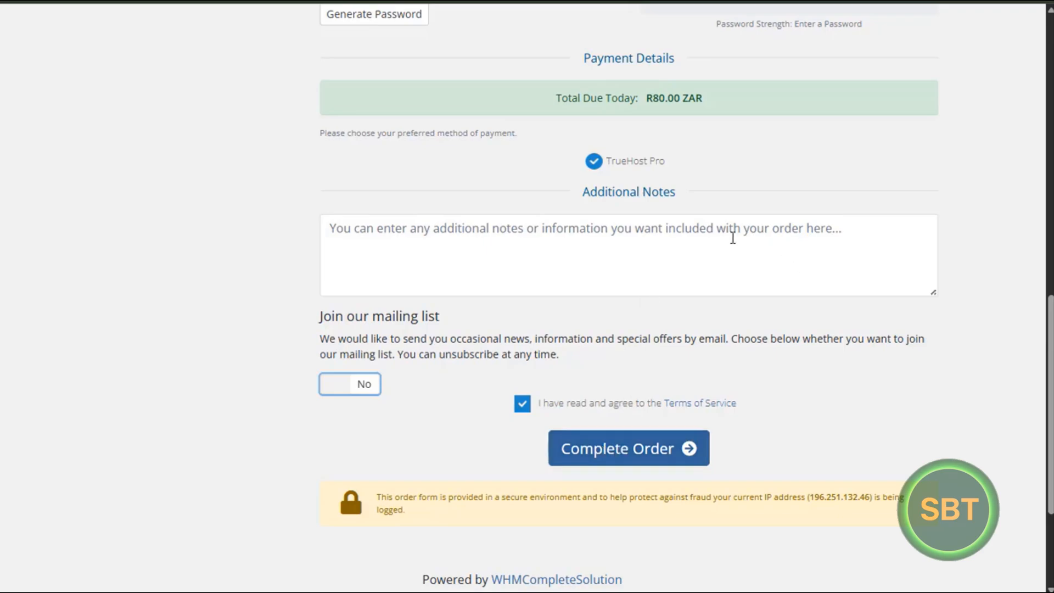
mouse_move(507, 195)
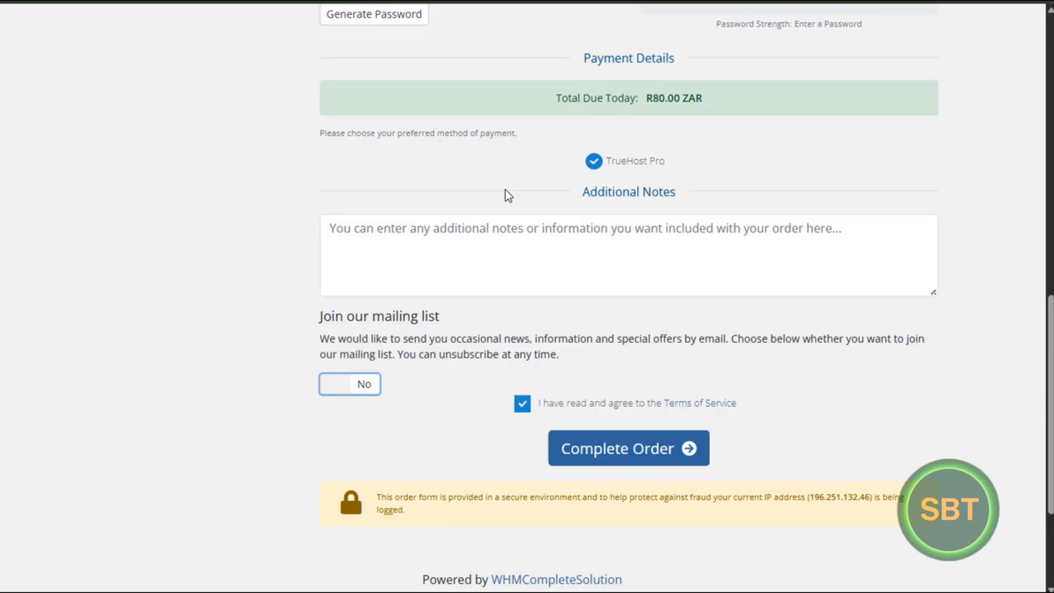
mouse_move(654, 421)
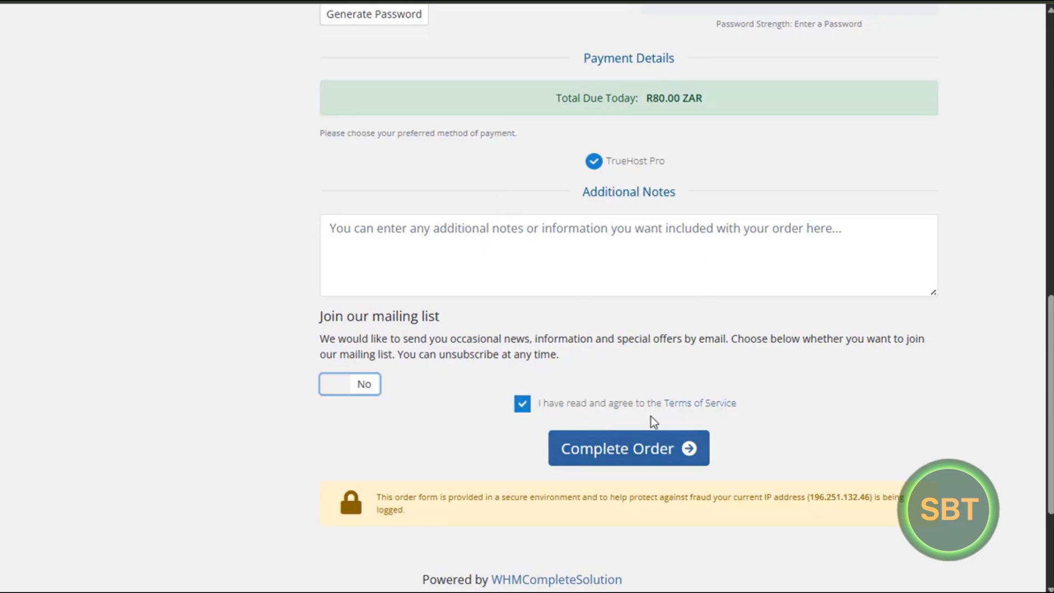
mouse_move(699, 367)
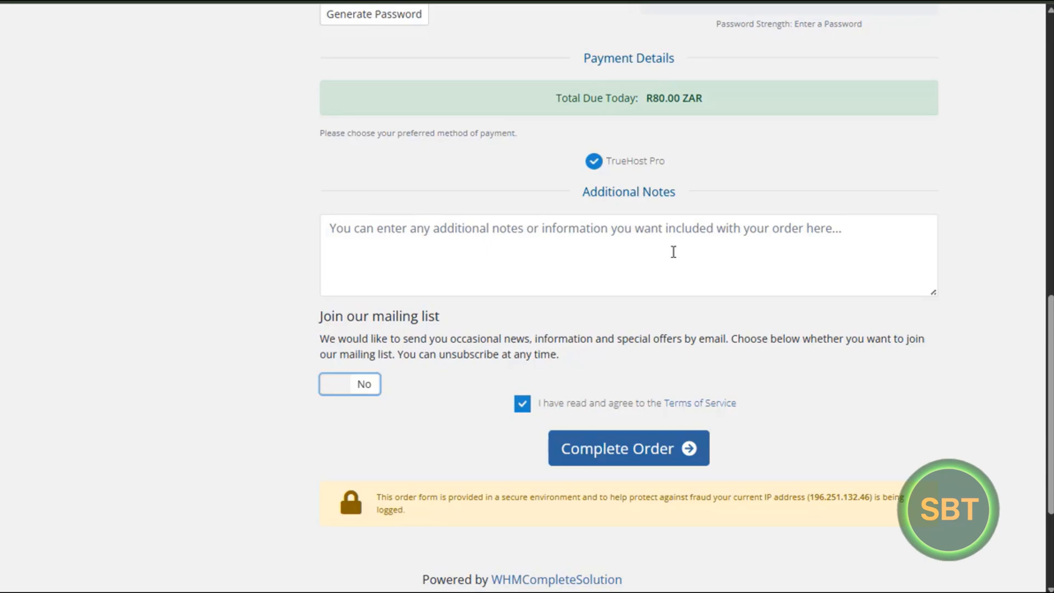
mouse_move(643, 375)
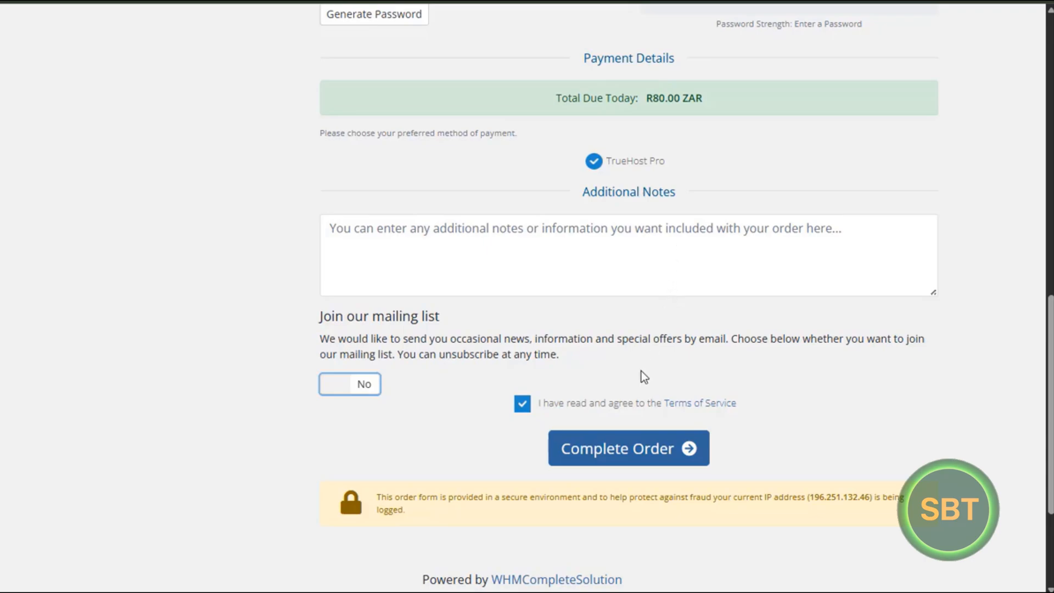
scroll(up, 3)
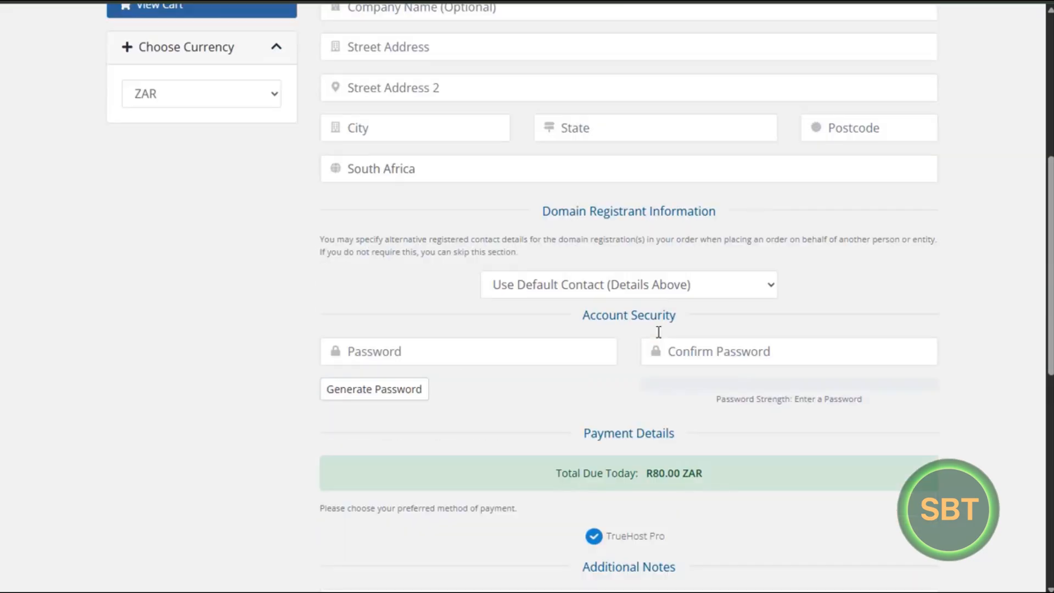
scroll(down, 3)
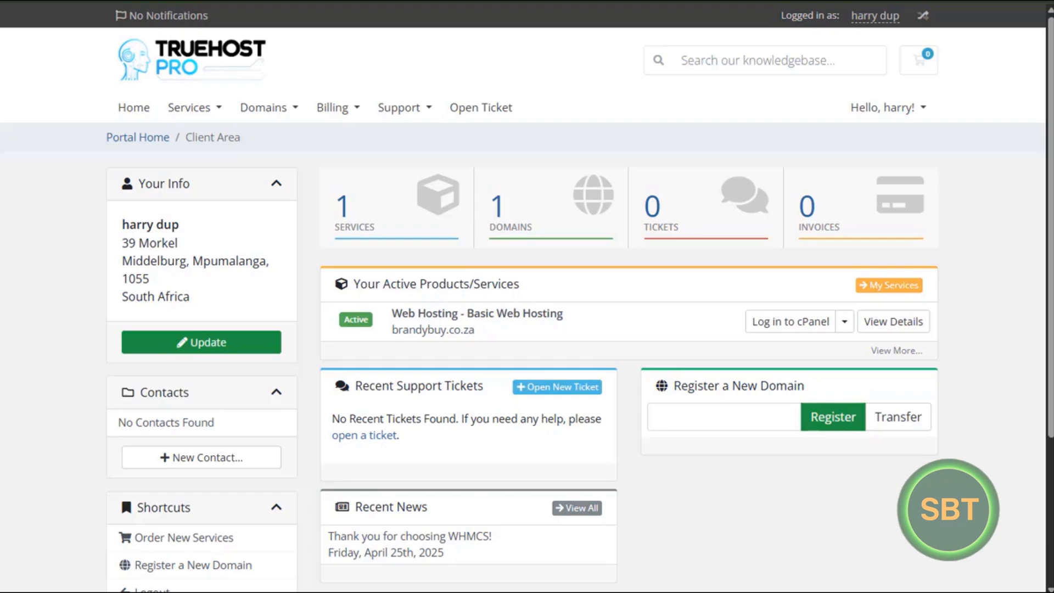
mouse_move(437, 354)
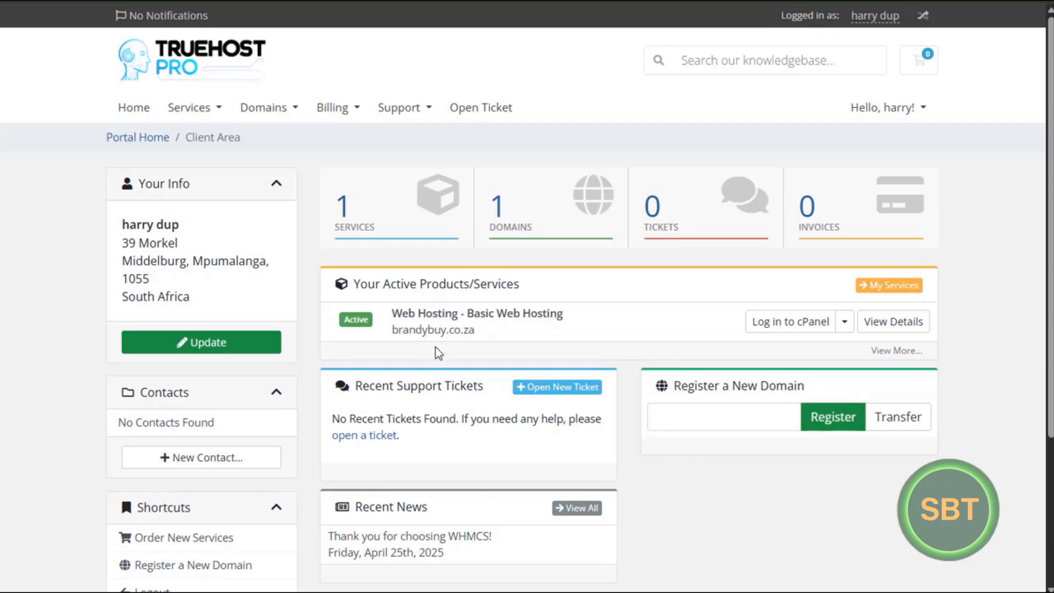
mouse_move(423, 334)
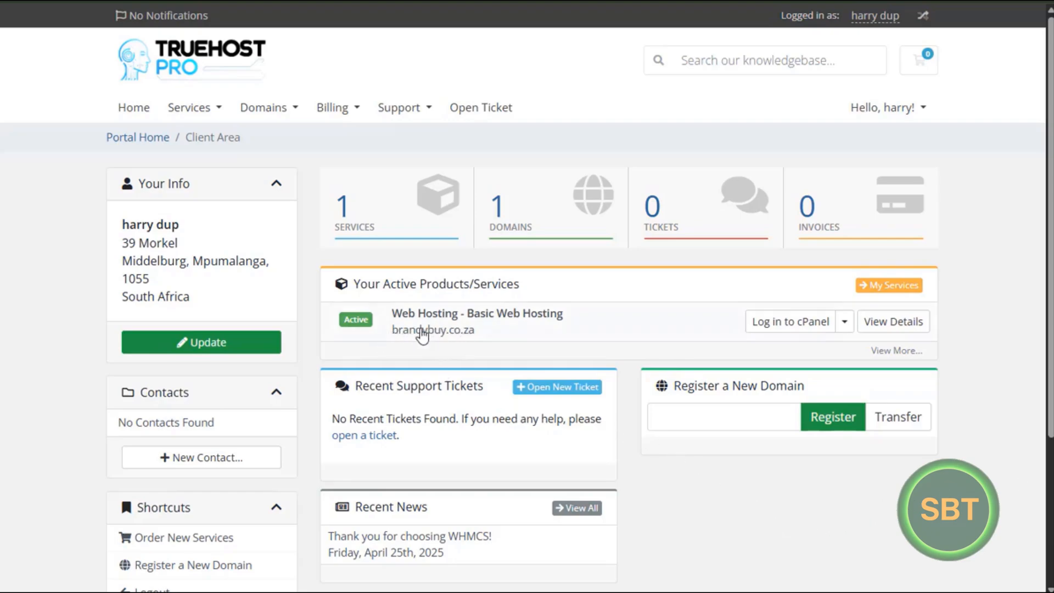
mouse_move(500, 225)
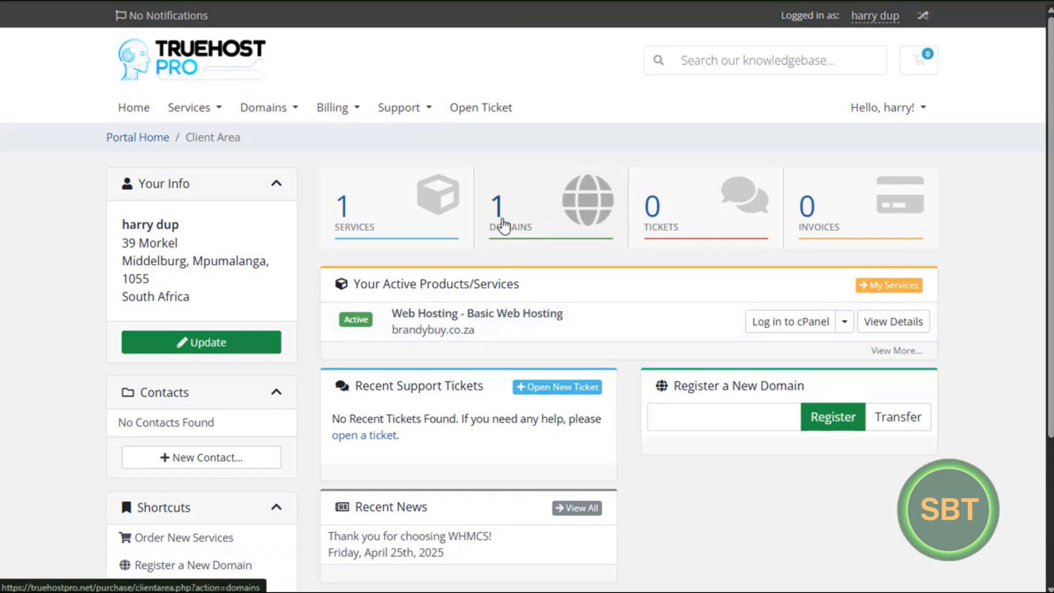
Open My Domains from the dashboard's Domains counter tile
click(510, 205)
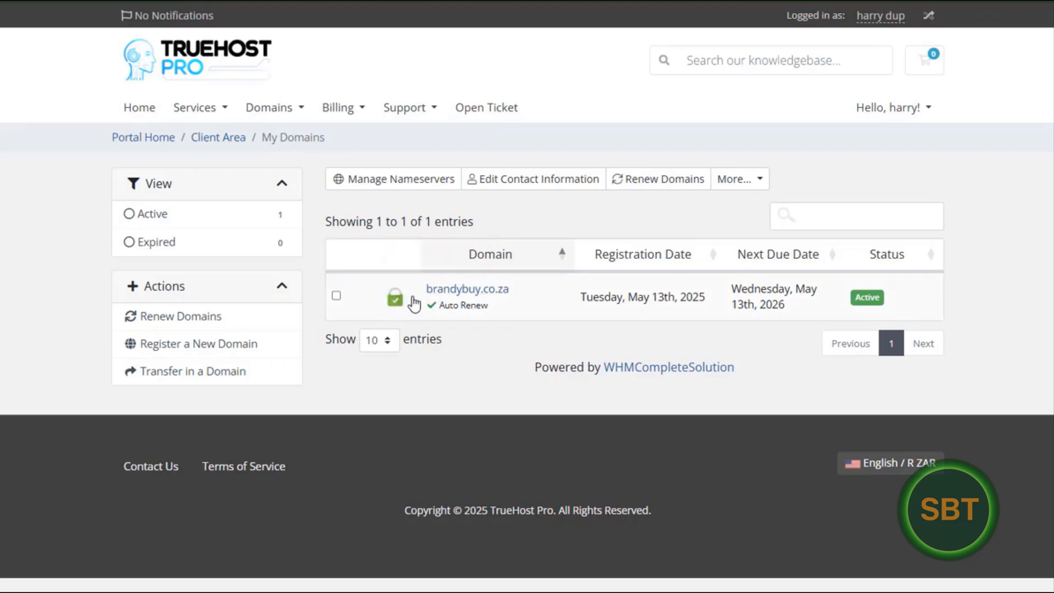
mouse_move(395, 296)
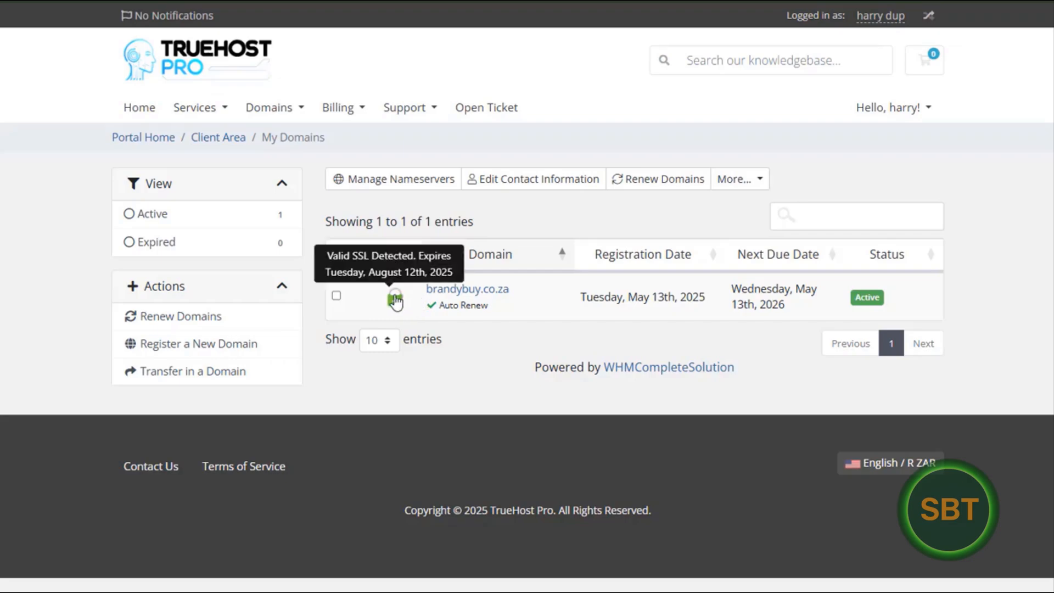
mouse_move(445, 244)
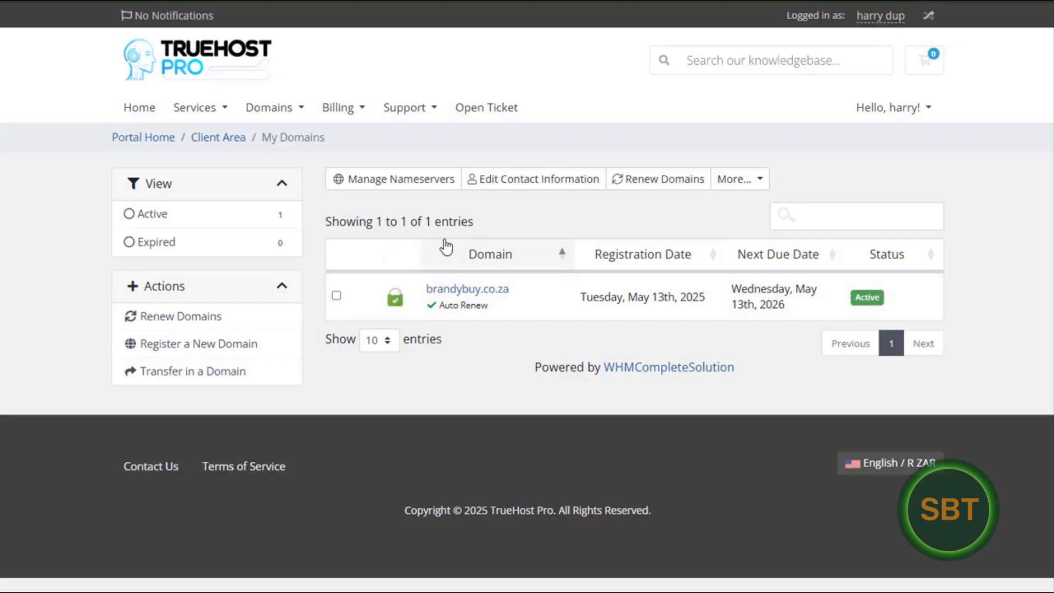
mouse_move(378, 262)
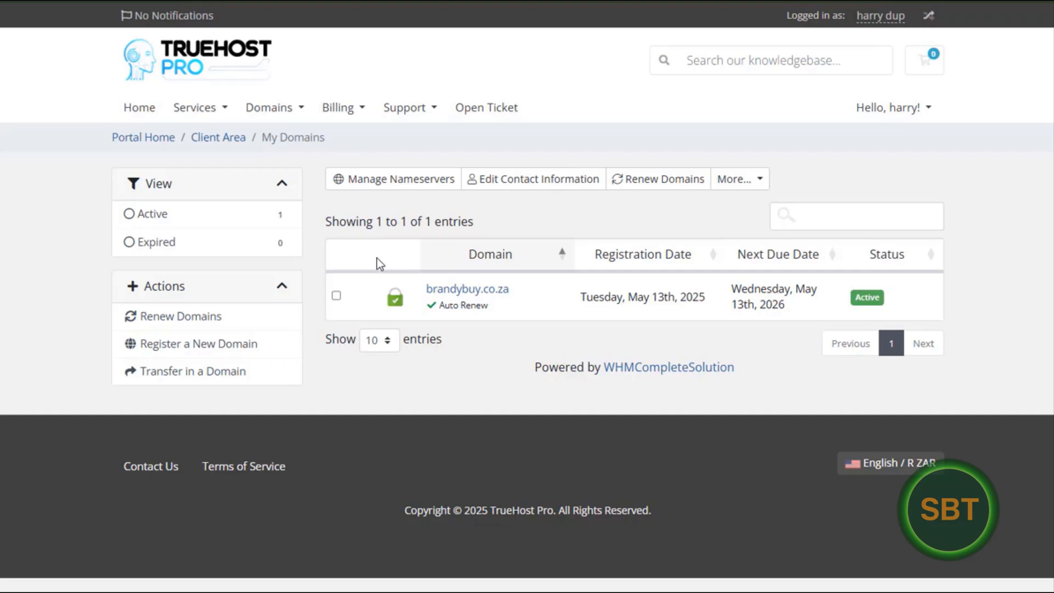
mouse_move(374, 295)
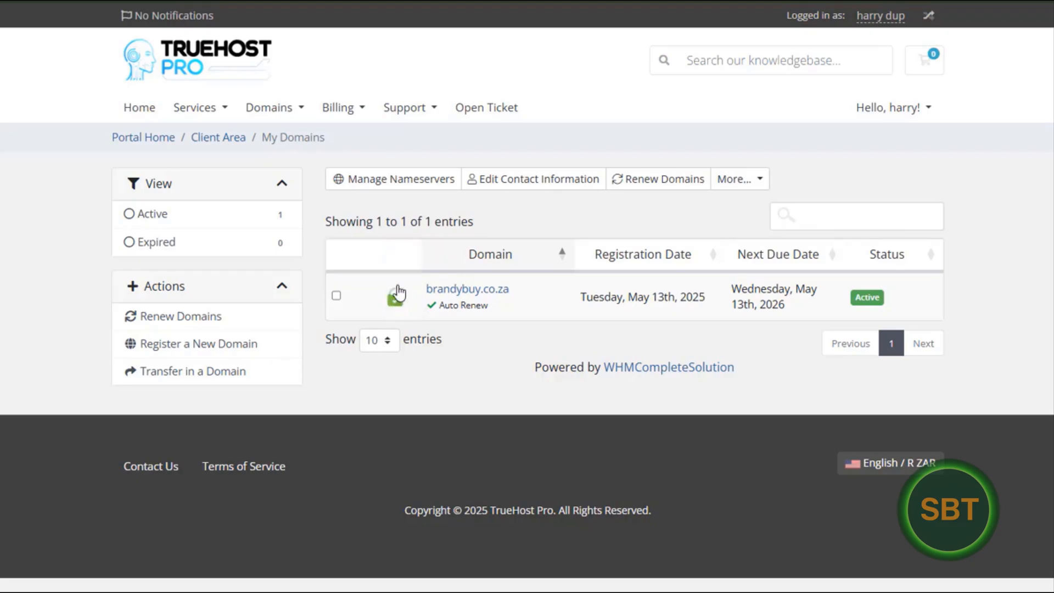
mouse_move(409, 280)
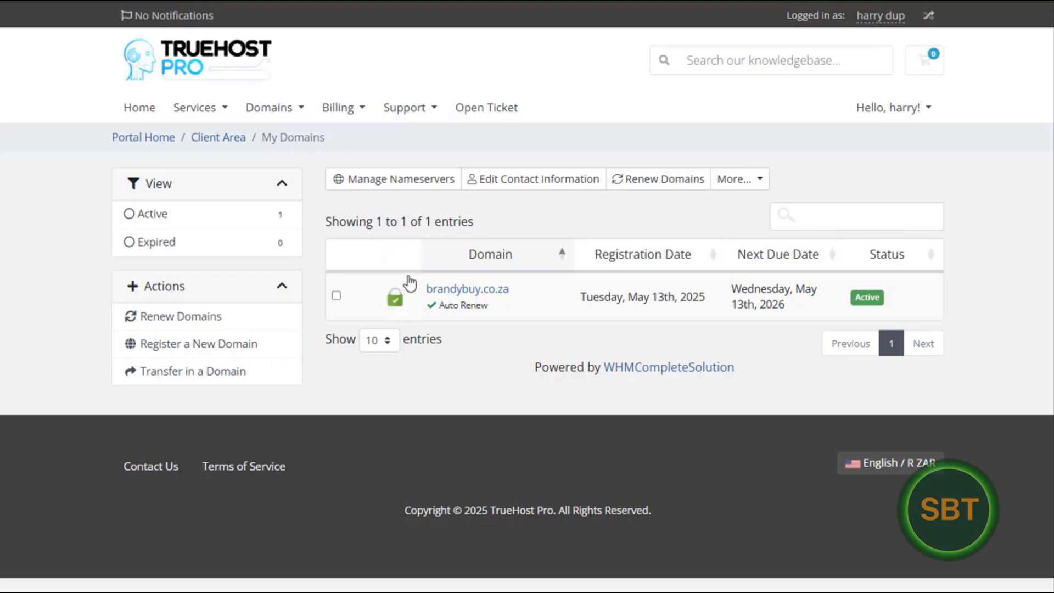
mouse_move(218, 137)
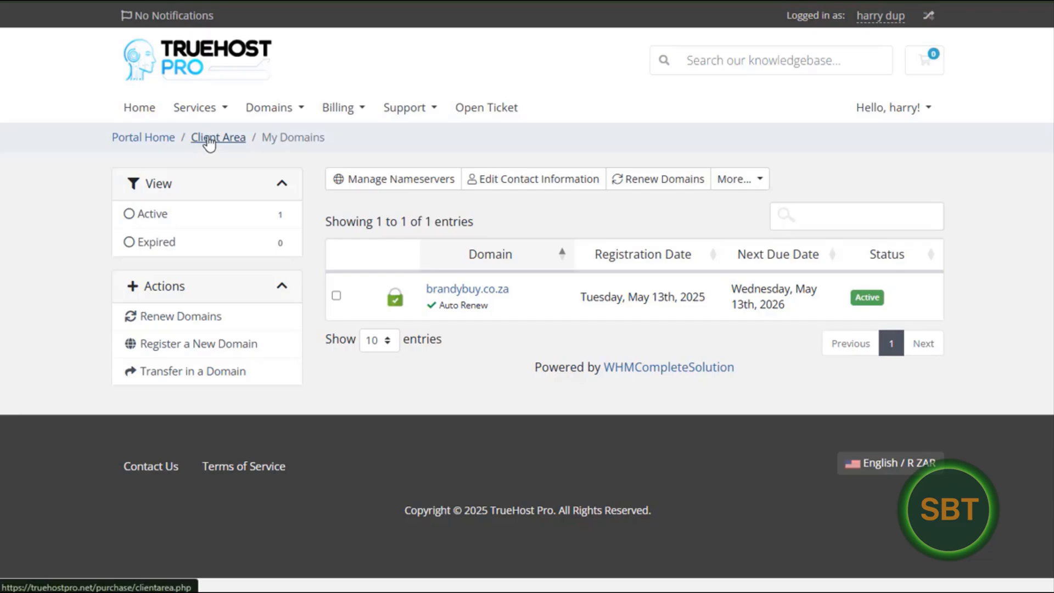
Return to the client area overview via the Client Area breadcrumb
click(217, 137)
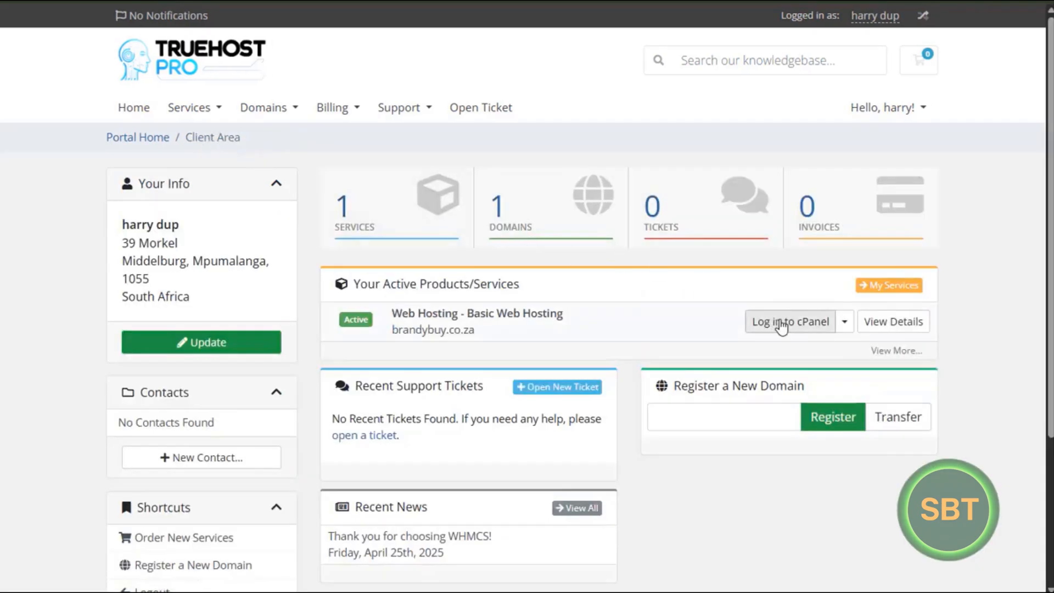
Log in to cPanel for the brandybuy.co.za Basic Web Hosting service
click(789, 322)
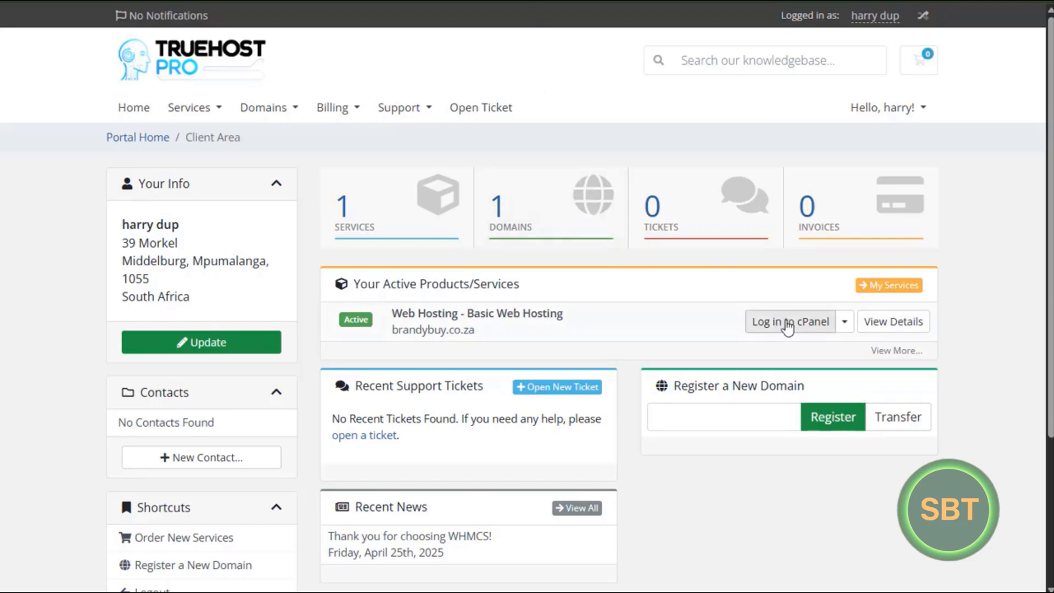
click(790, 321)
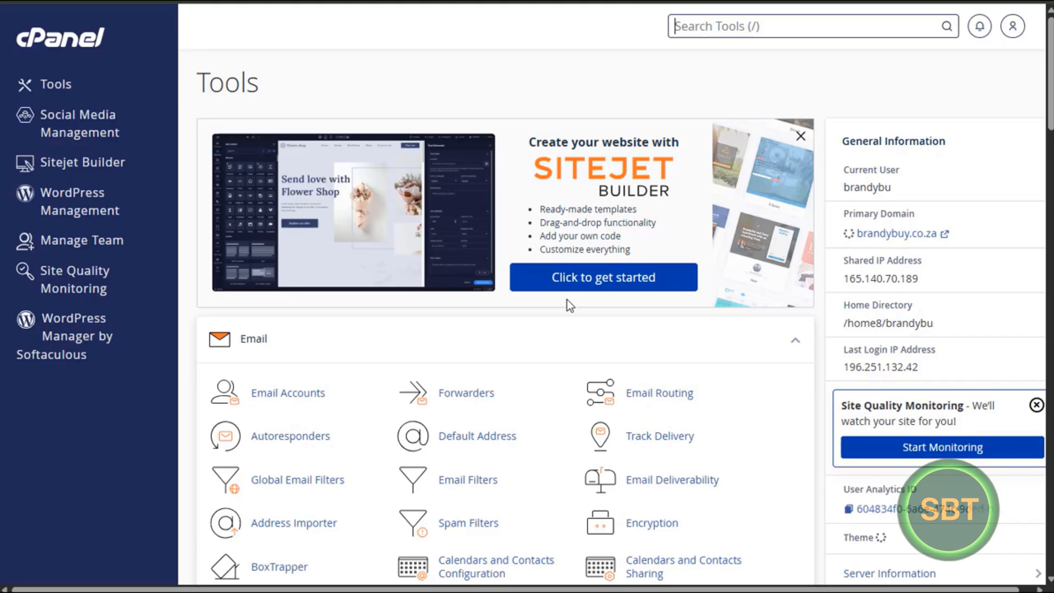
Locate the Security section on cPanel's Tools page and open SSL/TLS Status
scroll(down, 3)
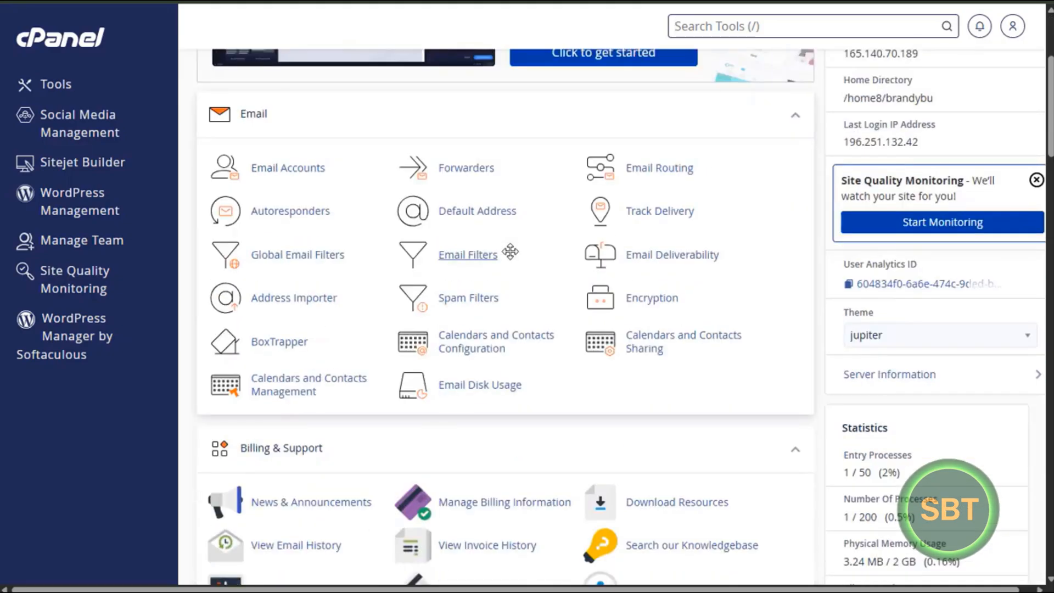
mouse_move(287, 168)
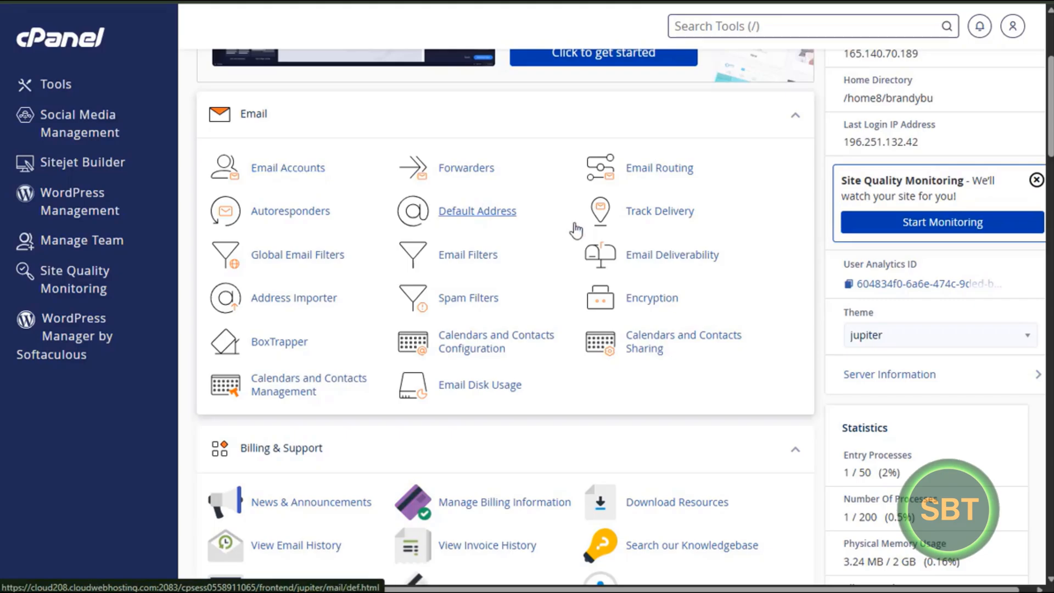
scroll(down, 3)
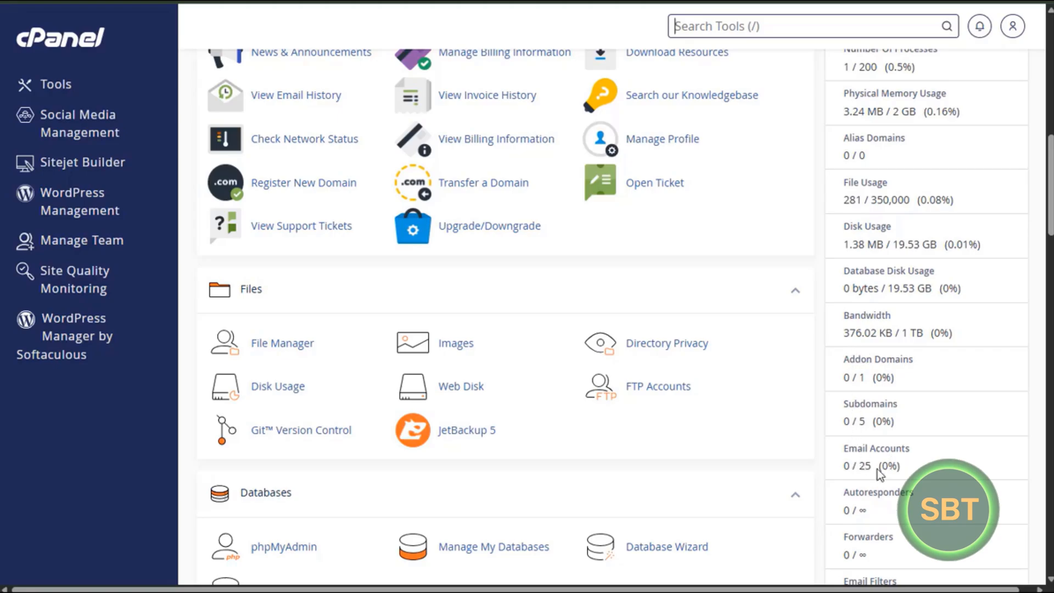
scroll(up, 3)
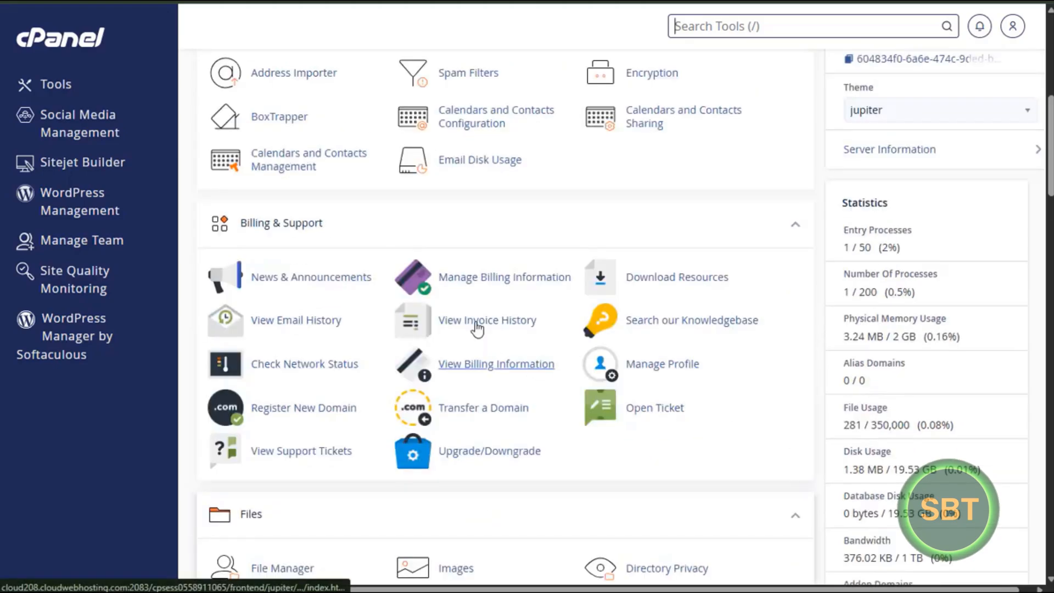
scroll(up, 3)
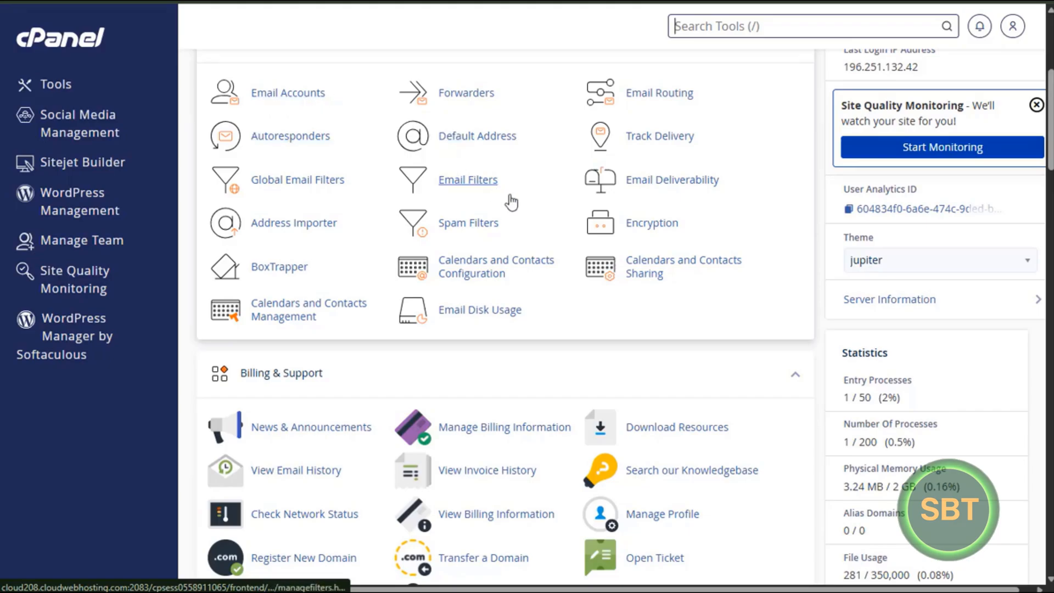
scroll(down, 3)
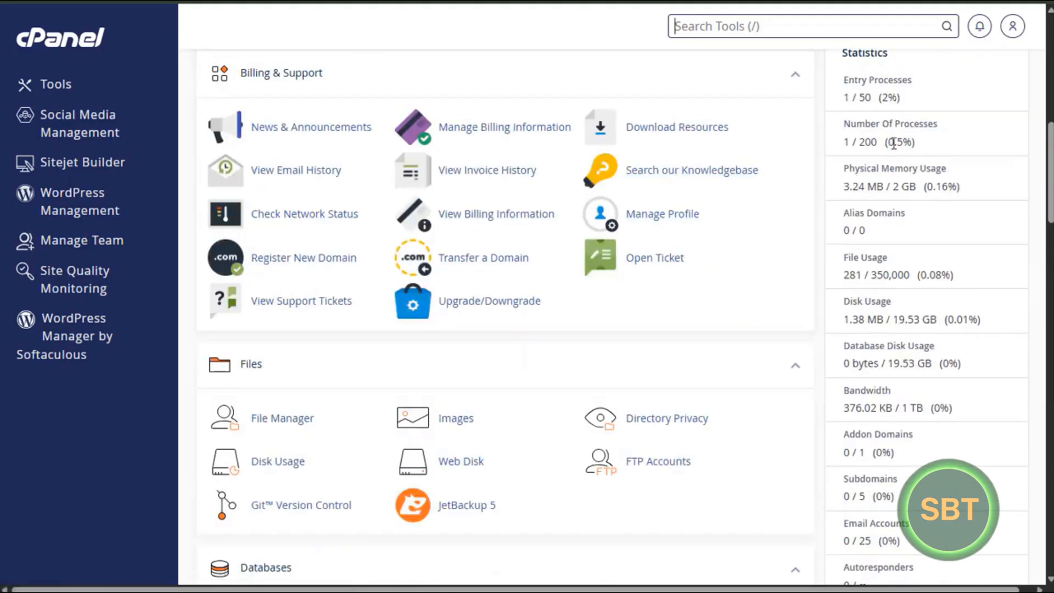
scroll(down, 3)
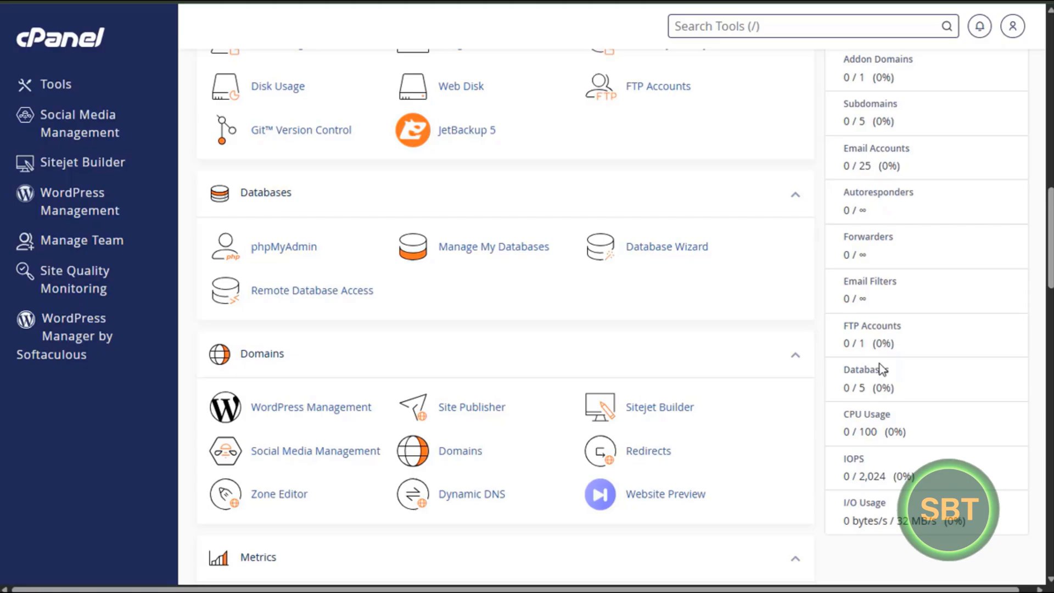
scroll(up, 3)
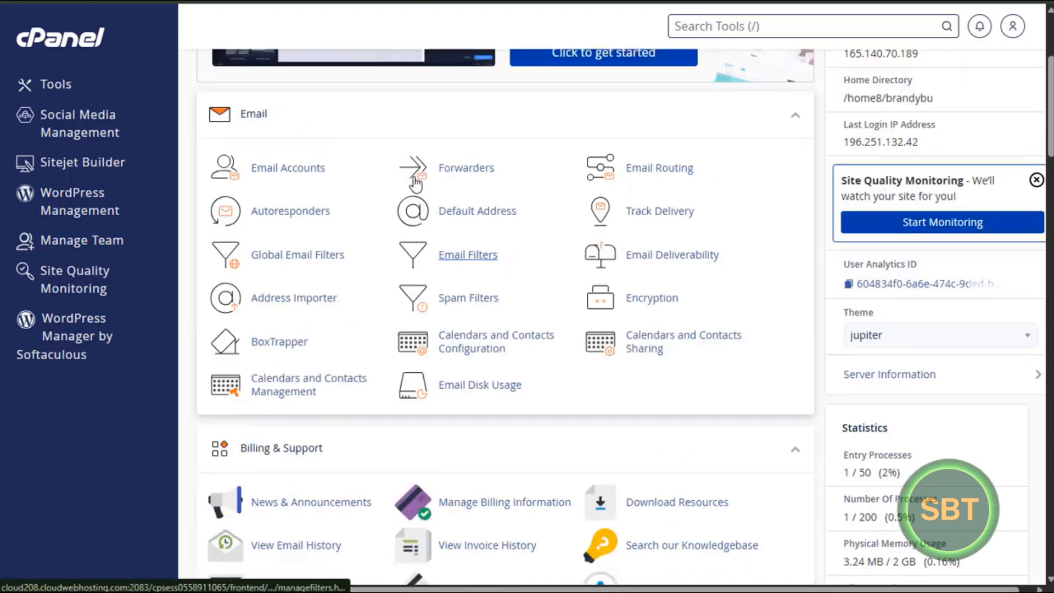
scroll(down, 3)
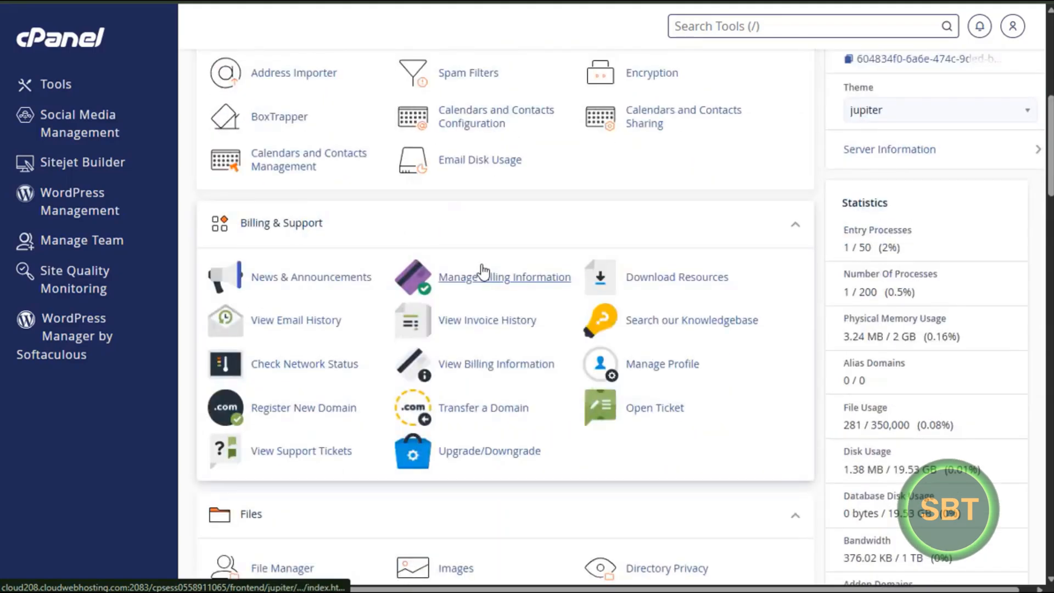
scroll(down, 3)
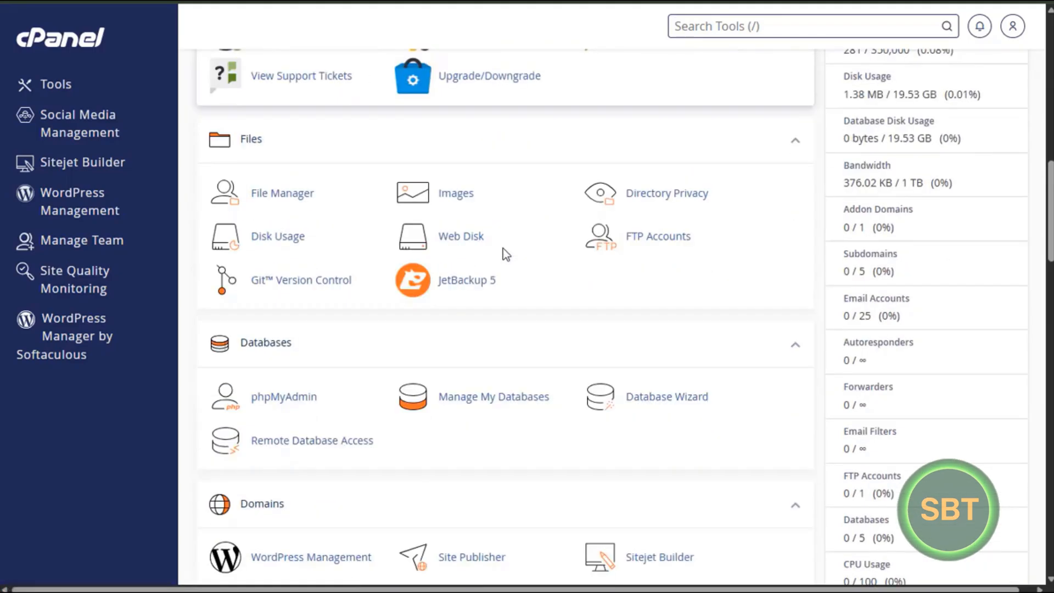
scroll(down, 3)
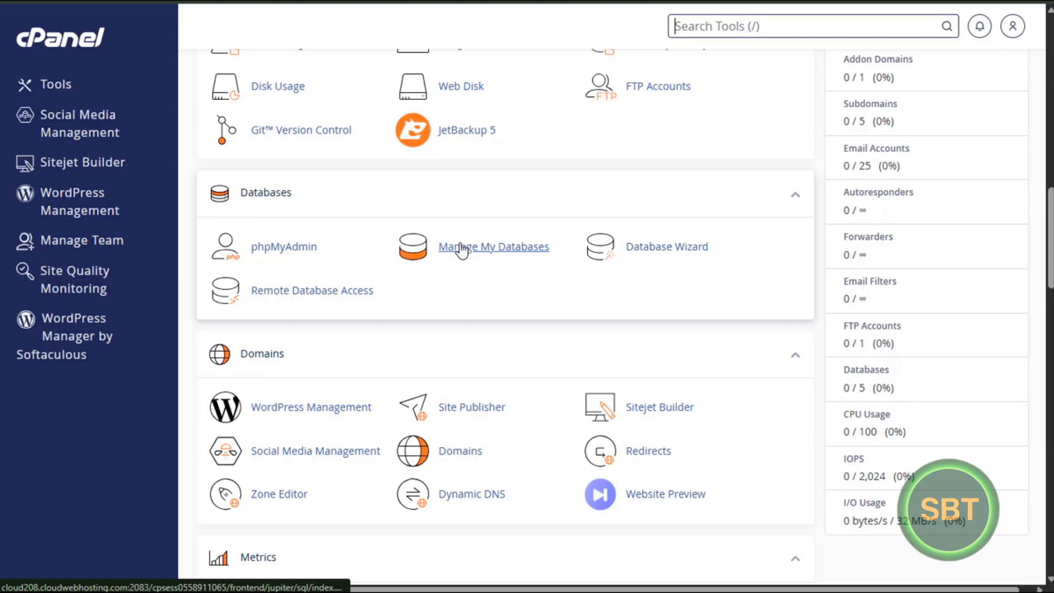
mouse_move(489, 231)
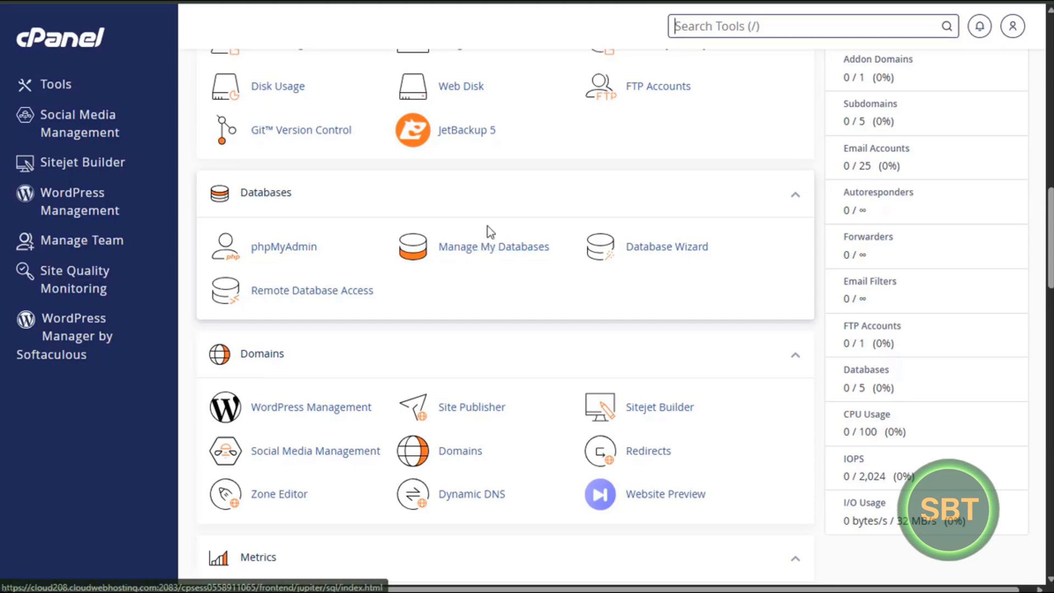
scroll(down, 3)
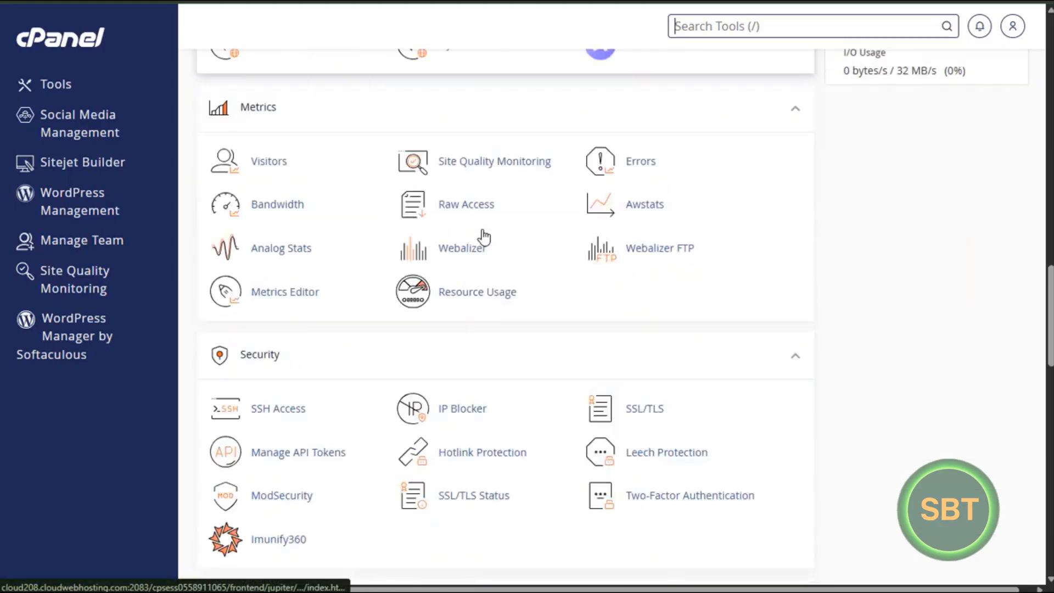
scroll(down, 3)
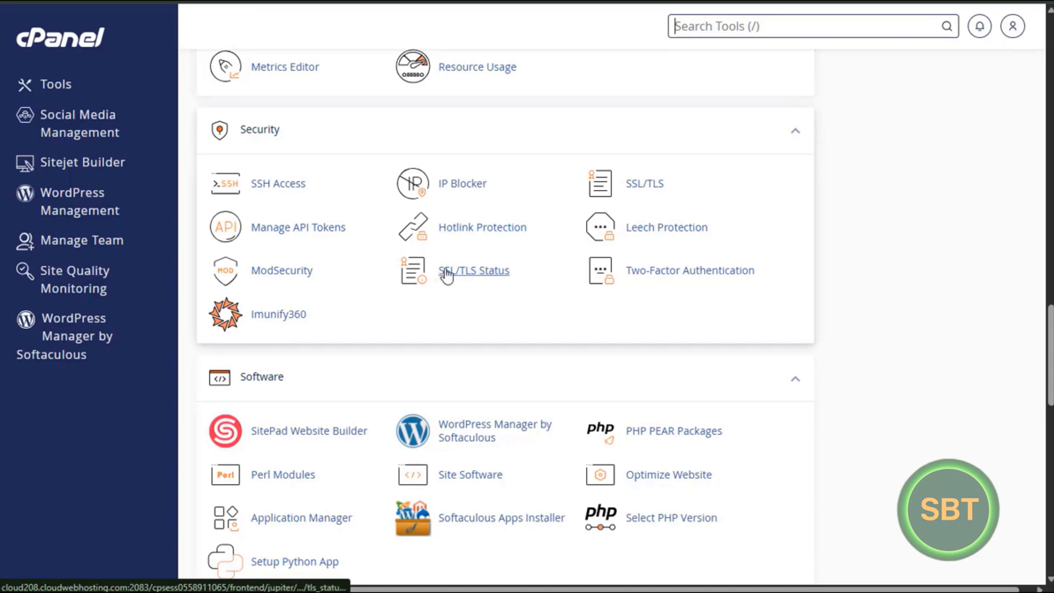
mouse_move(457, 279)
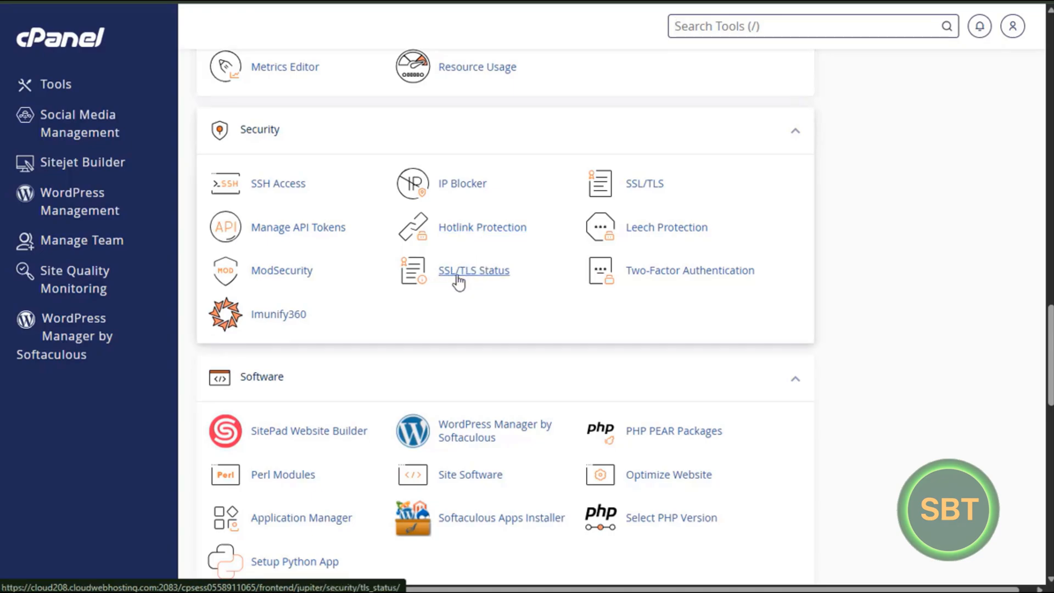
mouse_move(479, 278)
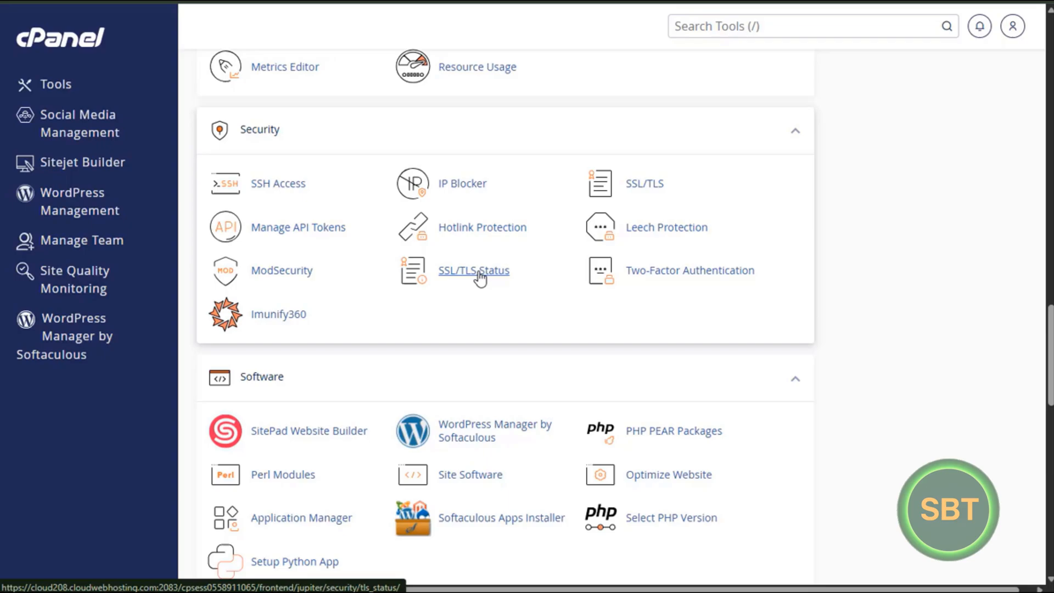
click(473, 270)
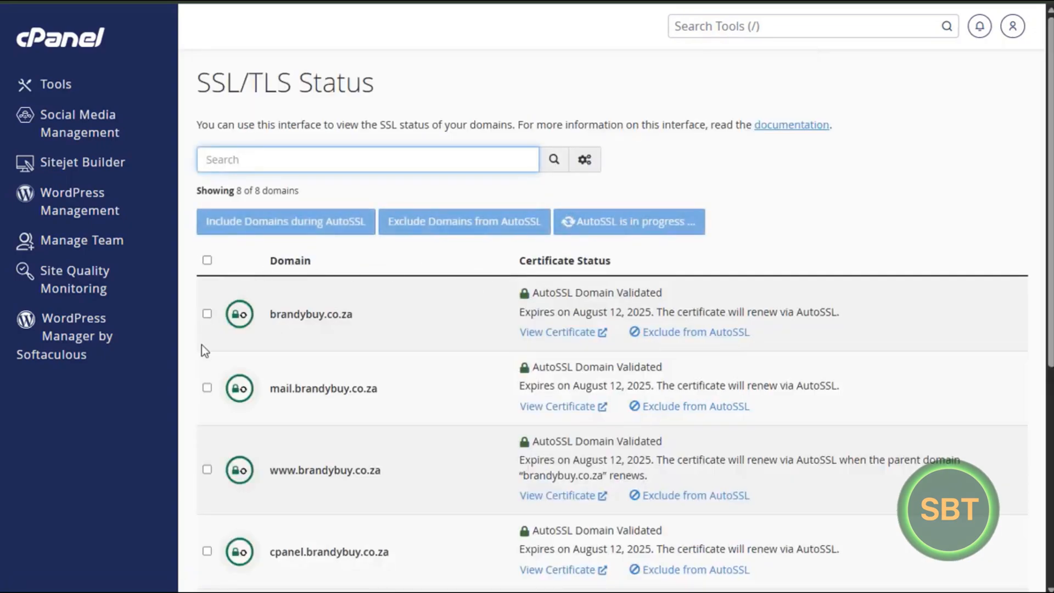
mouse_move(211, 455)
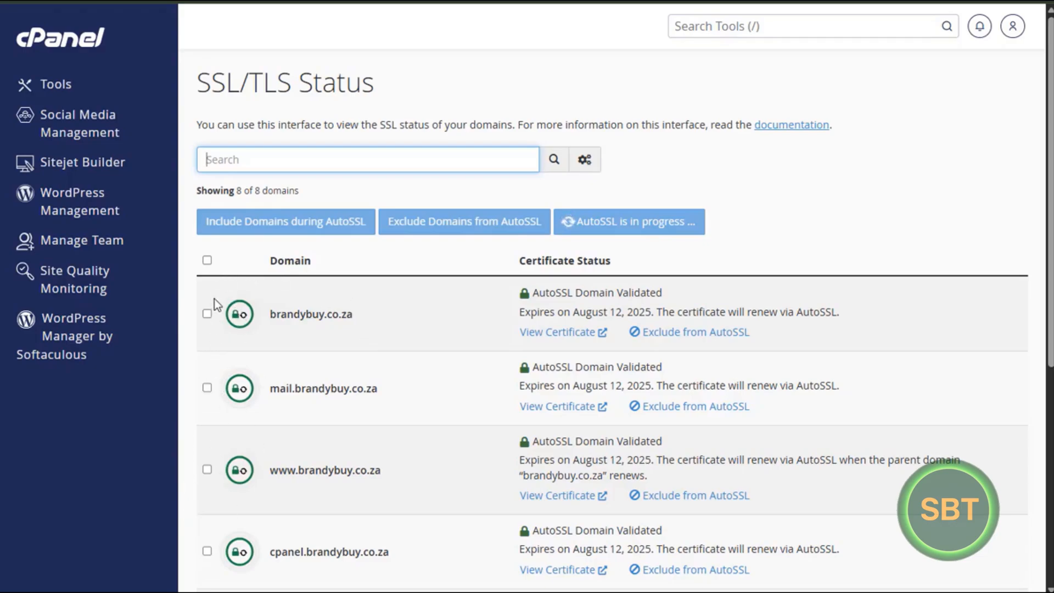
mouse_move(566, 295)
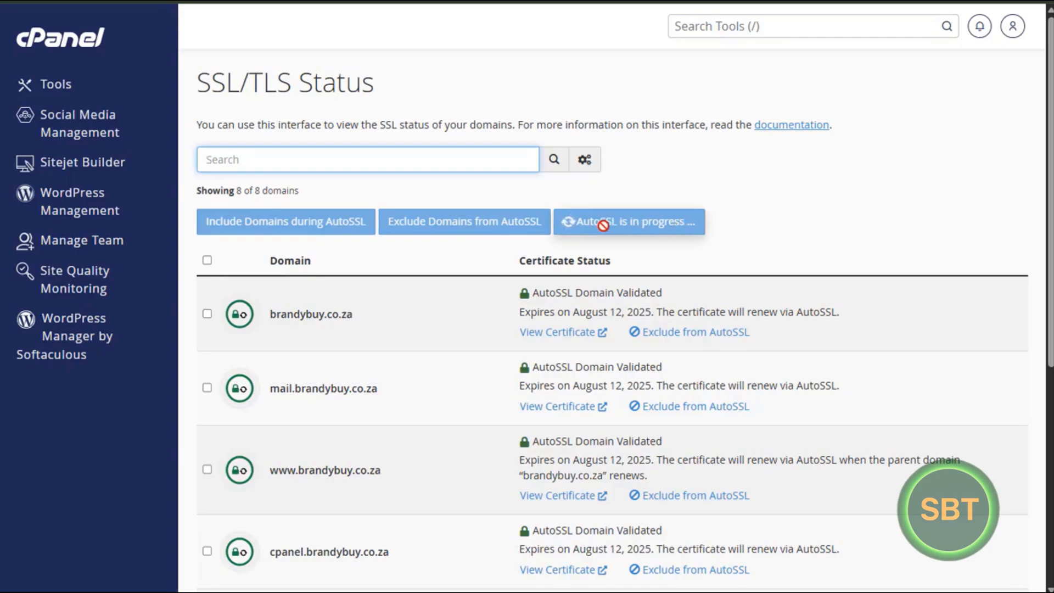
mouse_move(743, 194)
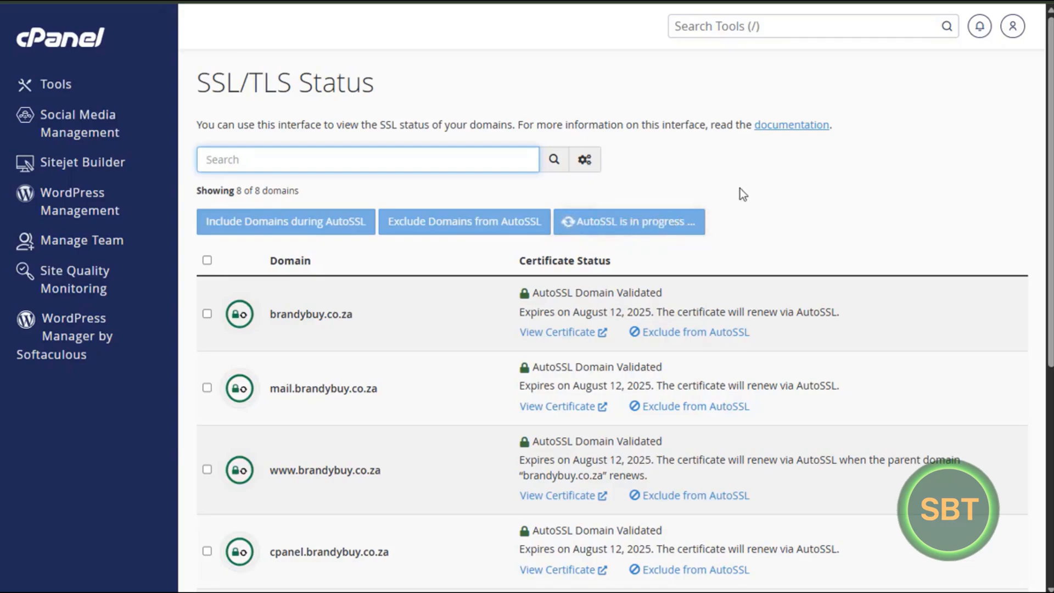
mouse_move(533, 92)
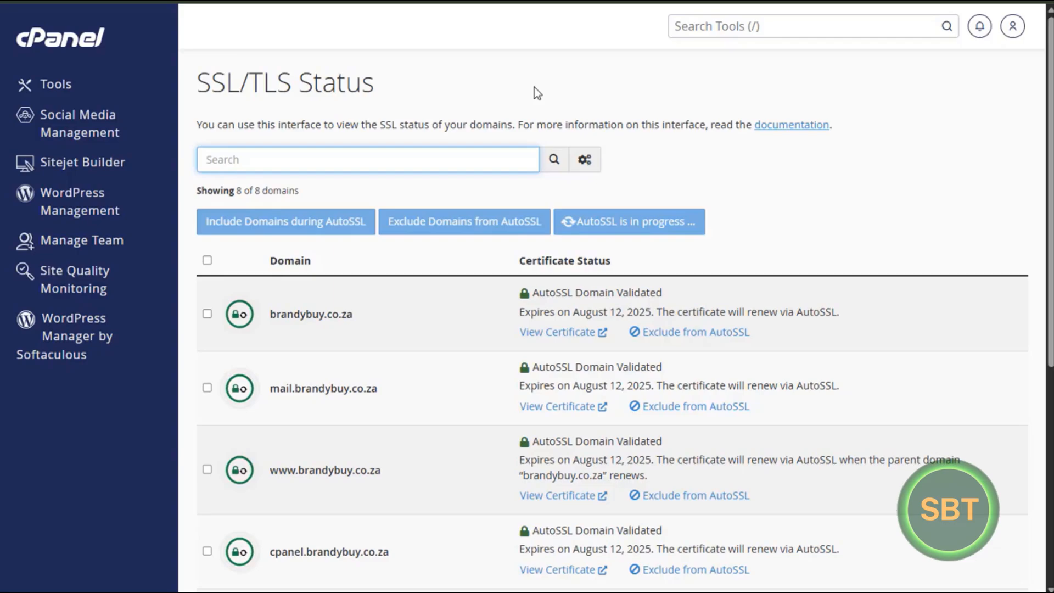
mouse_move(528, 92)
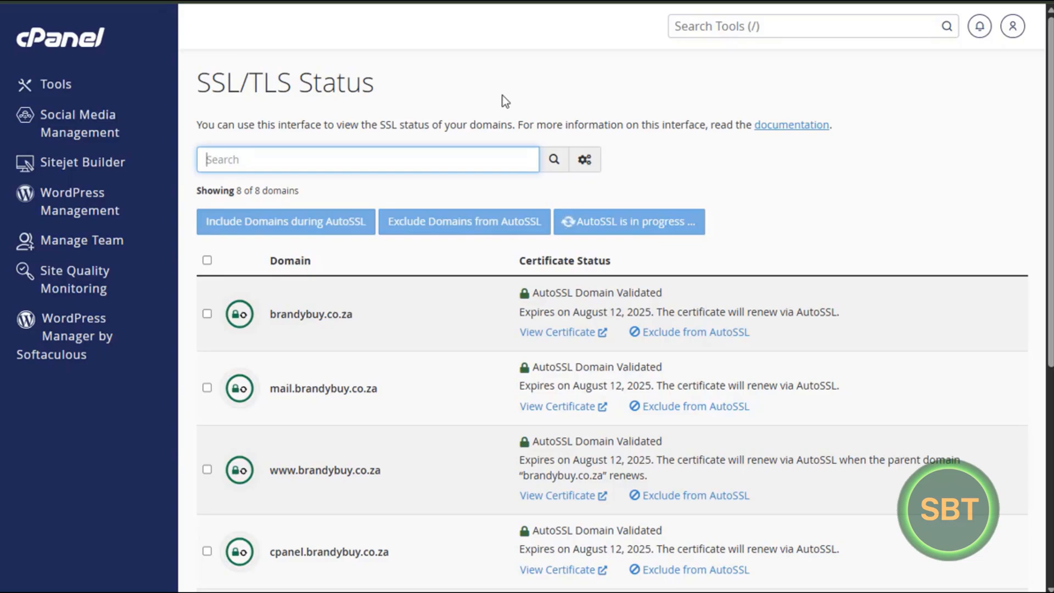
mouse_move(534, 107)
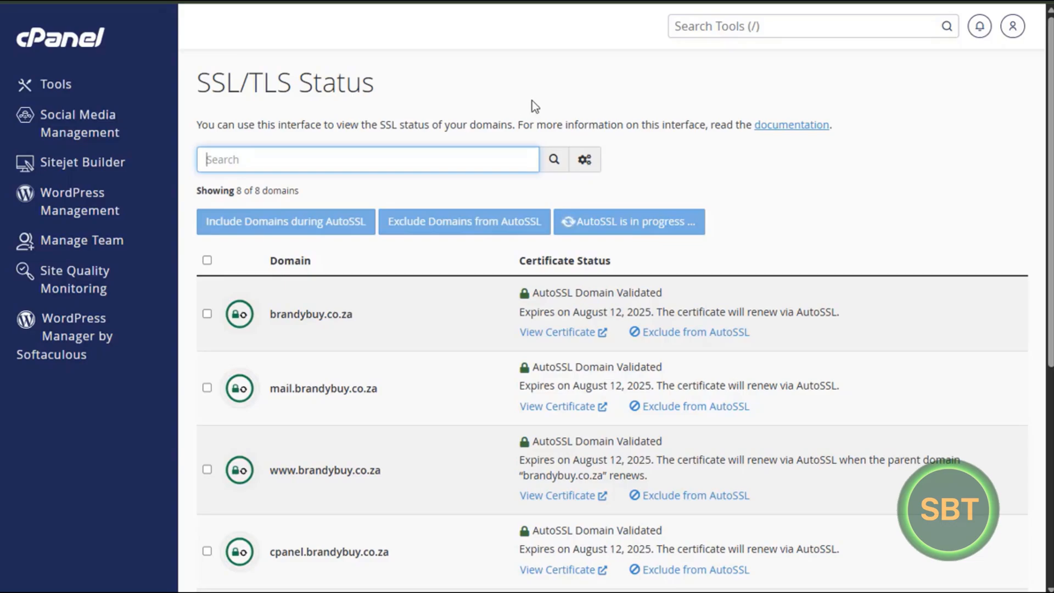
mouse_move(513, 86)
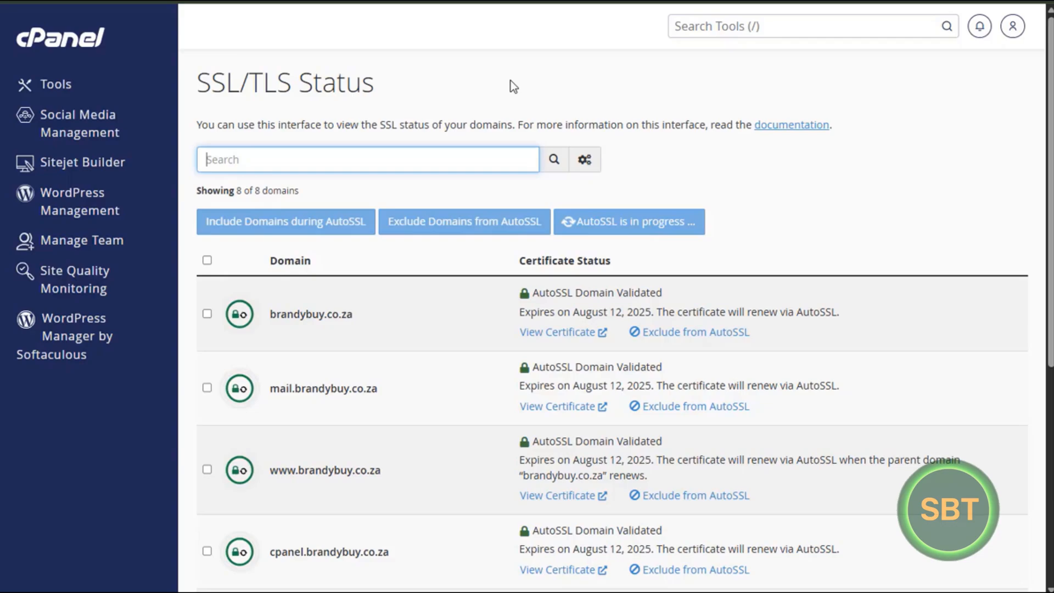
mouse_move(469, 85)
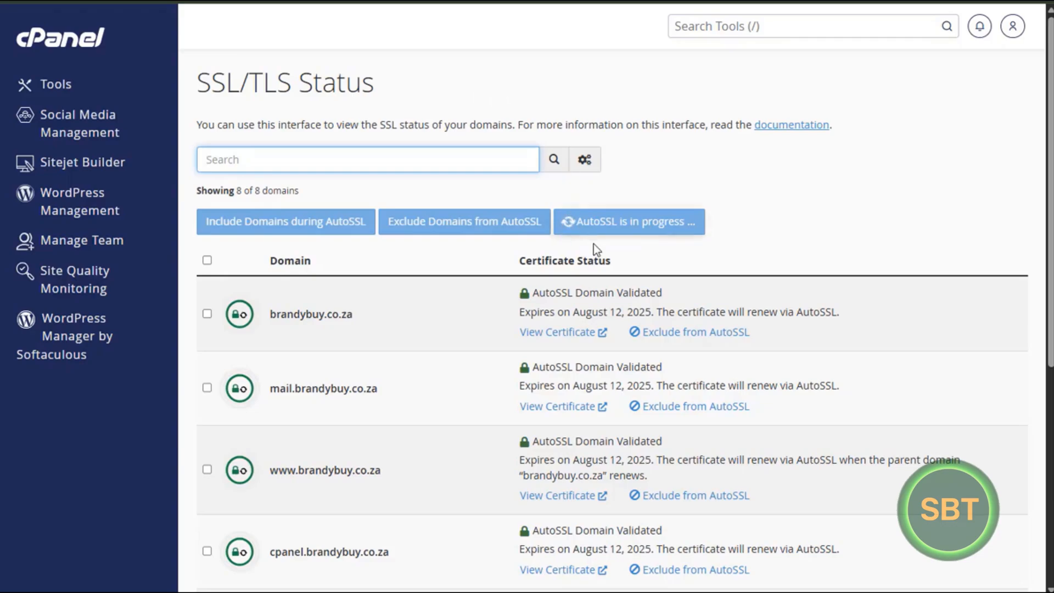
mouse_move(528, 290)
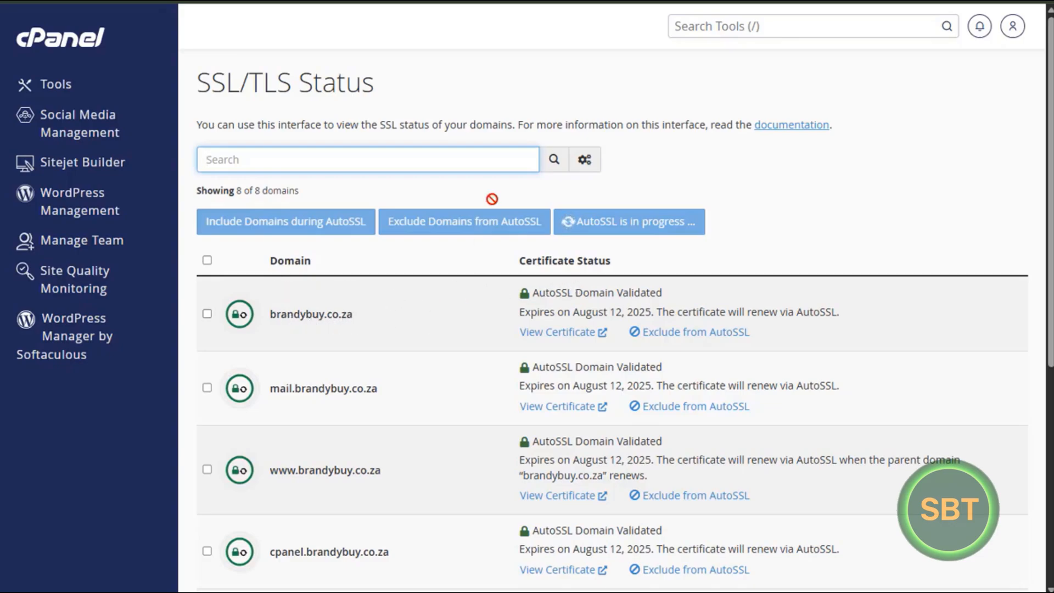
mouse_move(559, 118)
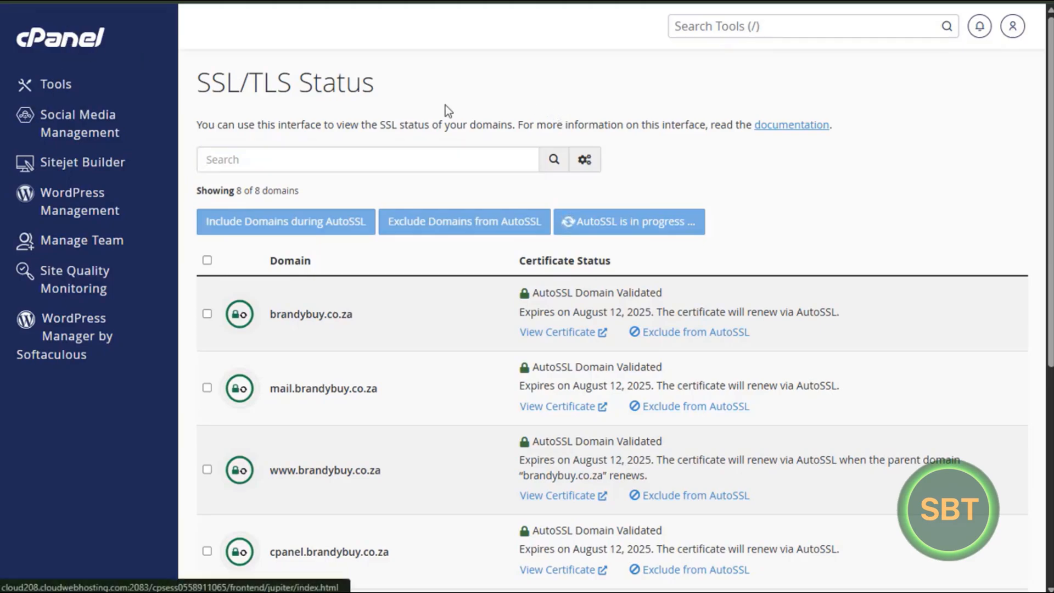
Return to the cPanel Tools home page from the left sidebar
click(55, 84)
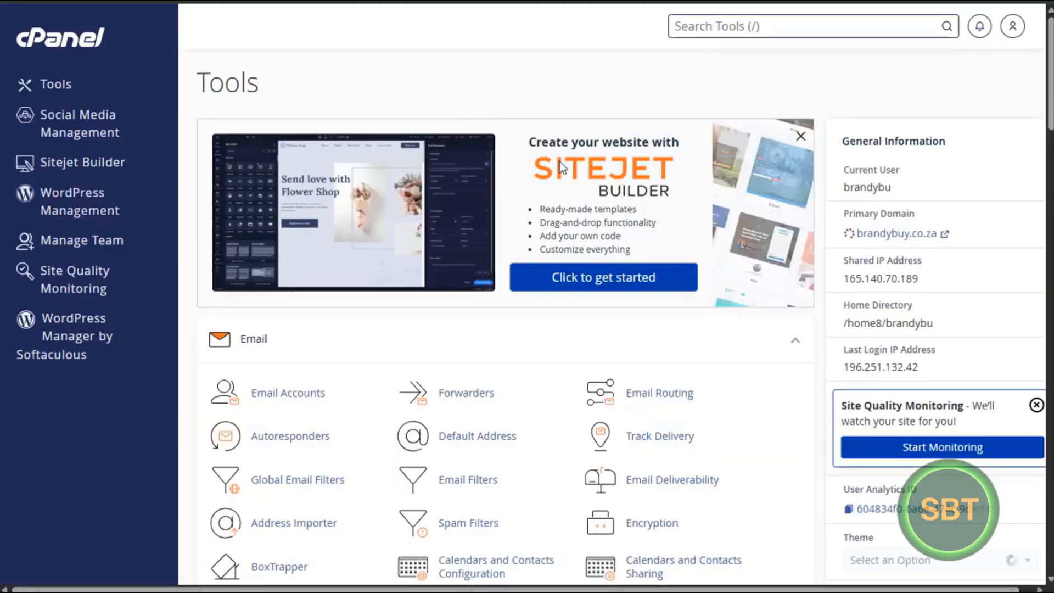
Open WordPress Manager by Softaculous under Software and start a new WordPress installation
scroll(down, 3)
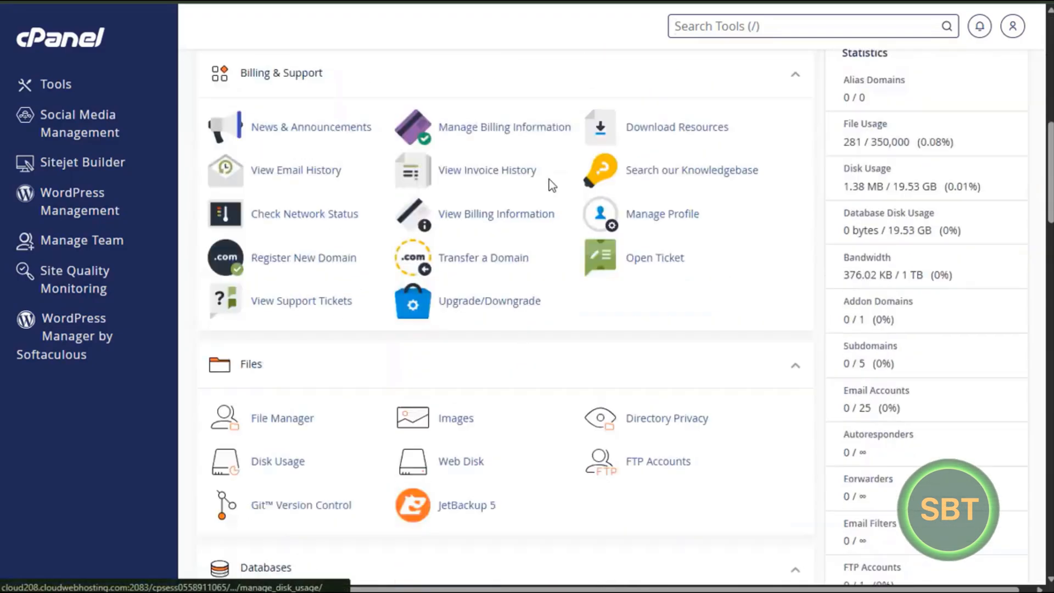
scroll(down, 3)
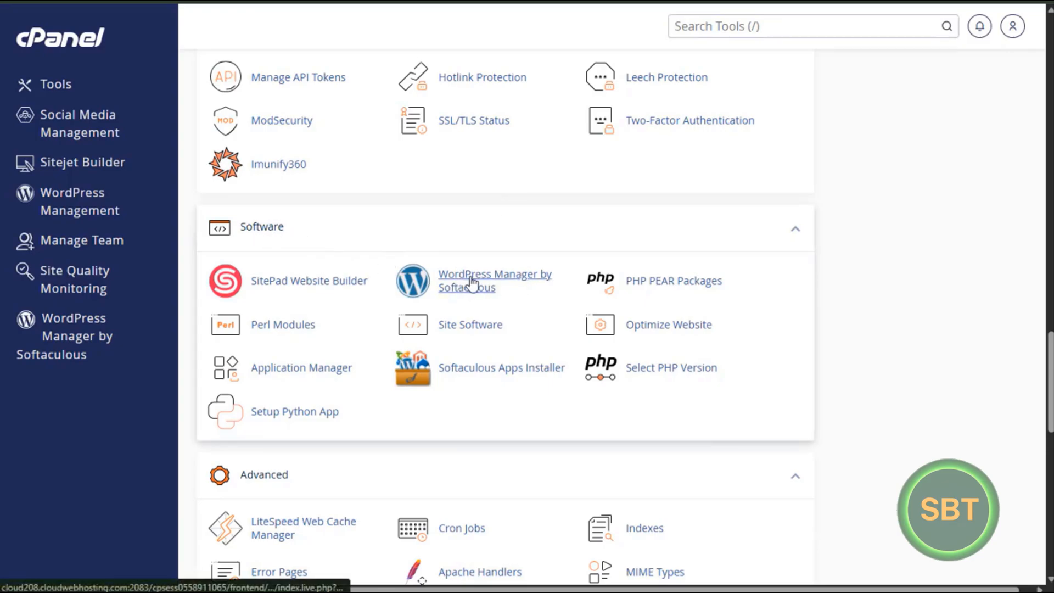
click(494, 280)
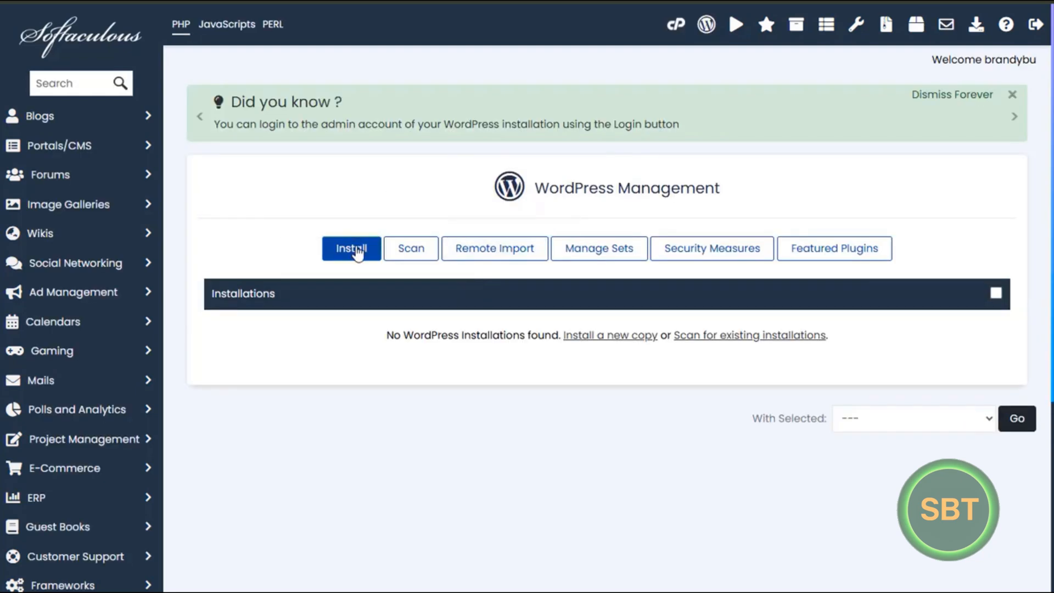
click(350, 248)
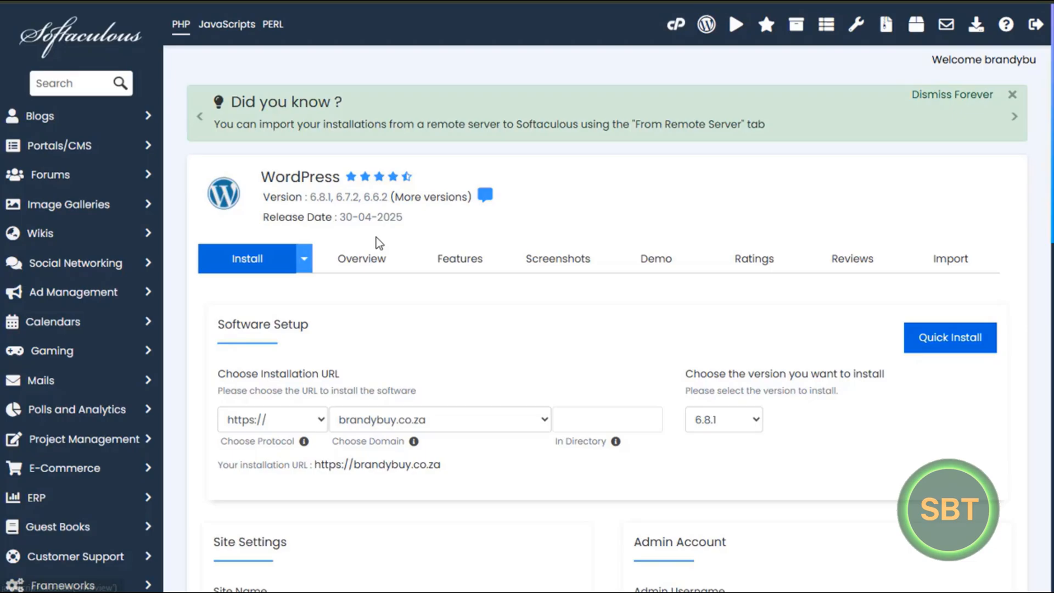
scroll(down, 3)
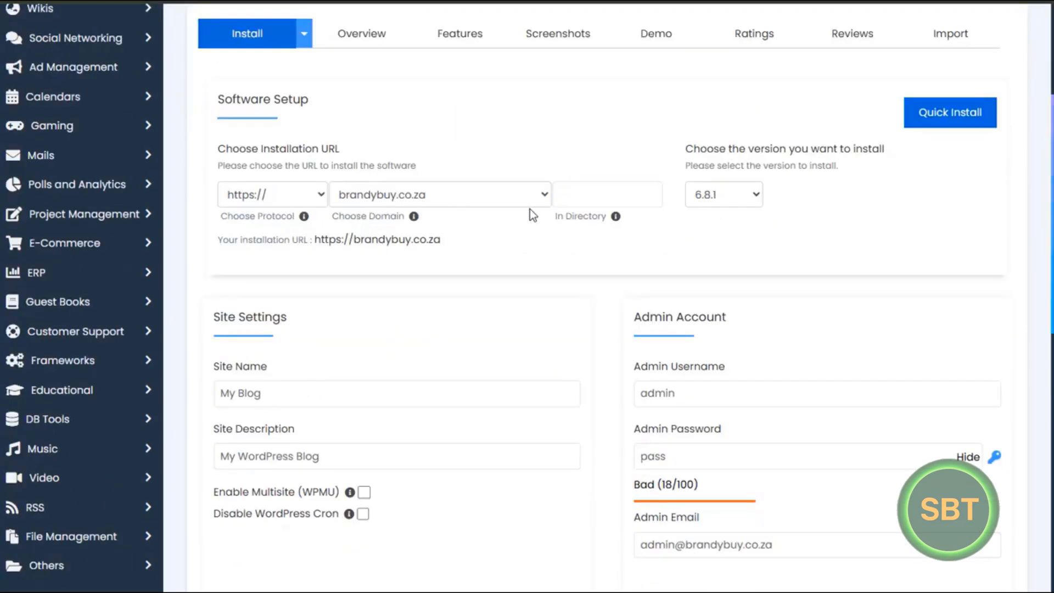
scroll(up, 3)
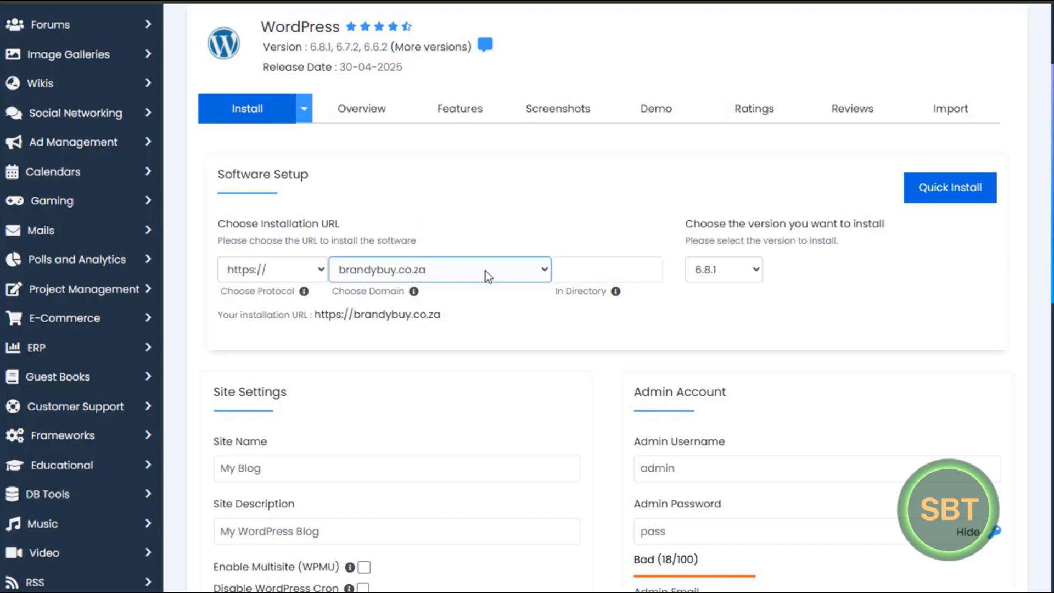
click(396, 469)
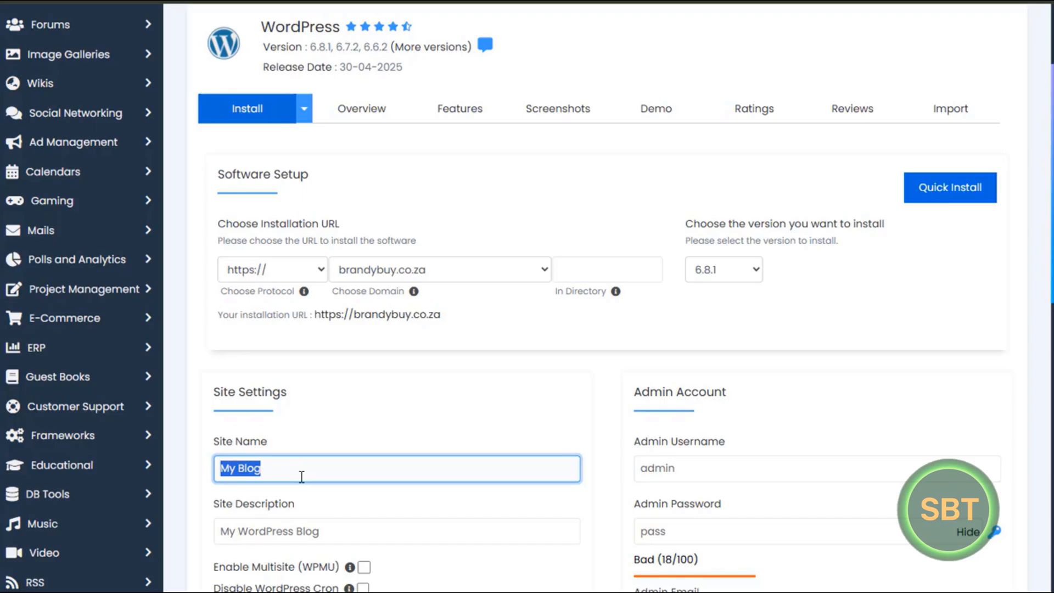
scroll(down, 3)
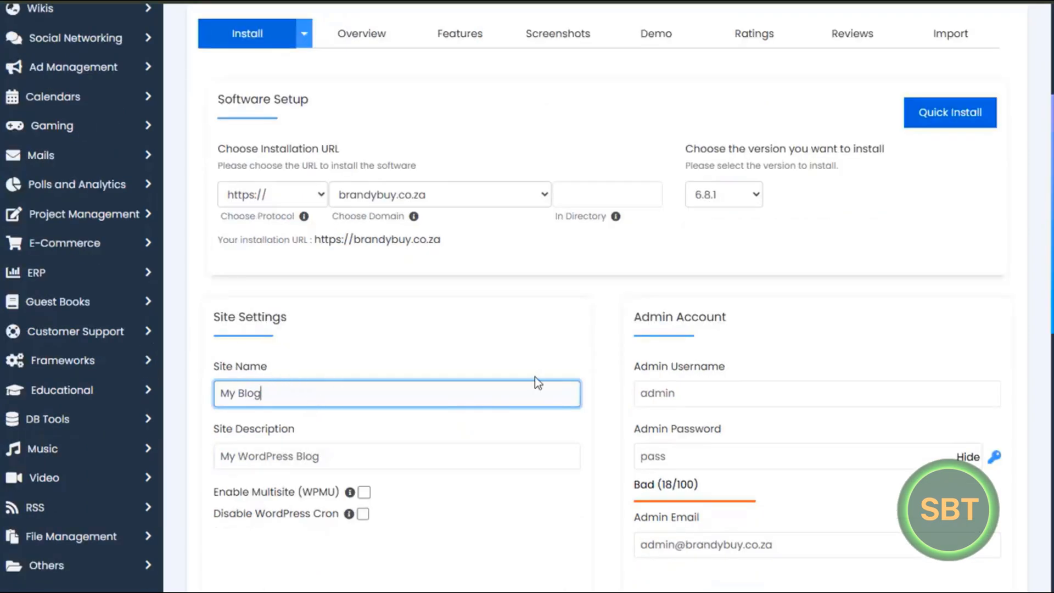
scroll(down, 3)
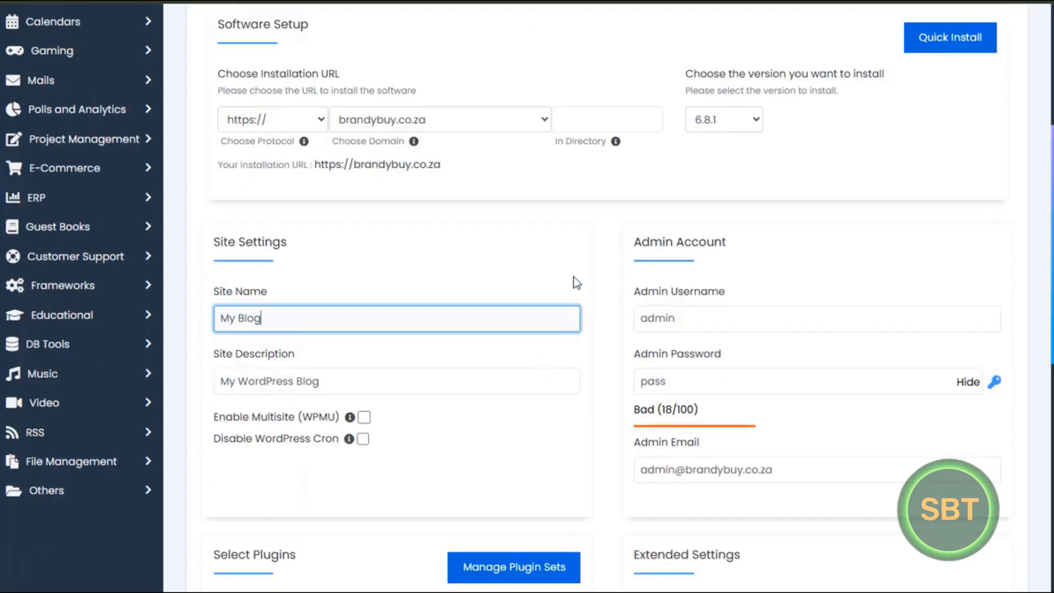
mouse_move(525, 288)
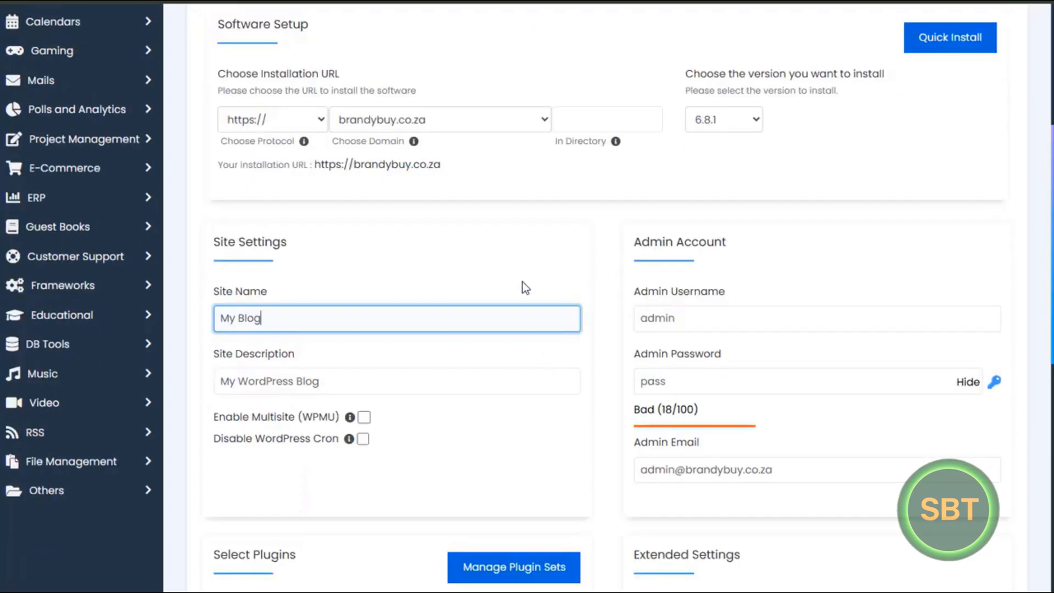
mouse_move(540, 308)
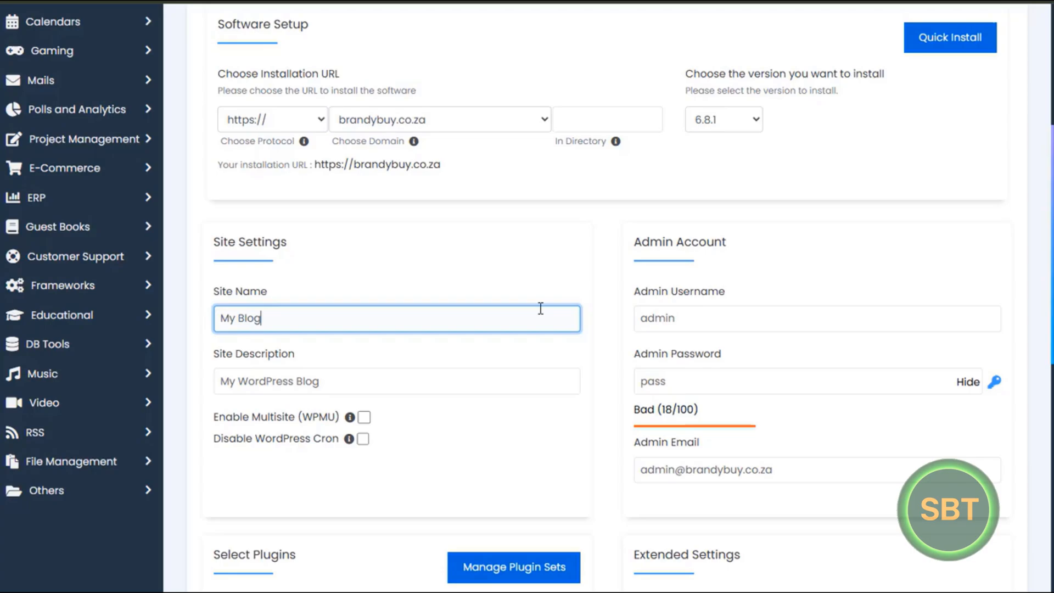
mouse_move(374, 369)
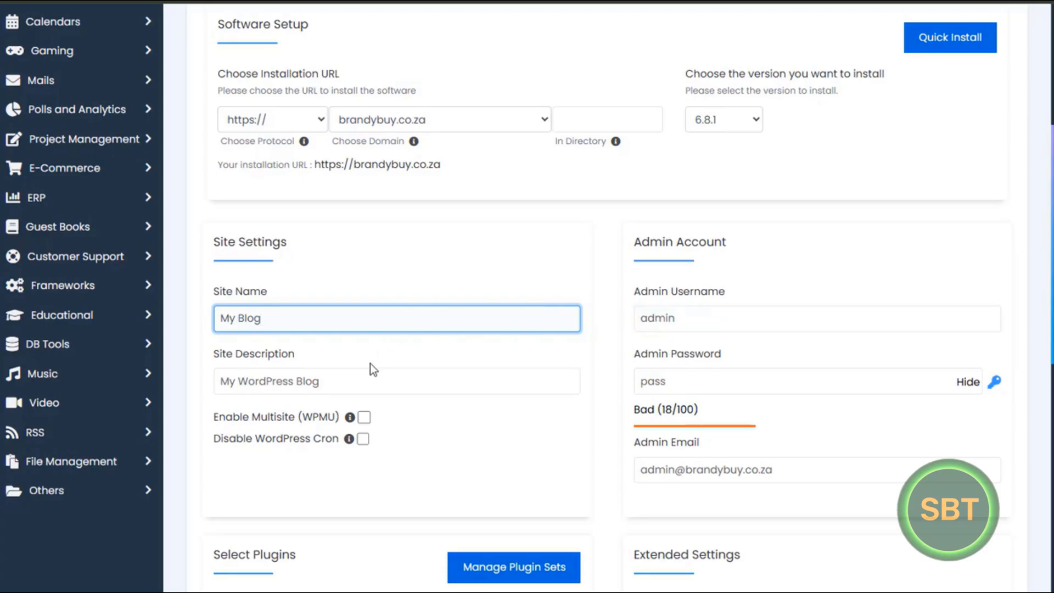
scroll(down, 3)
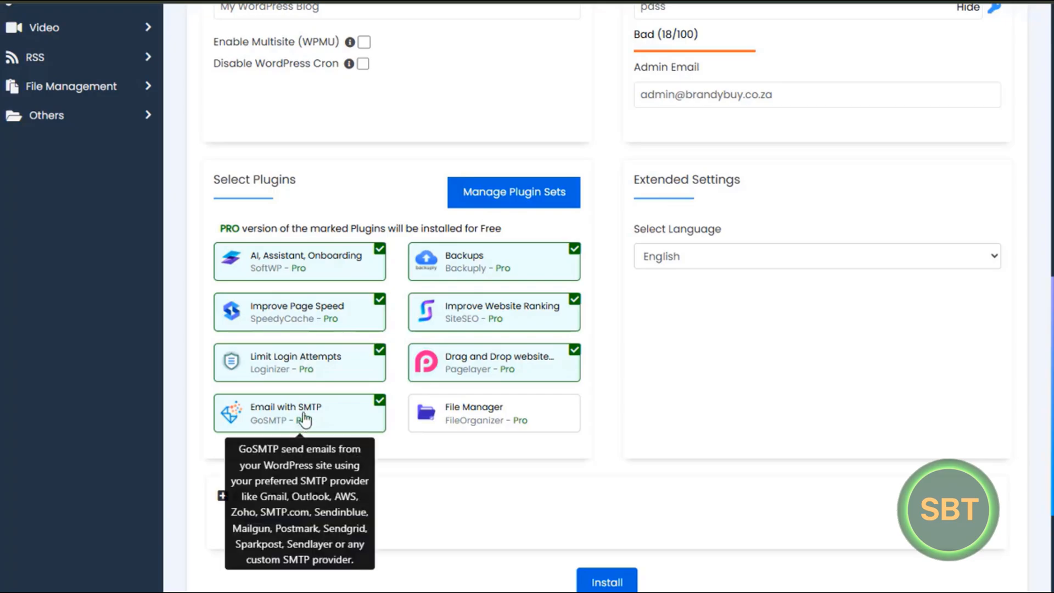
mouse_move(343, 279)
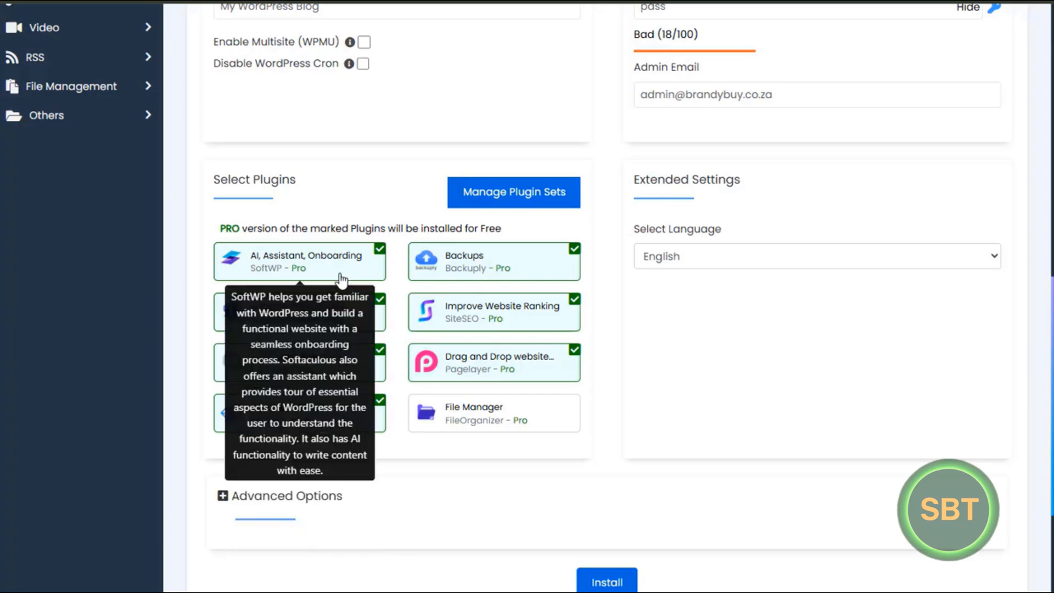
mouse_move(447, 361)
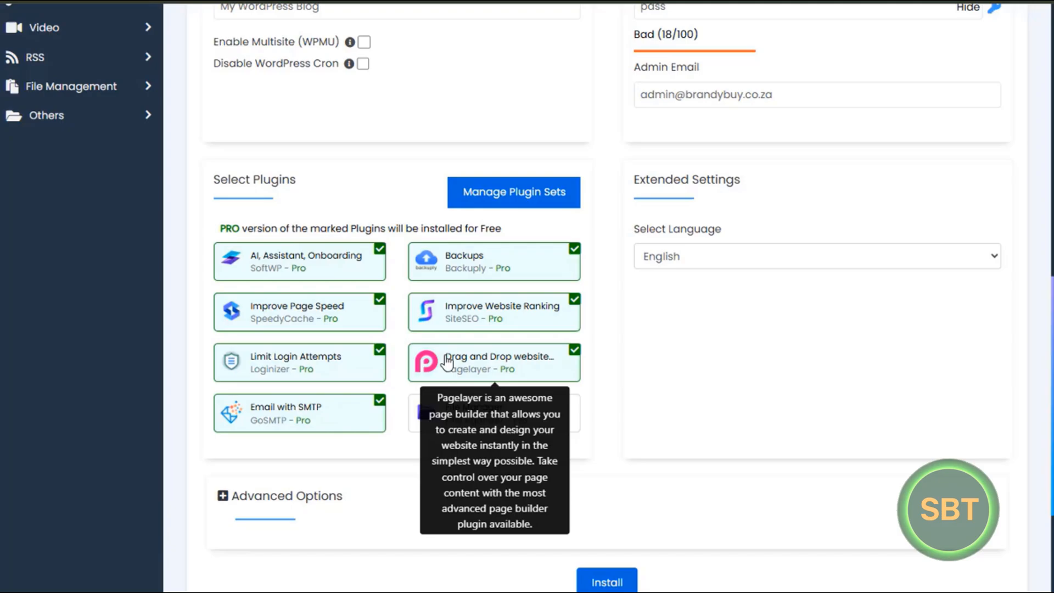
mouse_move(463, 424)
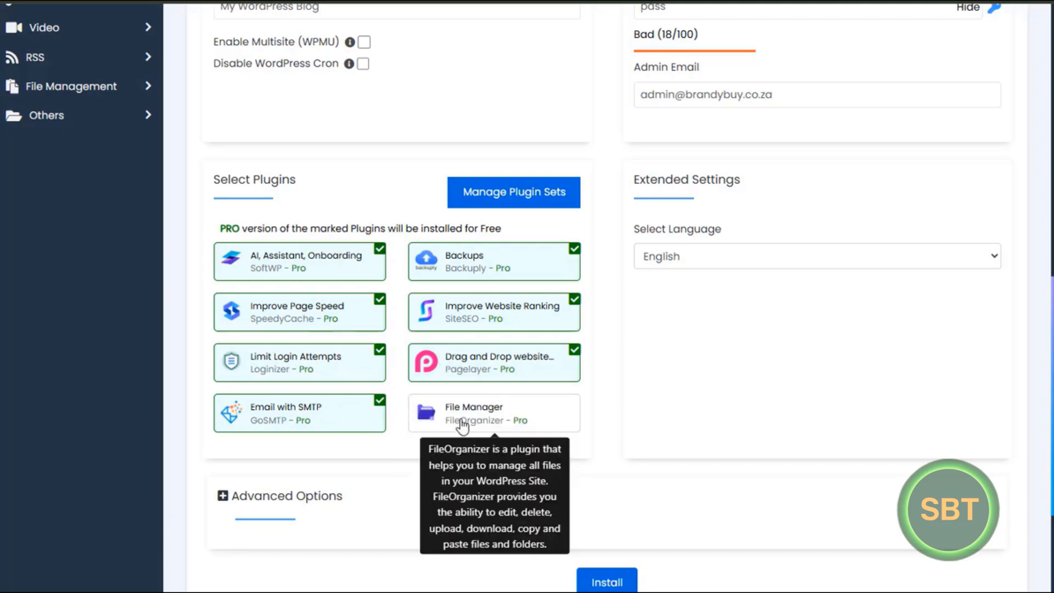
mouse_move(543, 433)
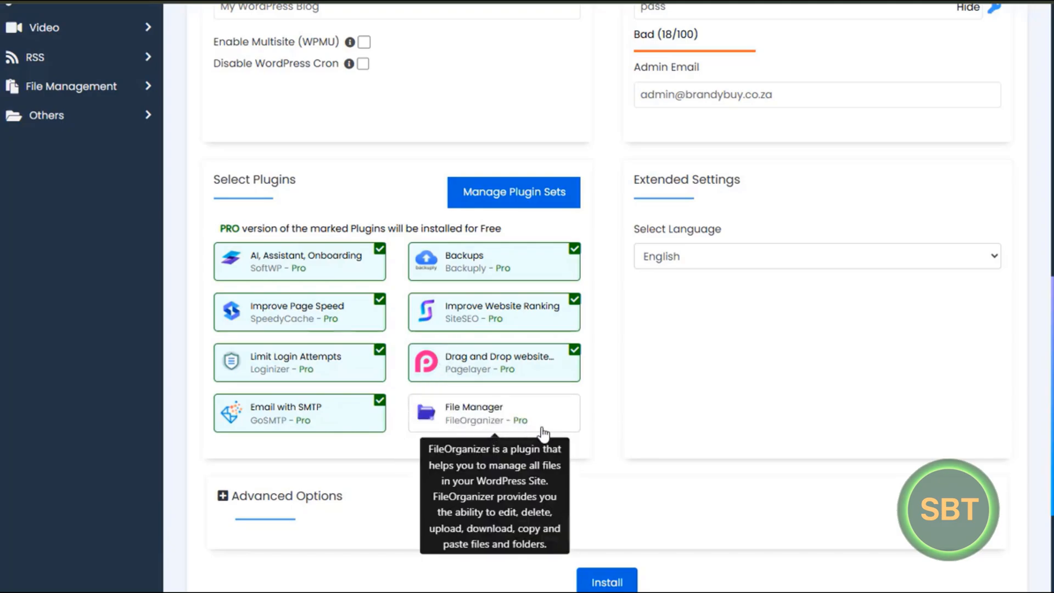
mouse_move(670, 431)
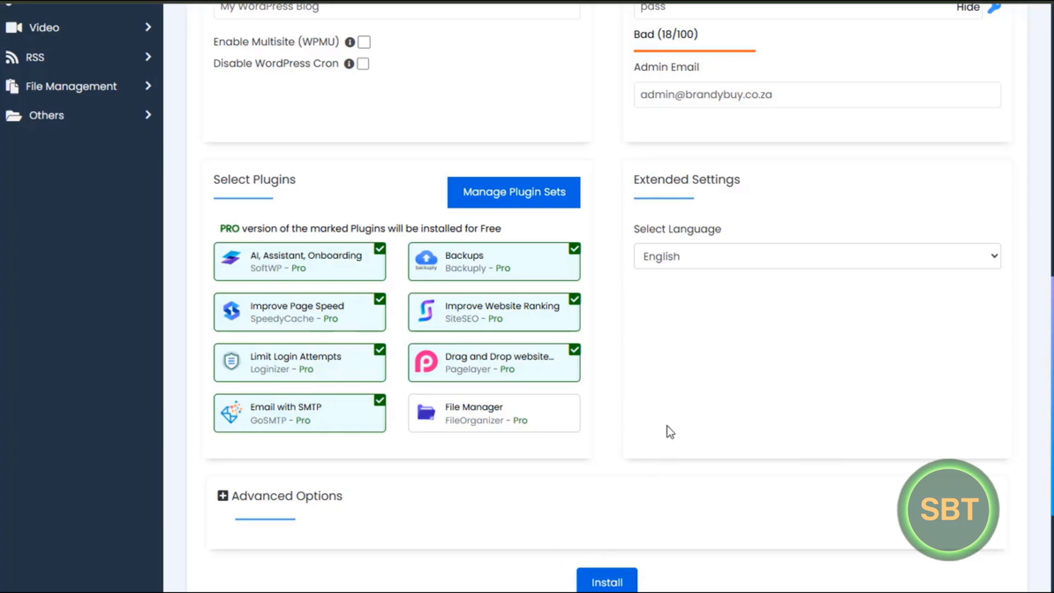
scroll(up, 3)
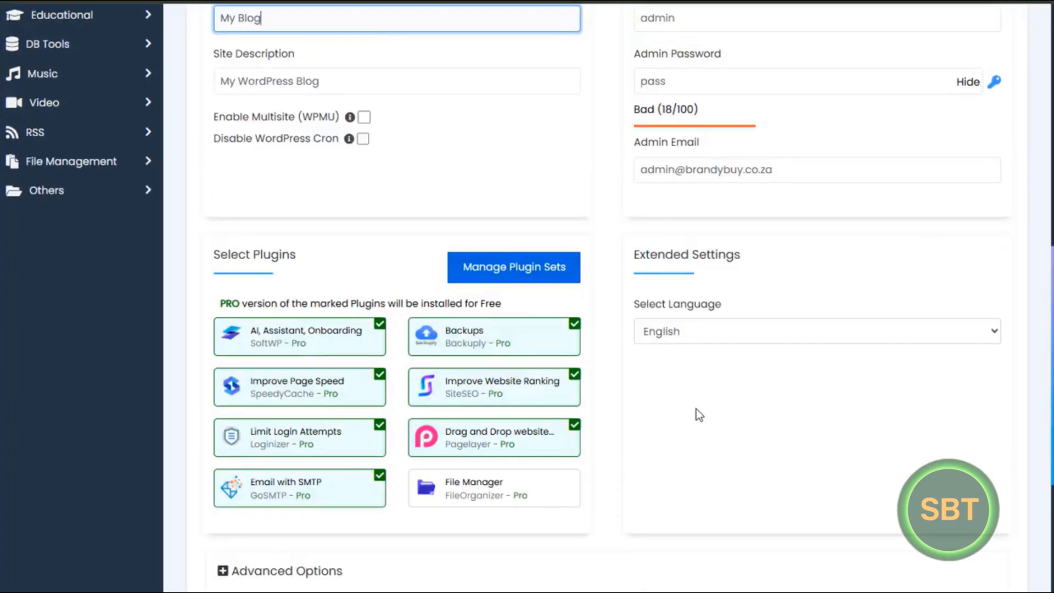
scroll(up, 3)
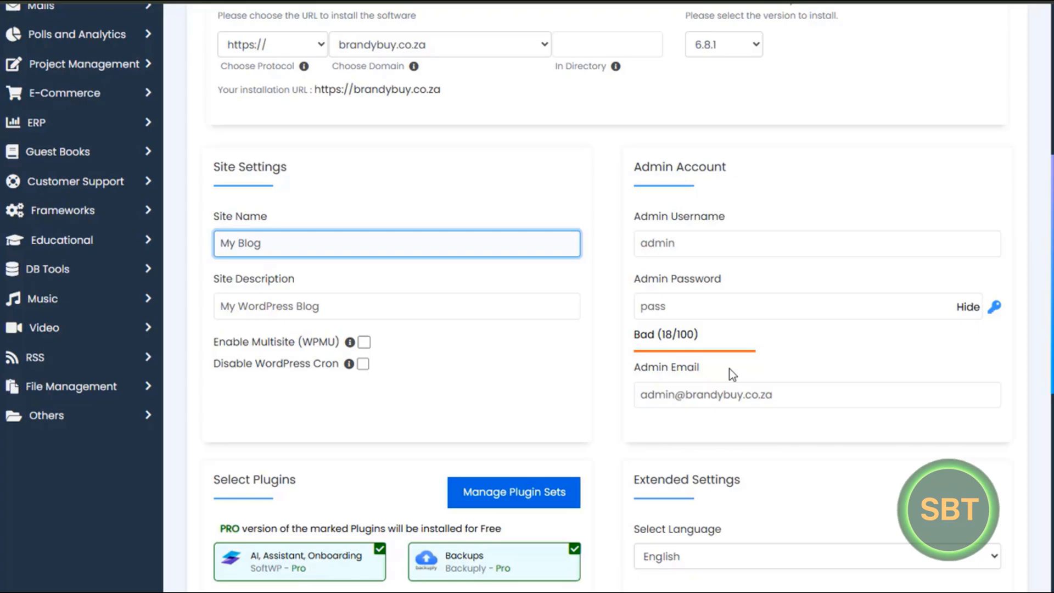
scroll(down, 3)
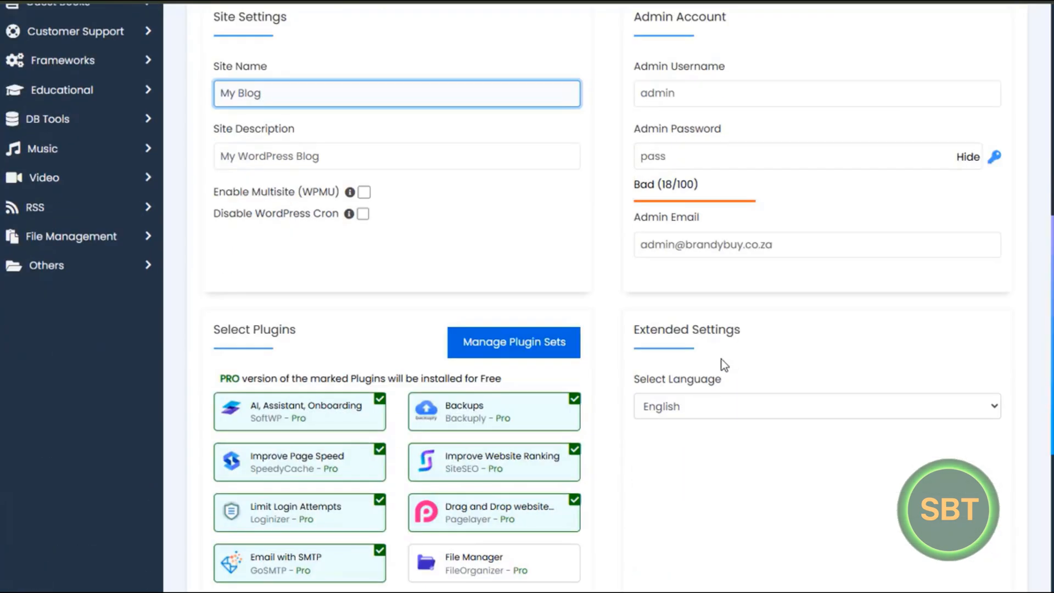
scroll(down, 3)
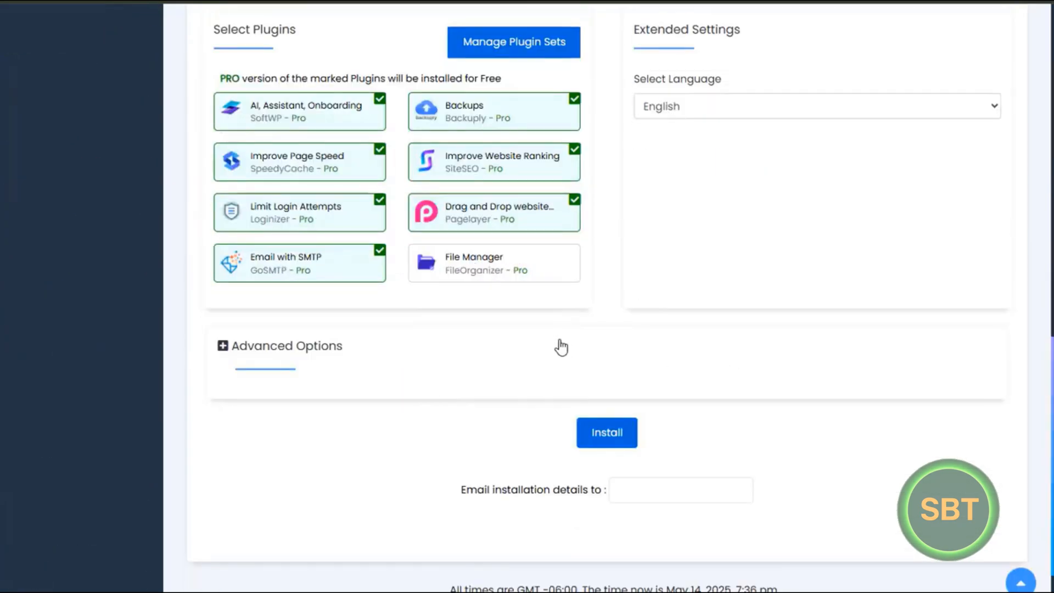
scroll(down, 3)
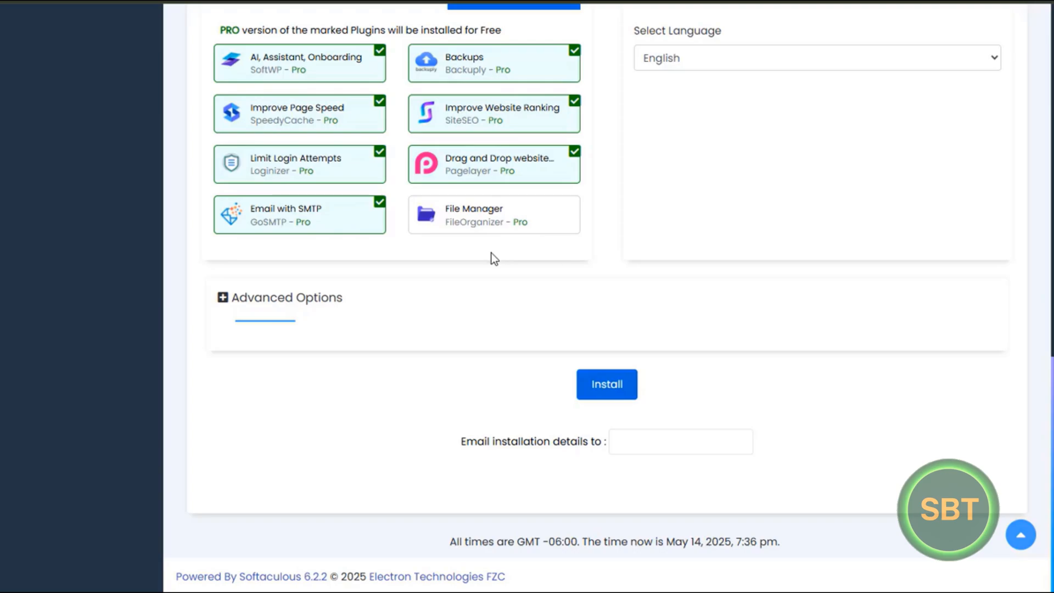
mouse_move(484, 227)
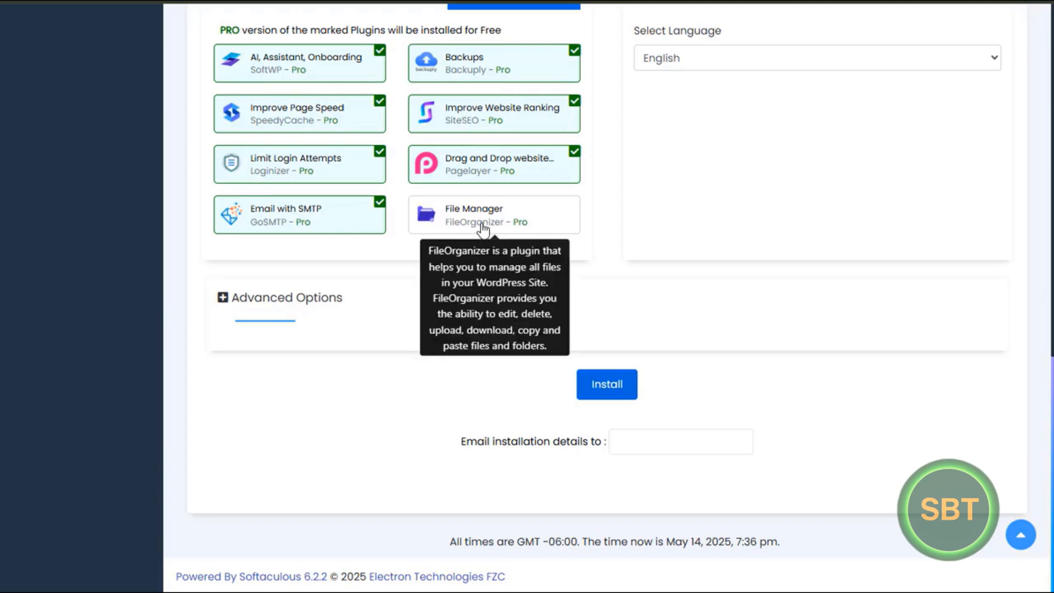
mouse_move(494, 315)
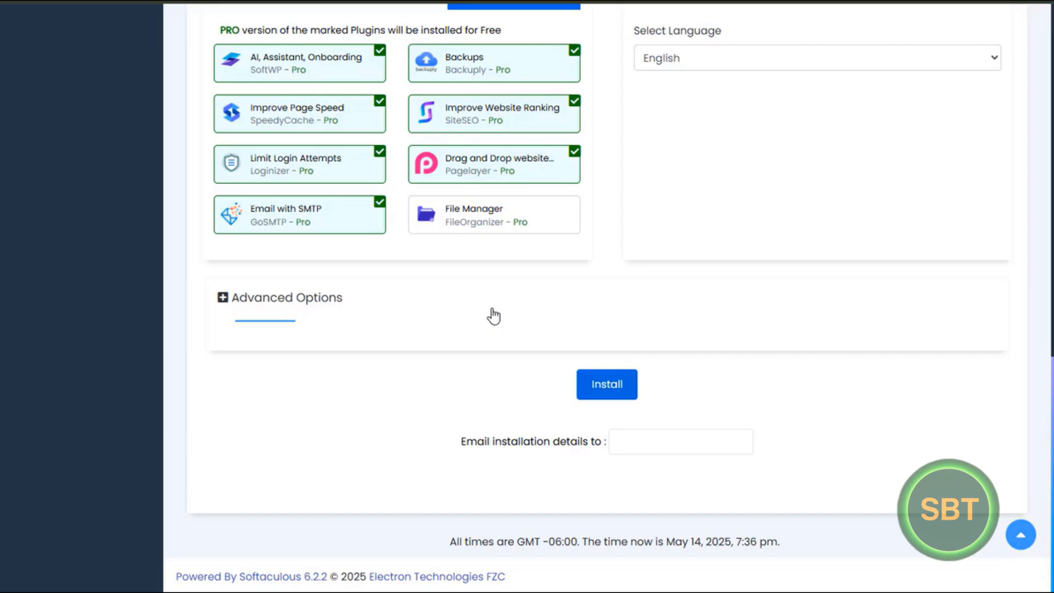
scroll(up, 3)
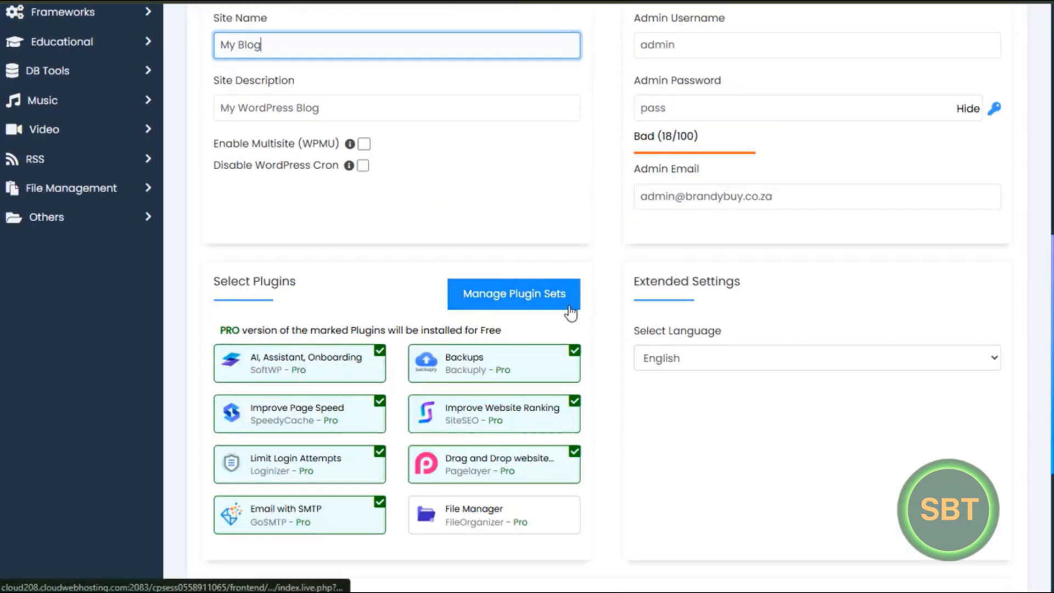
scroll(up, 3)
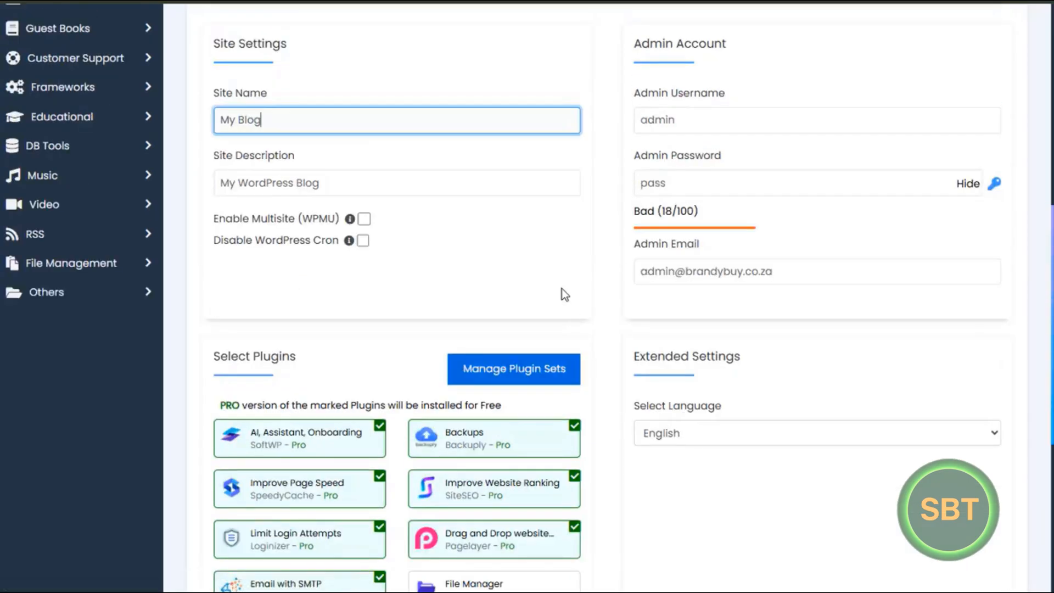
scroll(up, 3)
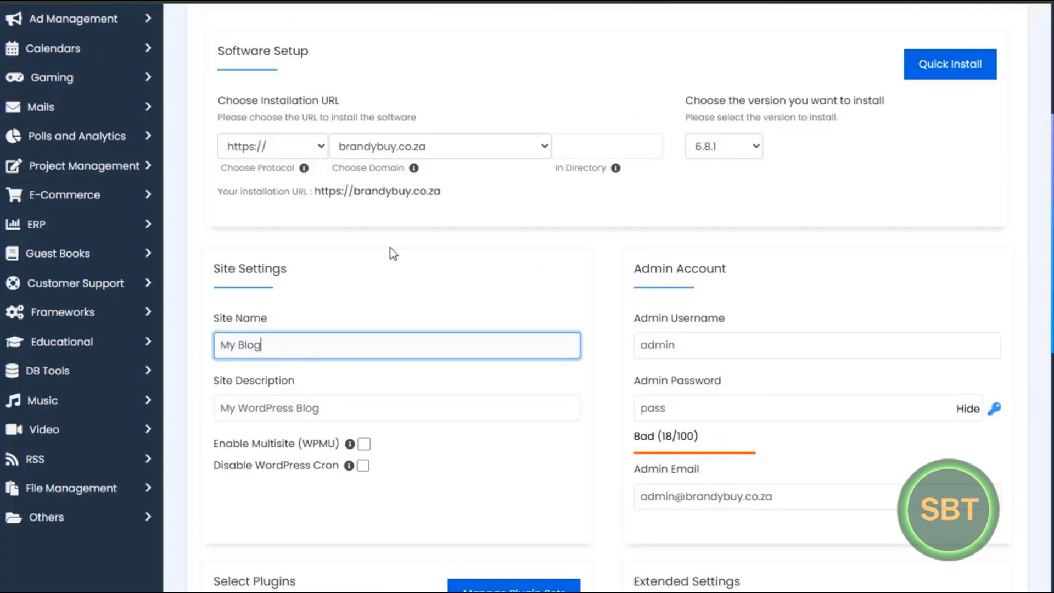
scroll(down, 3)
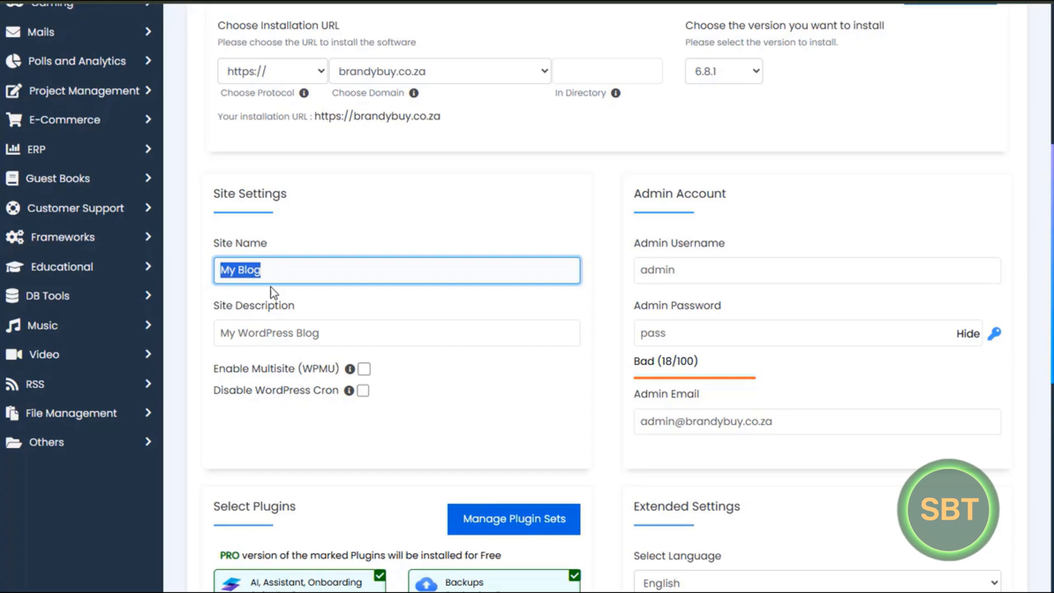
mouse_move(331, 320)
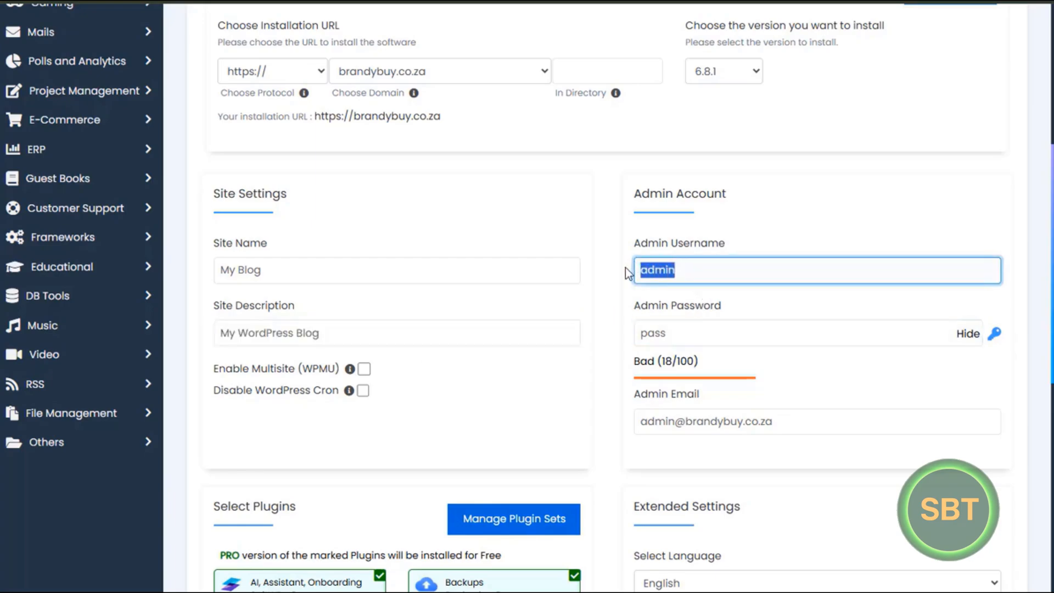
mouse_move(681, 322)
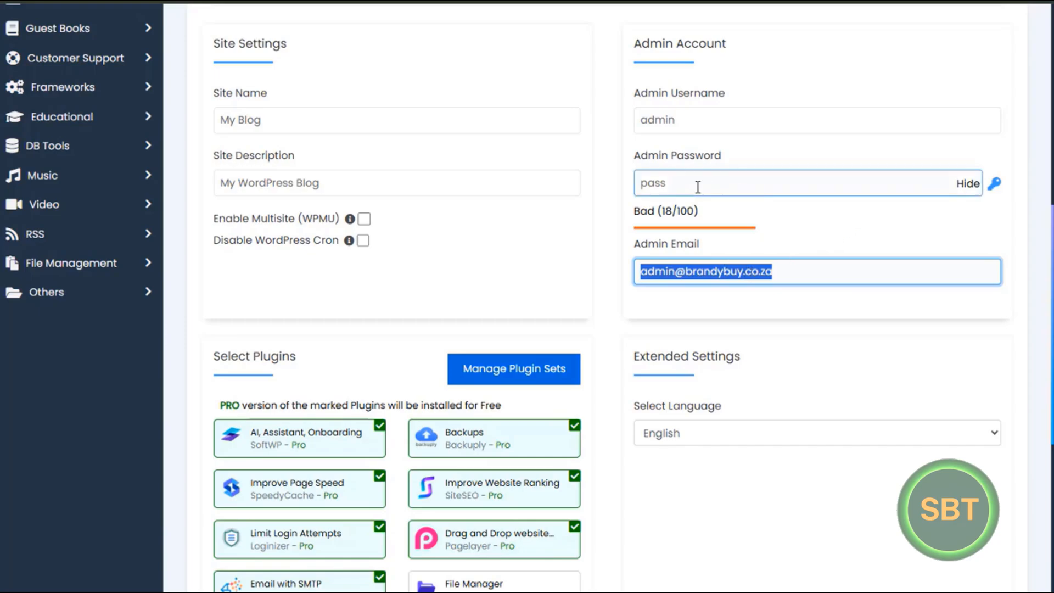
mouse_move(608, 310)
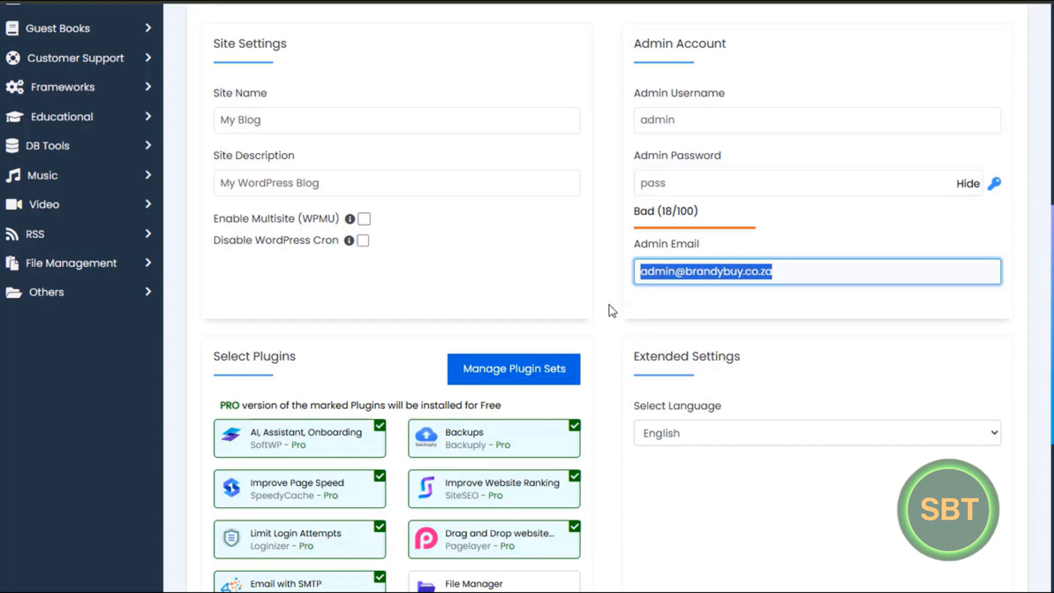
scroll(down, 3)
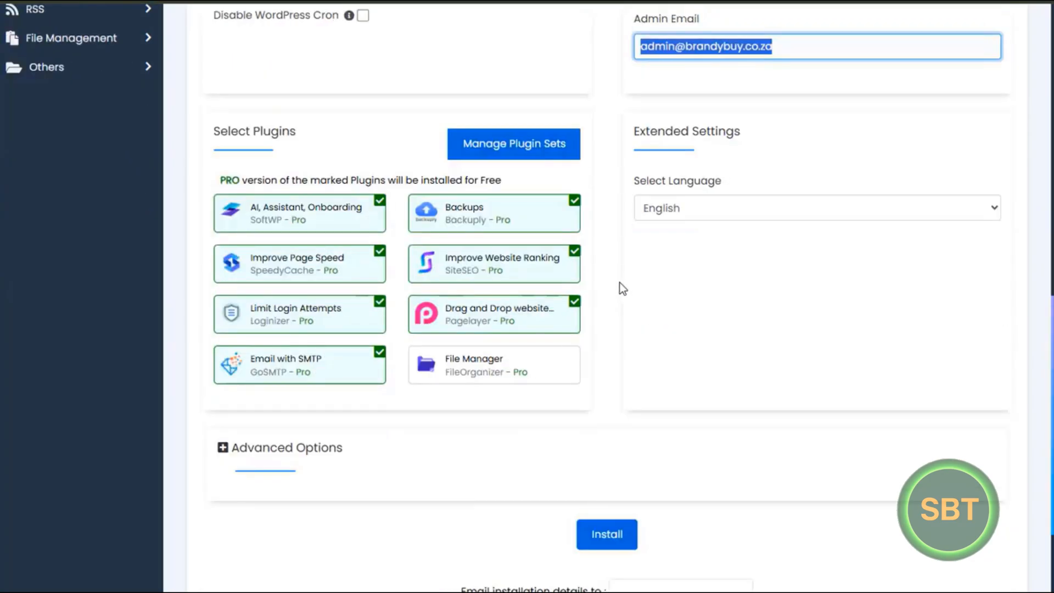
scroll(down, 3)
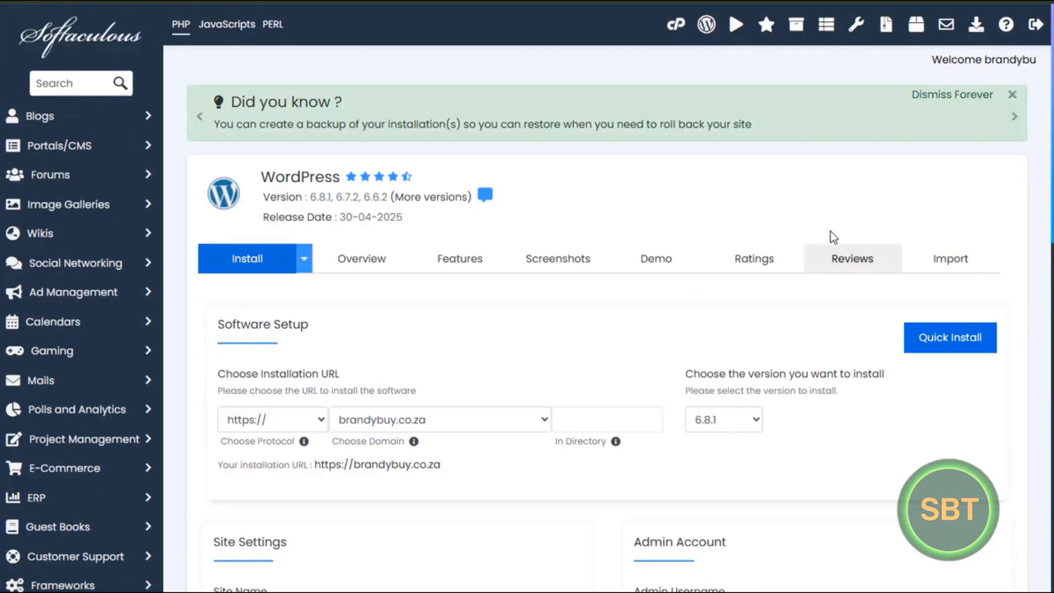
mouse_move(648, 139)
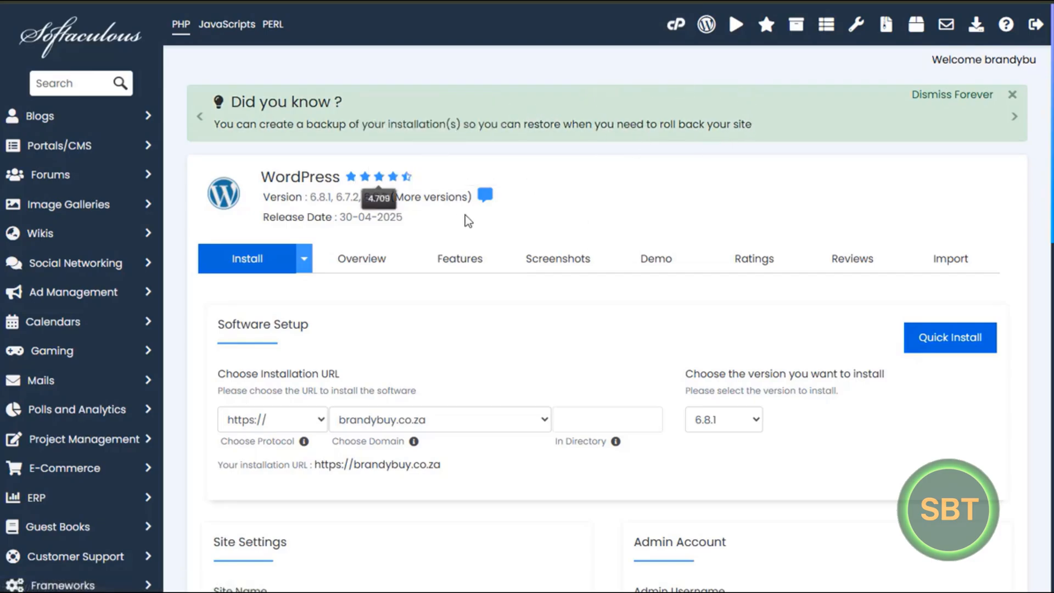
mouse_move(696, 199)
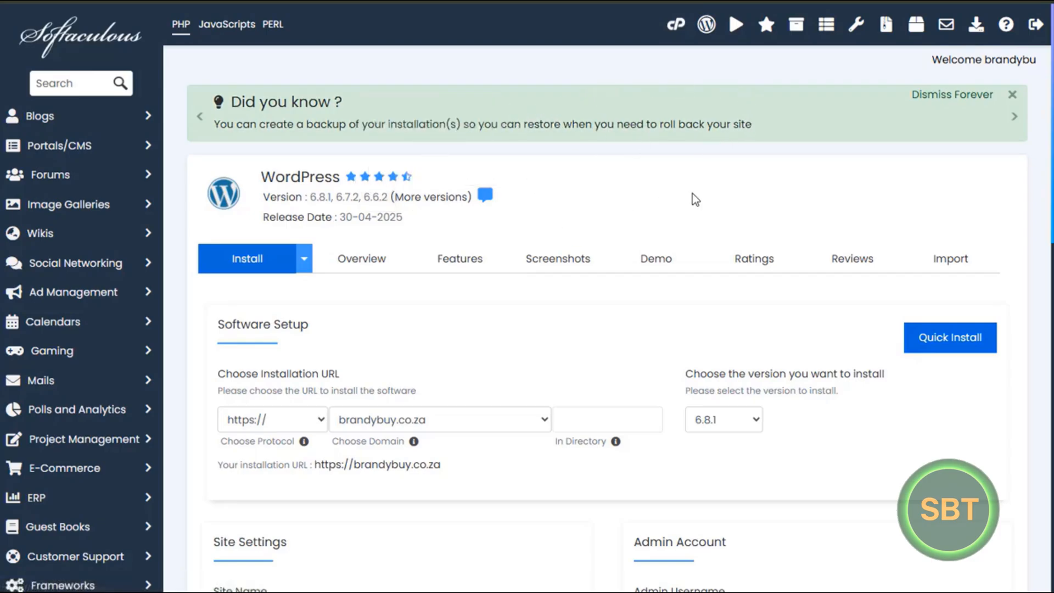
mouse_move(690, 205)
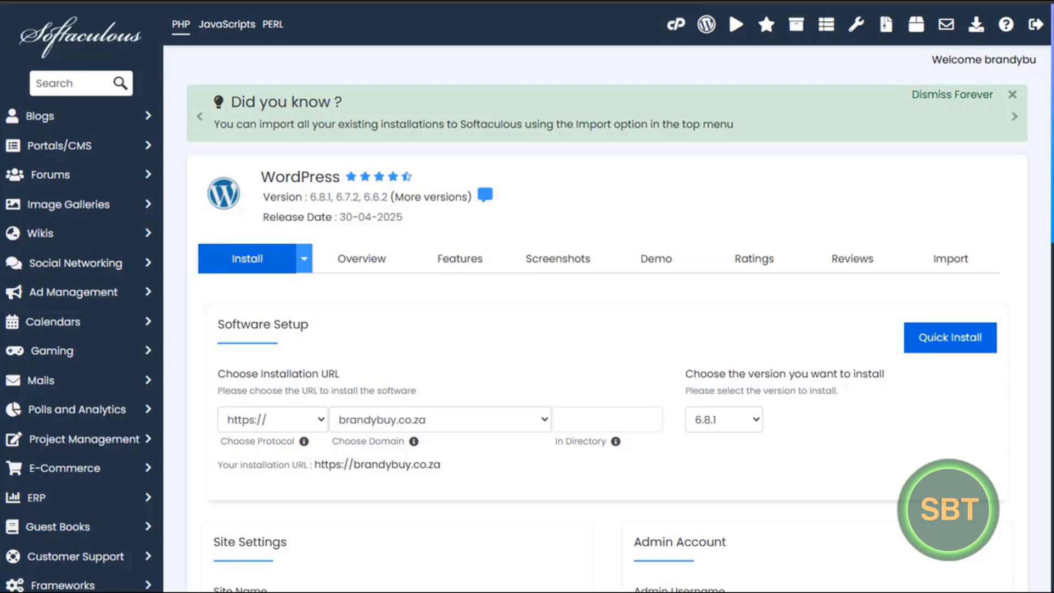
click(1013, 116)
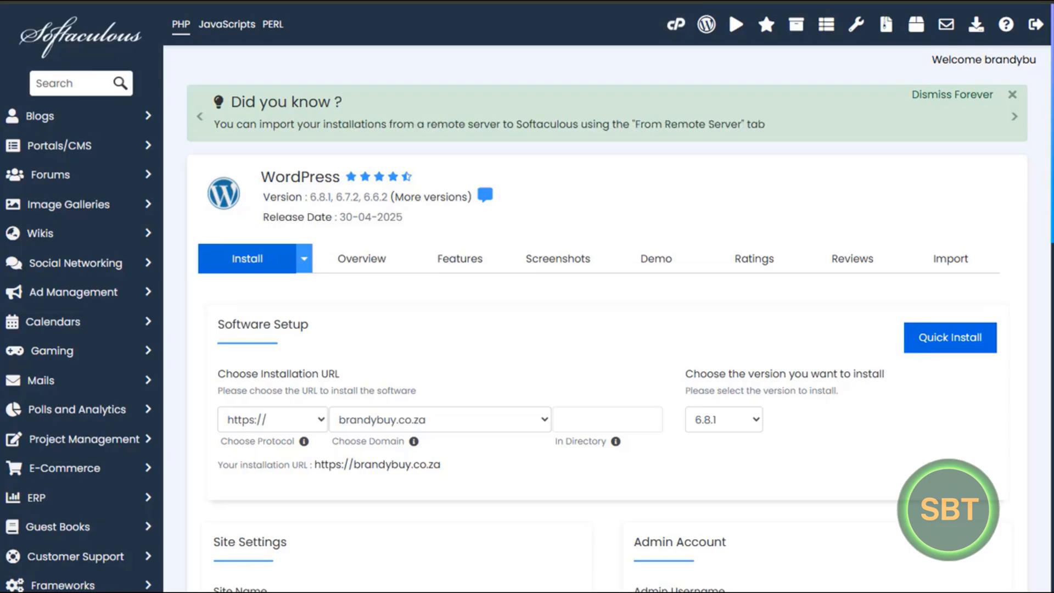
mouse_move(637, 477)
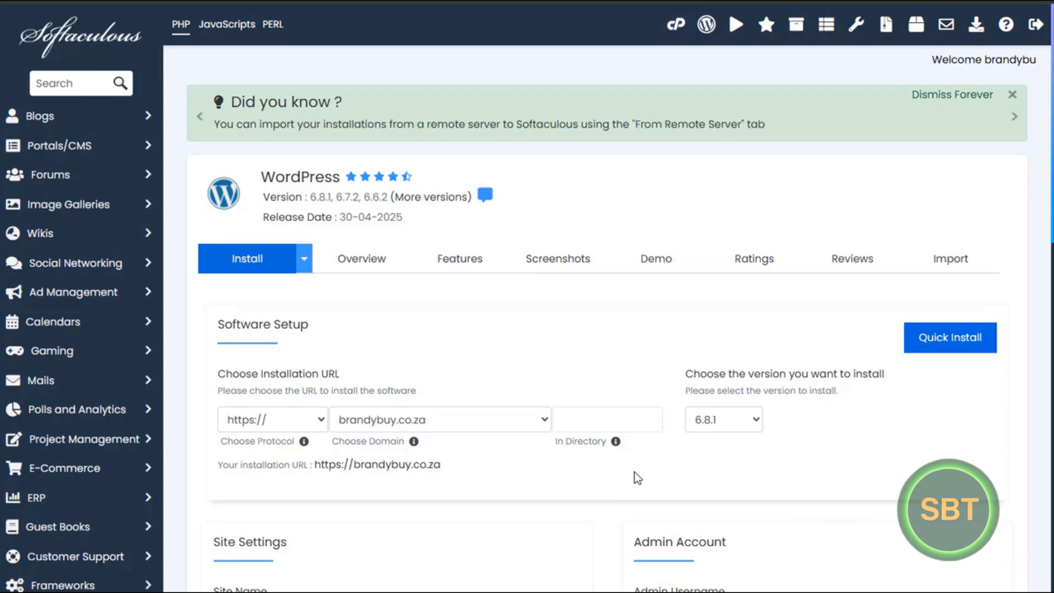
mouse_move(700, 471)
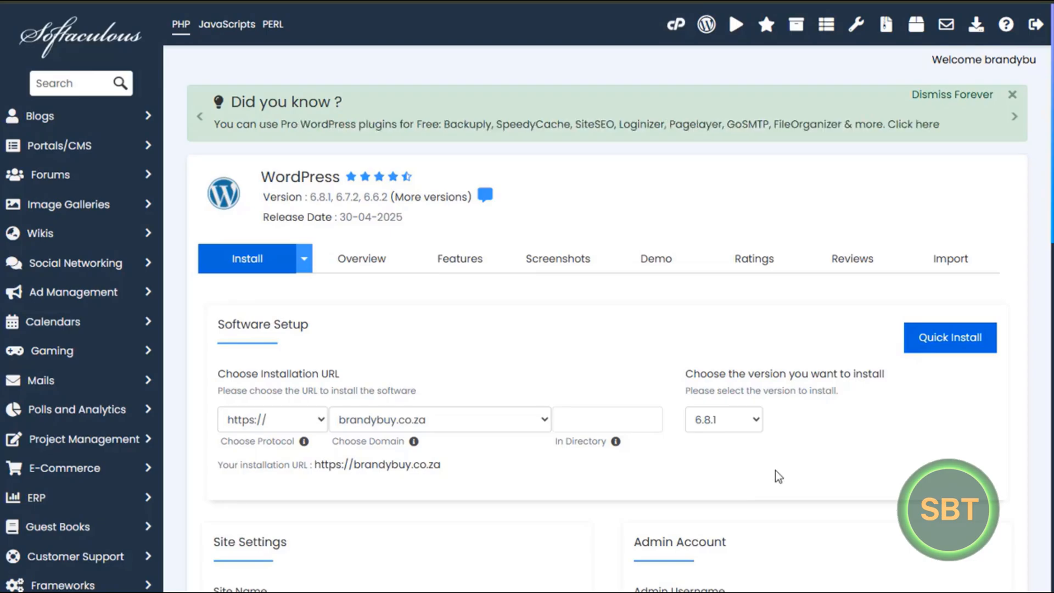
mouse_move(797, 468)
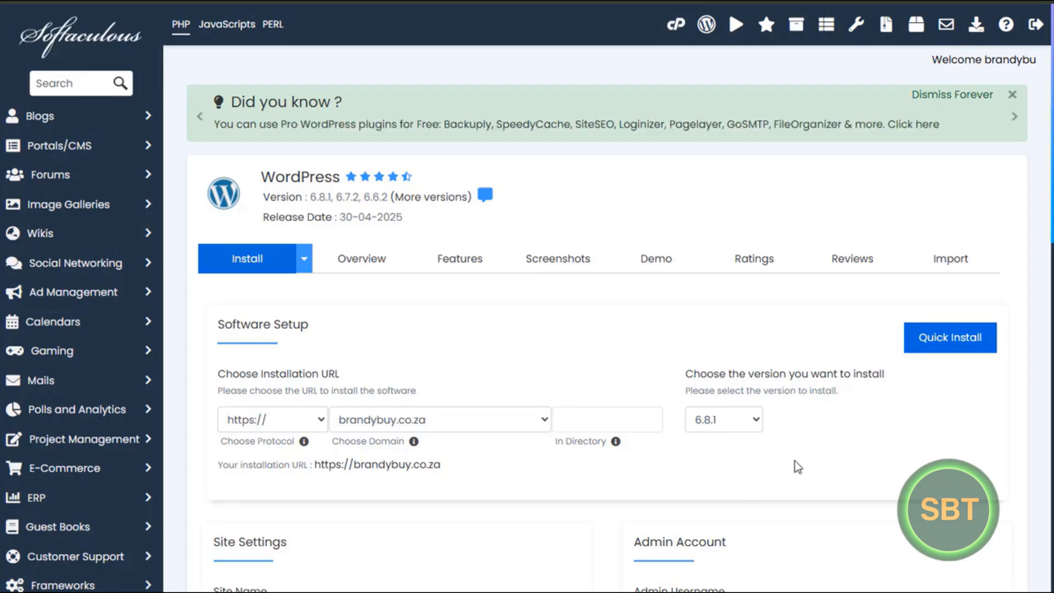